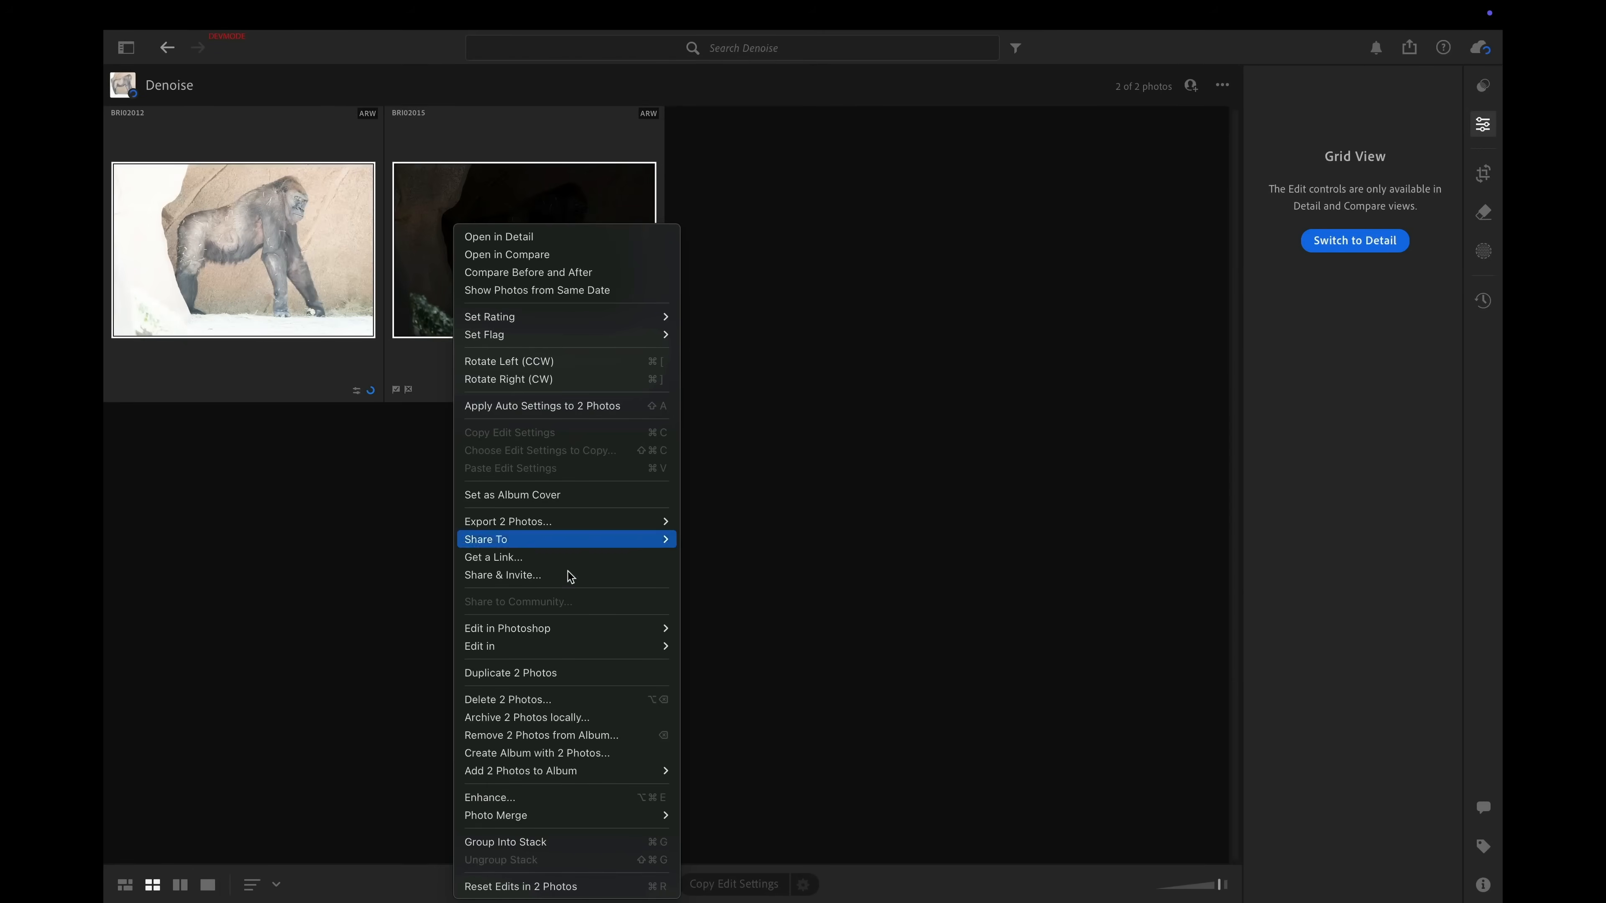
mouse_move(564, 797)
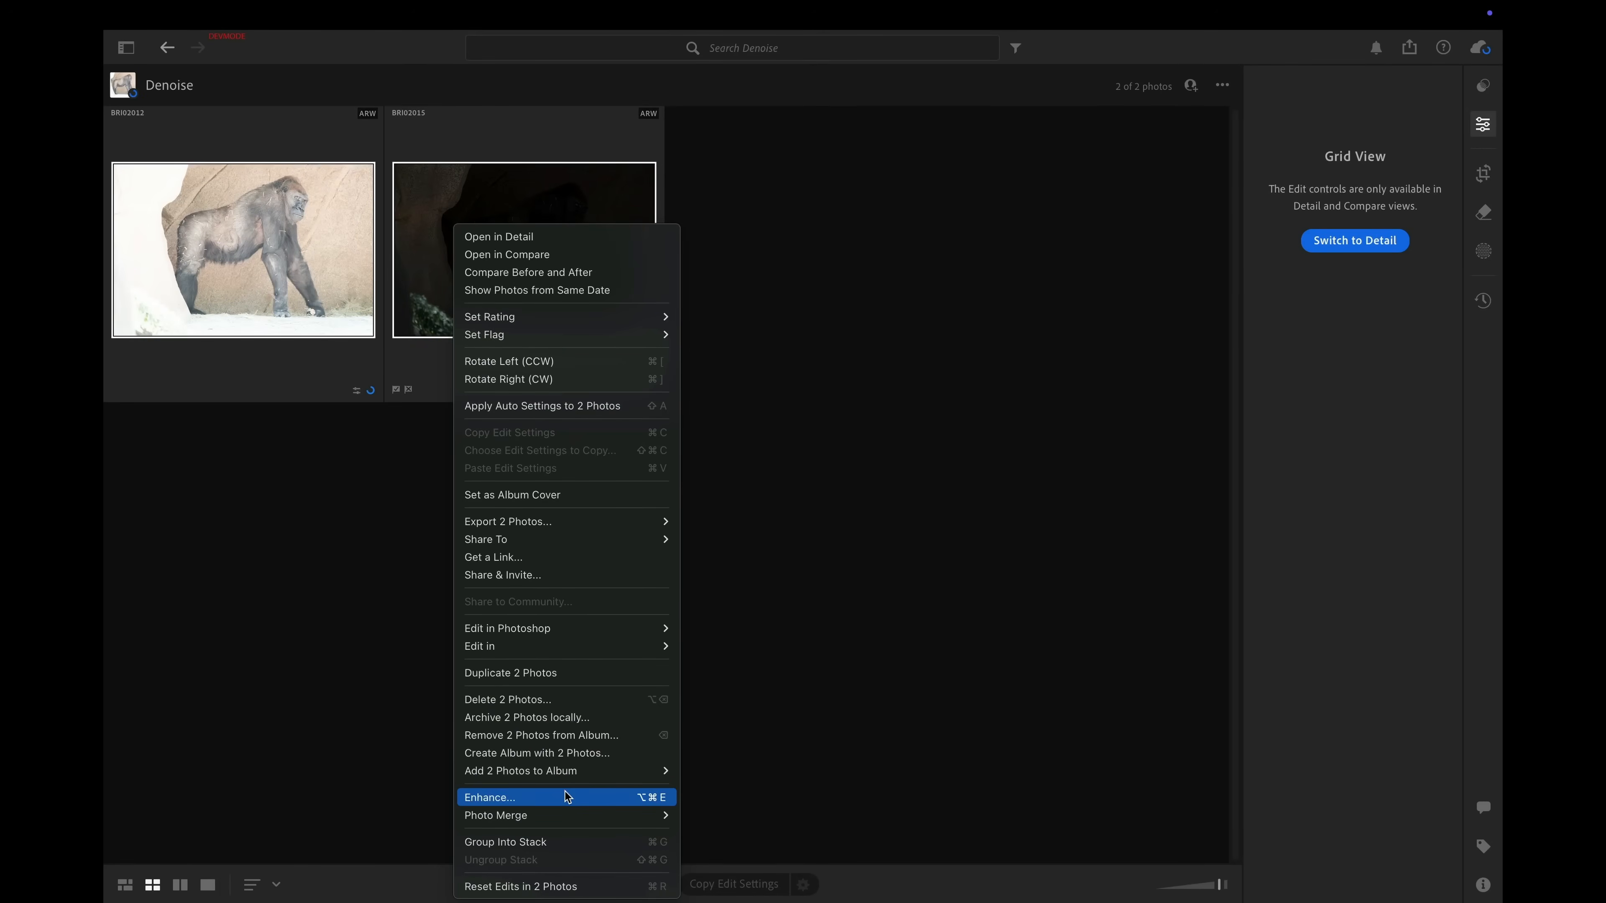
- Enhance both gorilla photos with the Denoise amount raised to 70
left_click(490, 797)
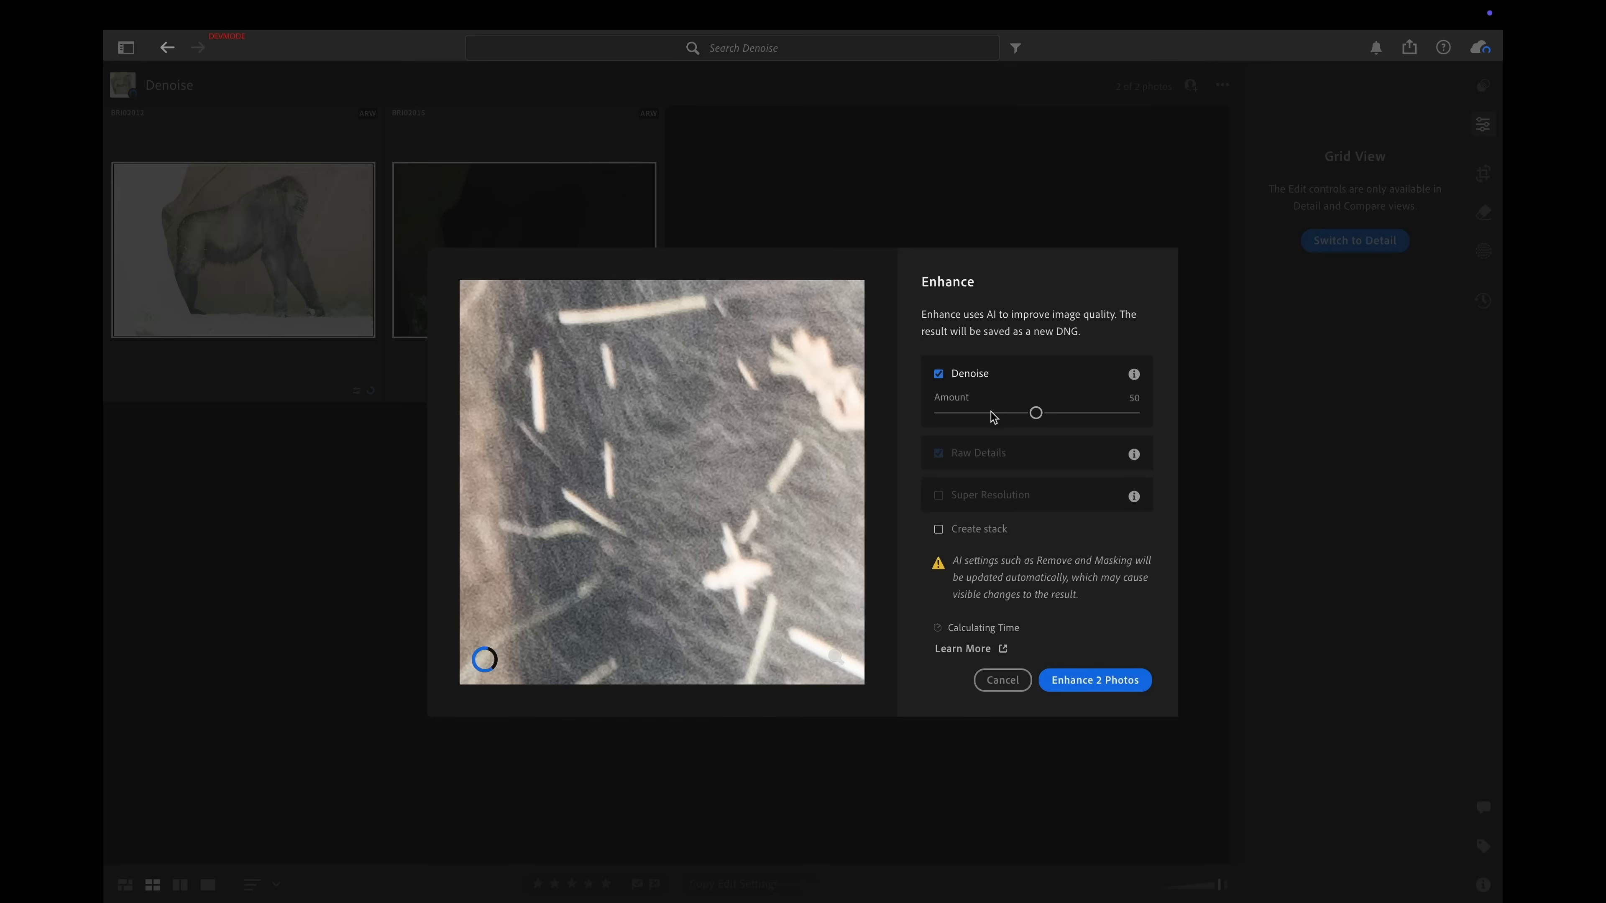
left_click_drag(1035, 412, 1073, 413)
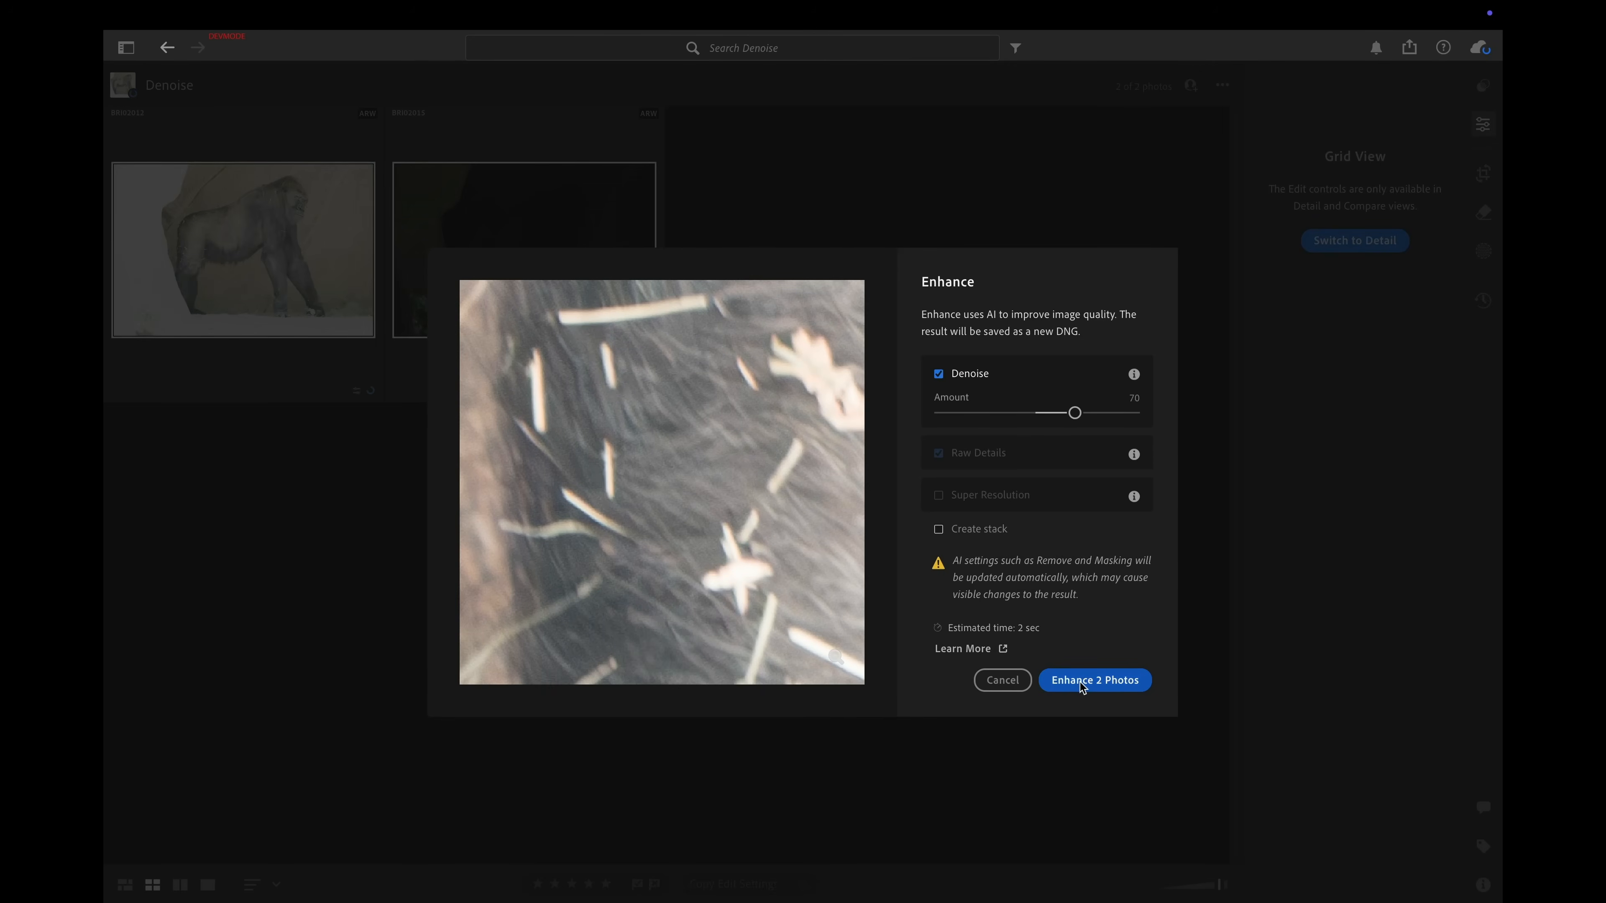
left_click(1094, 680)
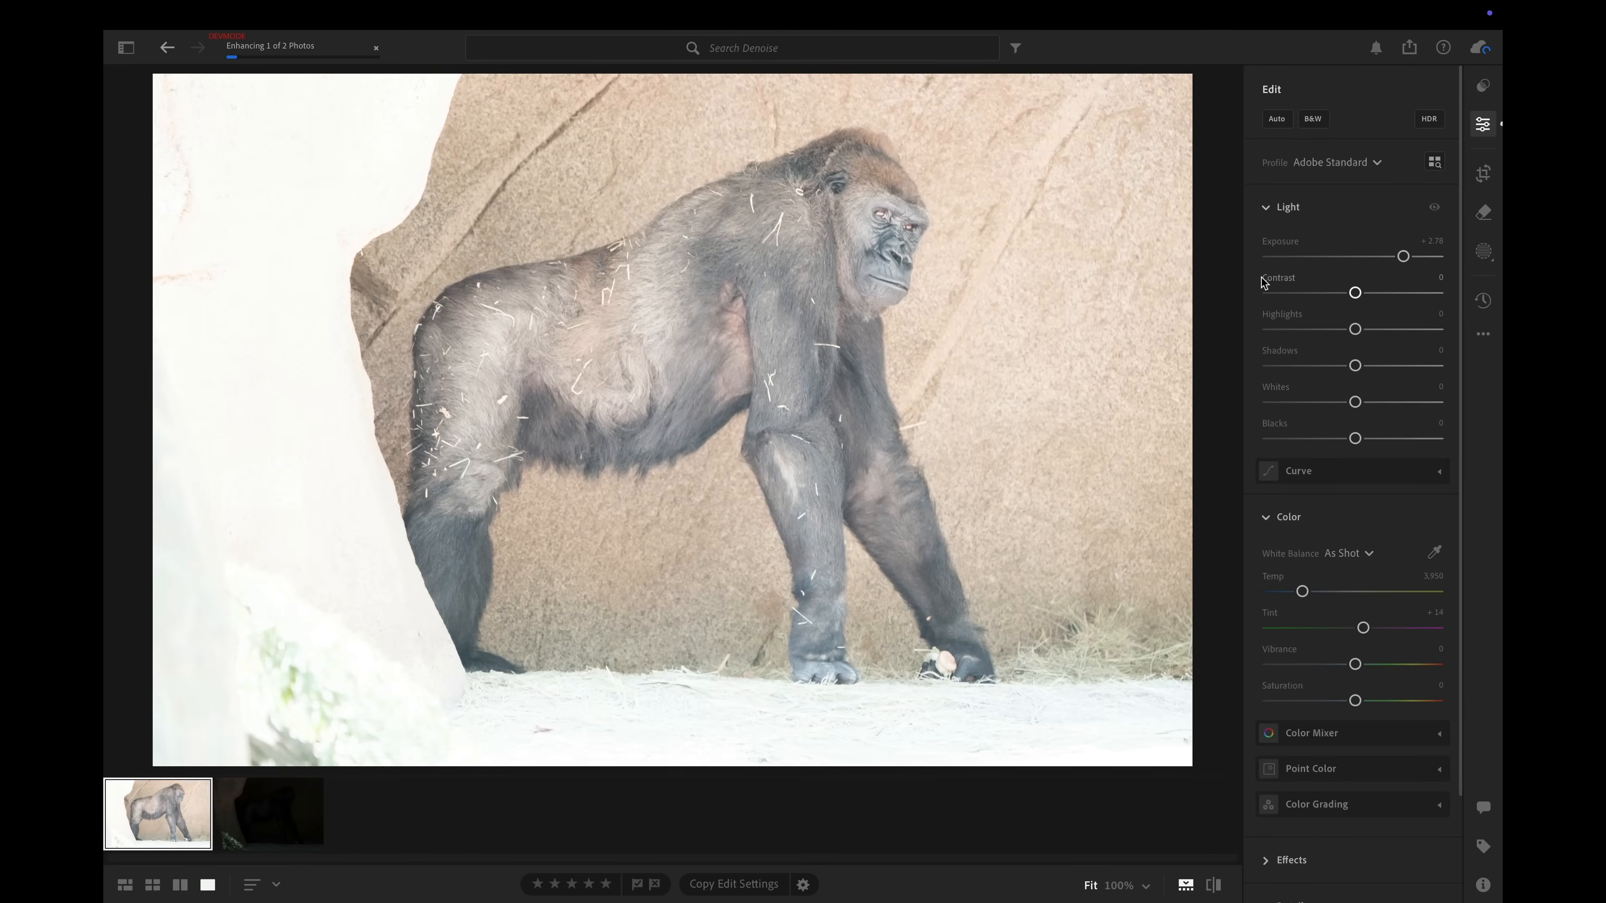
- Adjust the slider in the enhance settings for the white bird photo
left_click_drag(1404, 256, 1296, 256)
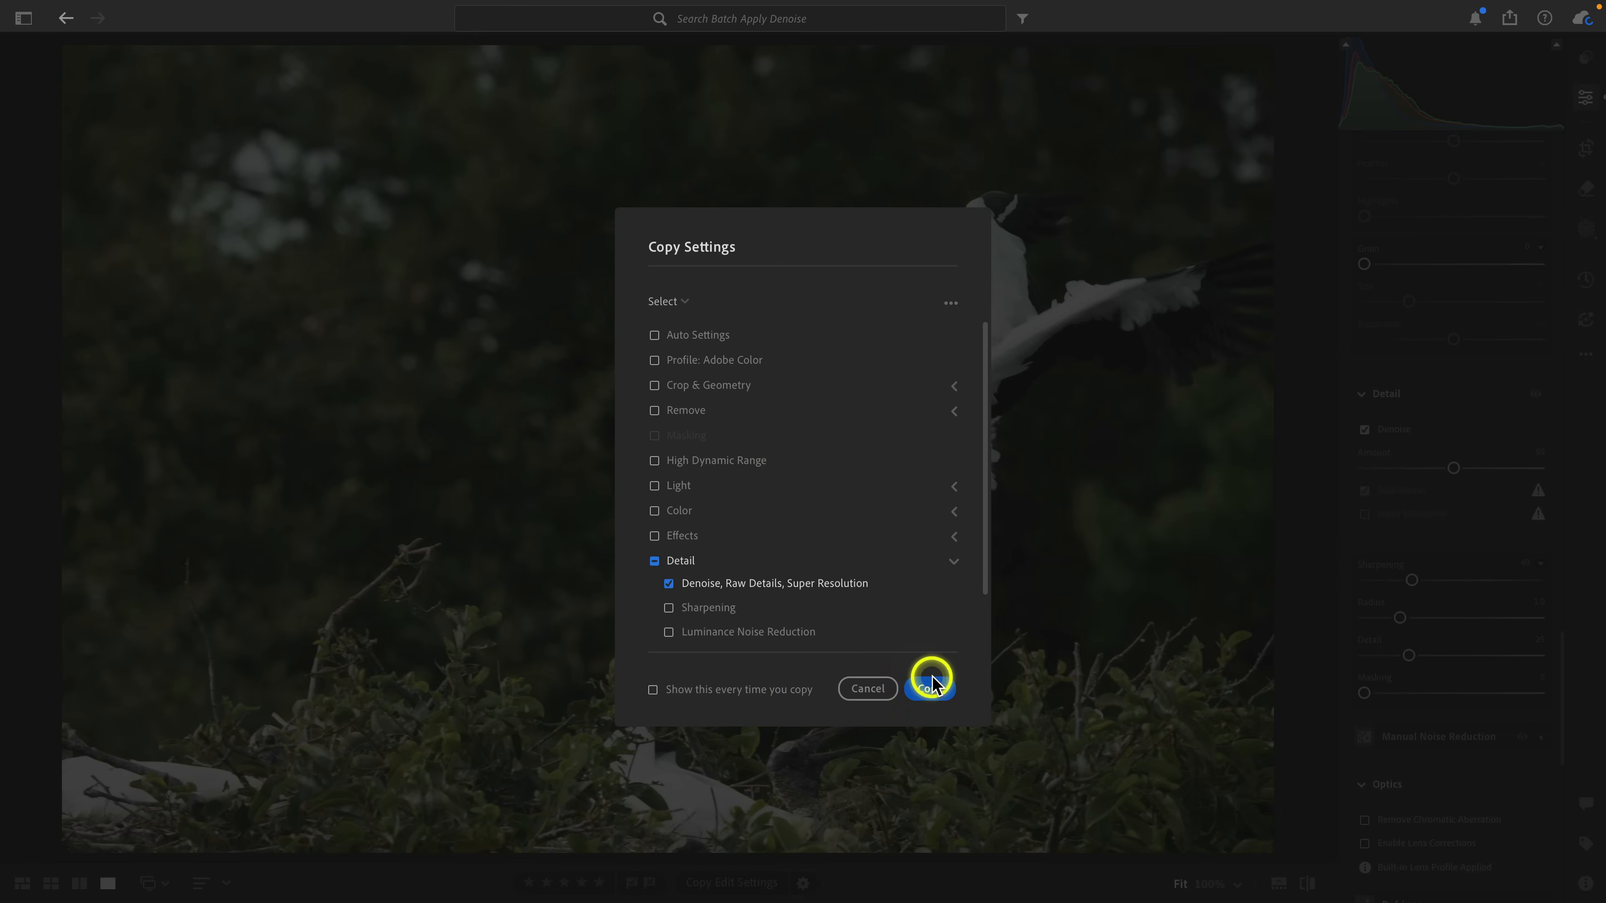
- Copy the Denoise-only setting and paste it onto the other three bird photos
left_click(929, 688)
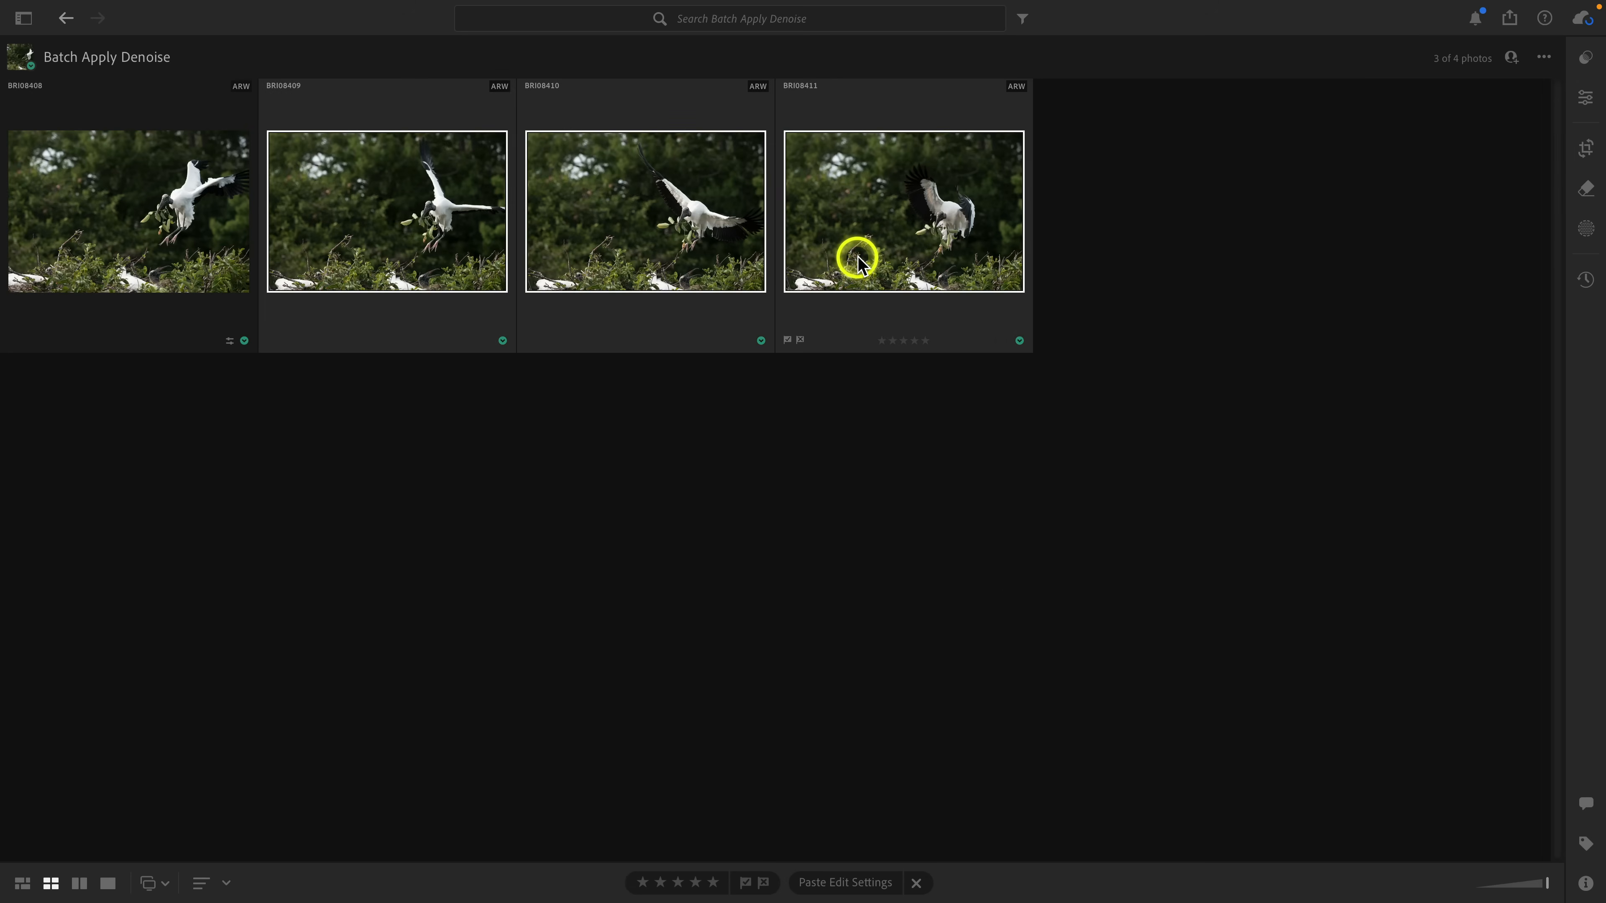
left_click(844, 881)
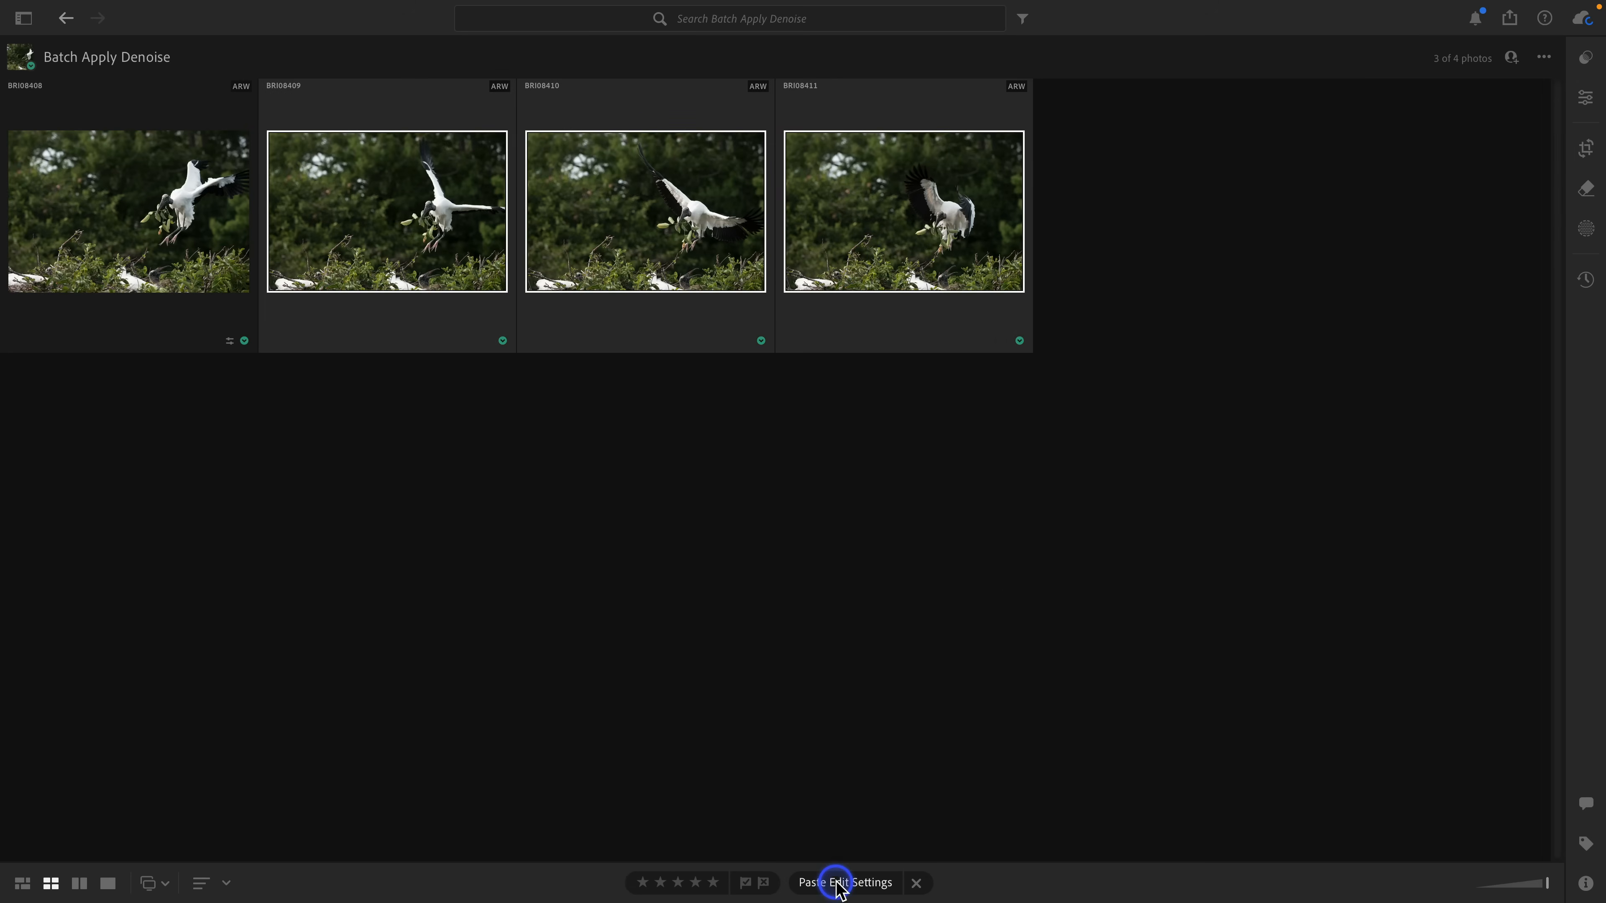
left_click(845, 883)
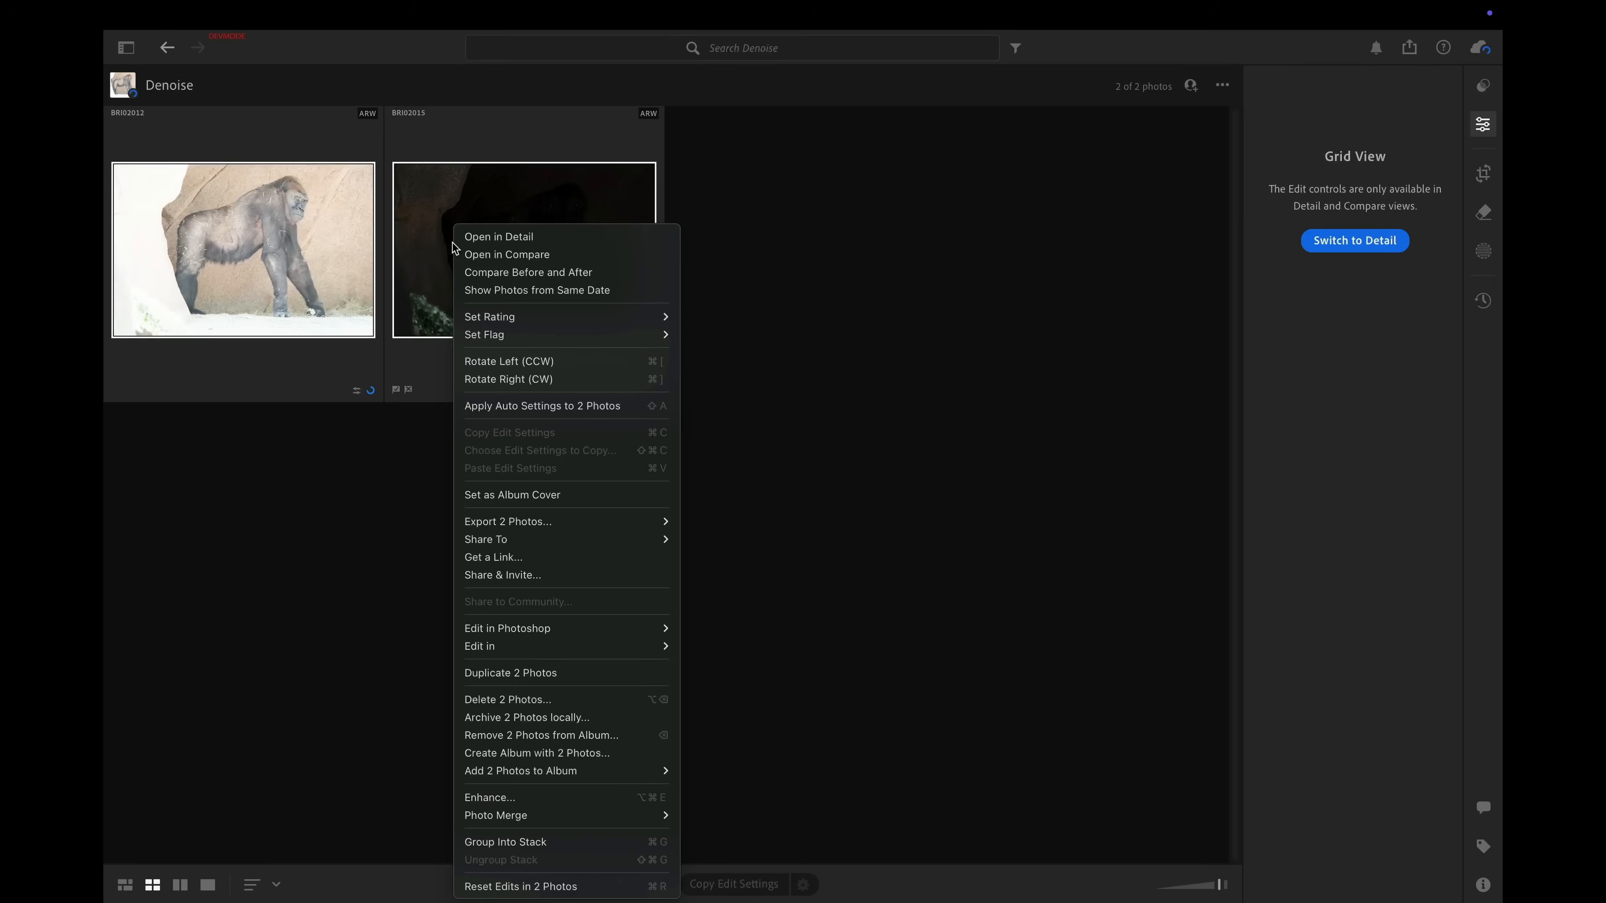
mouse_move(566, 797)
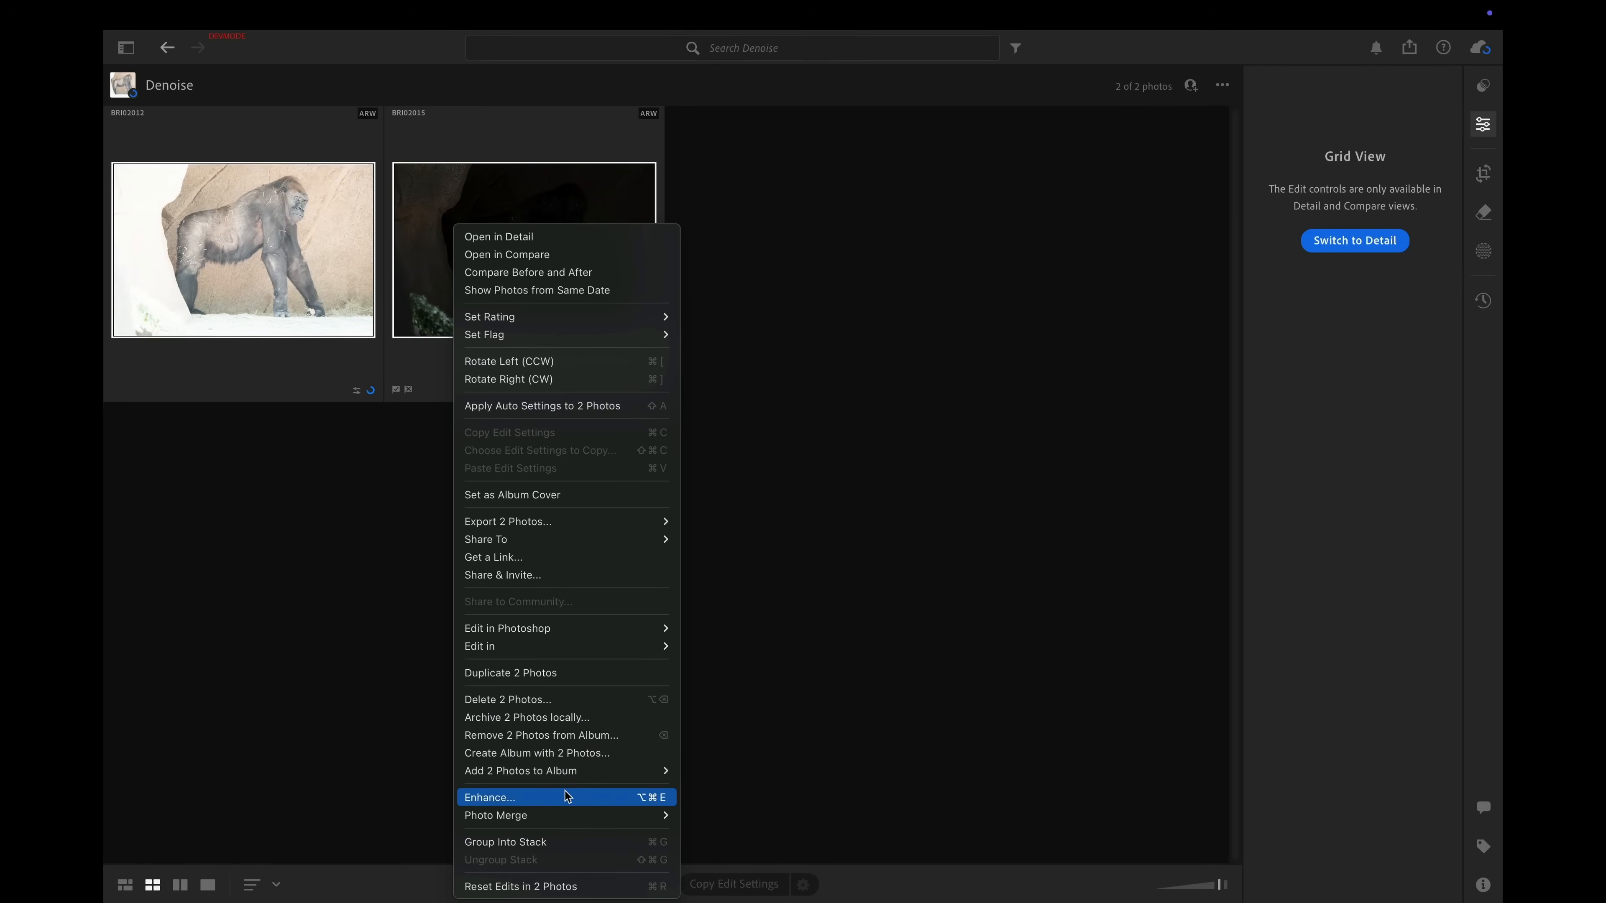
- Bring up the Enhance options for the two gorilla photos
left_click(488, 796)
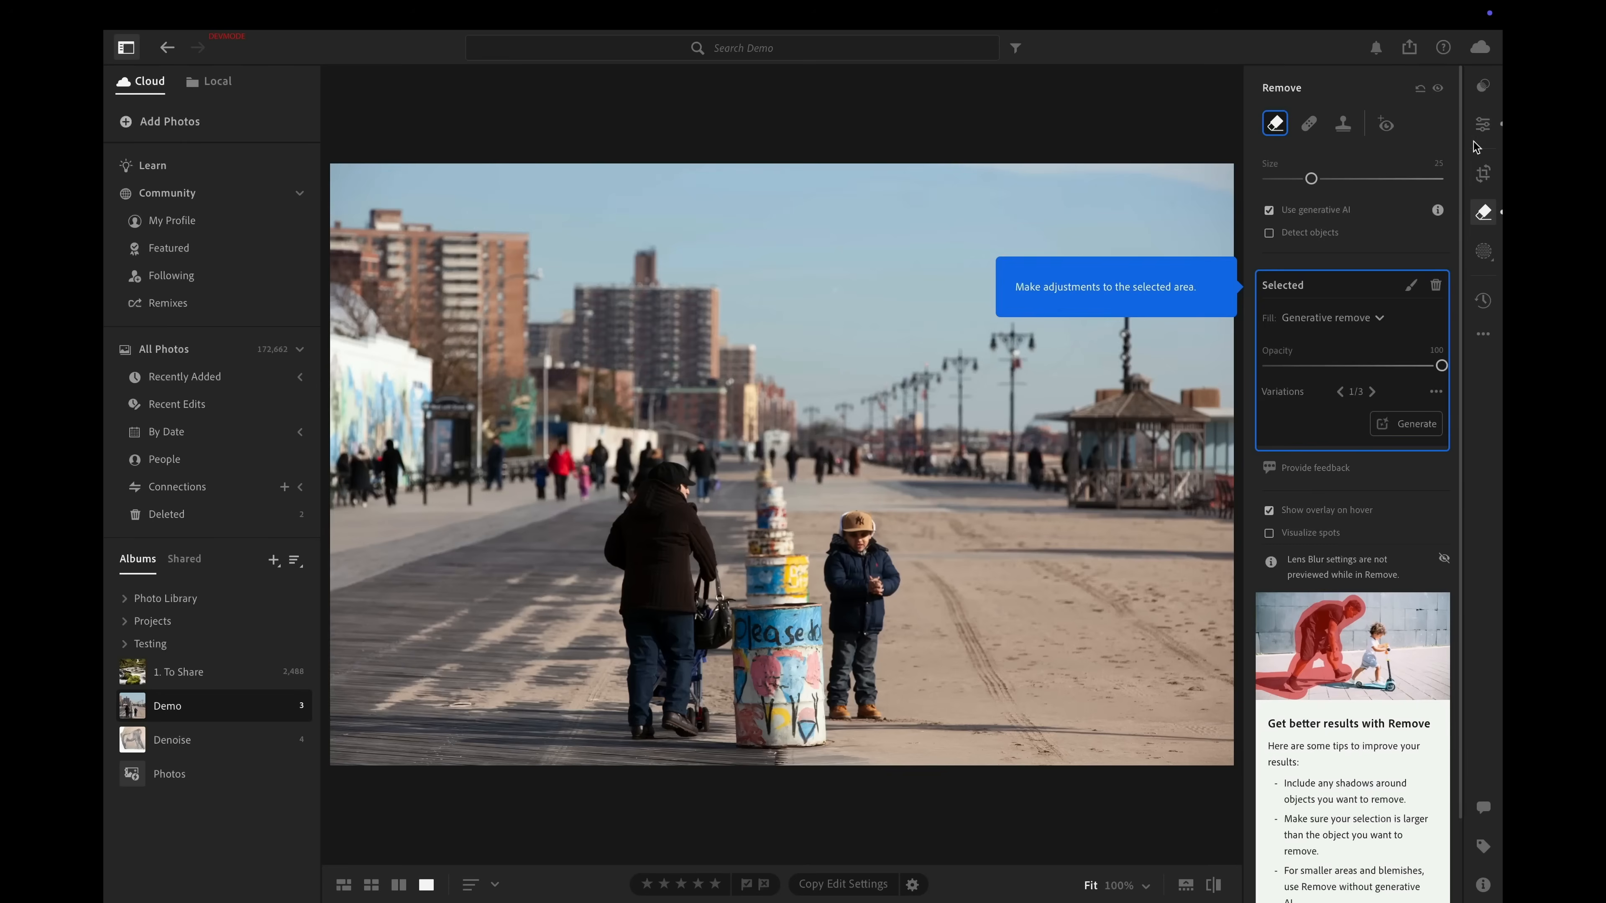
- Show the notice that the egret photo's Denoise and Adaptive Profile settings need updating
left_click(1482, 124)
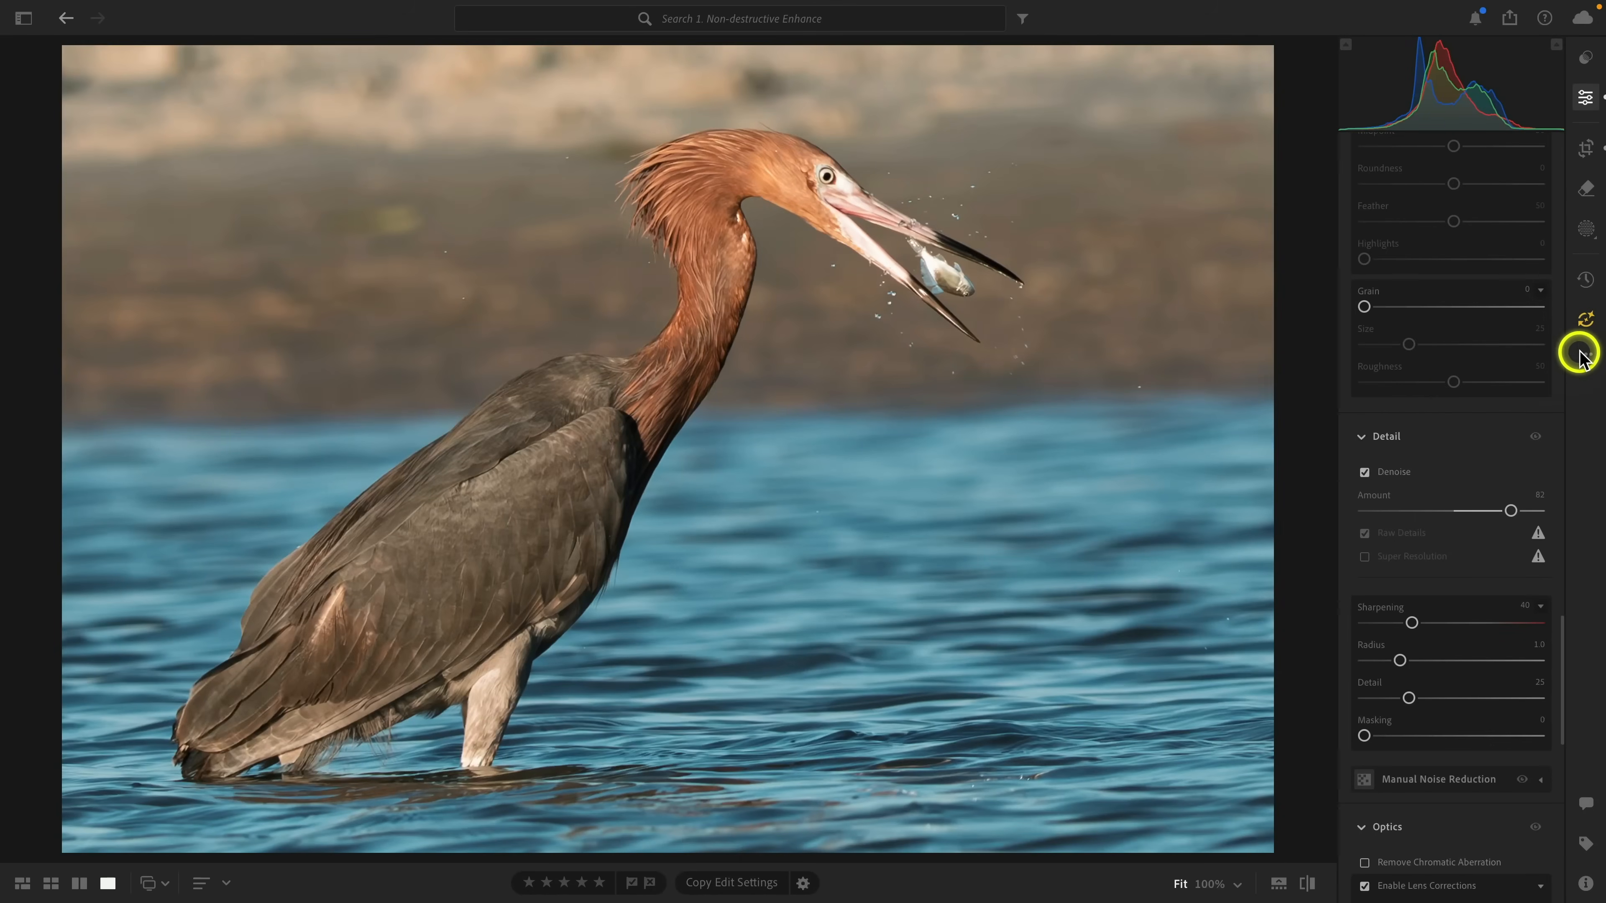
left_click(1586, 319)
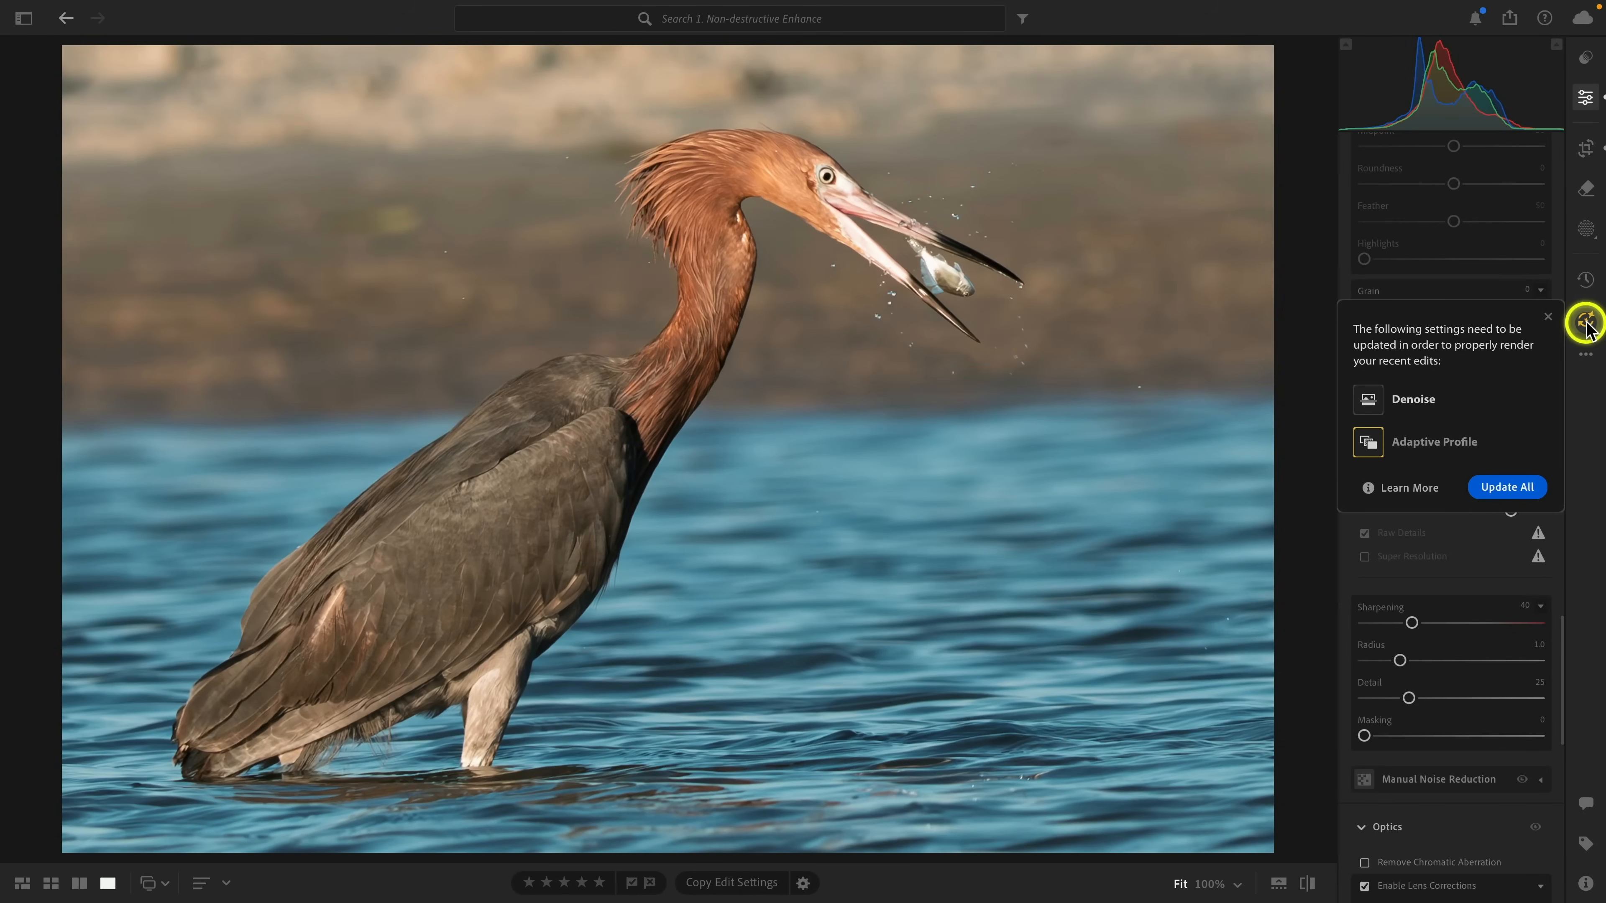
mouse_move(1473, 390)
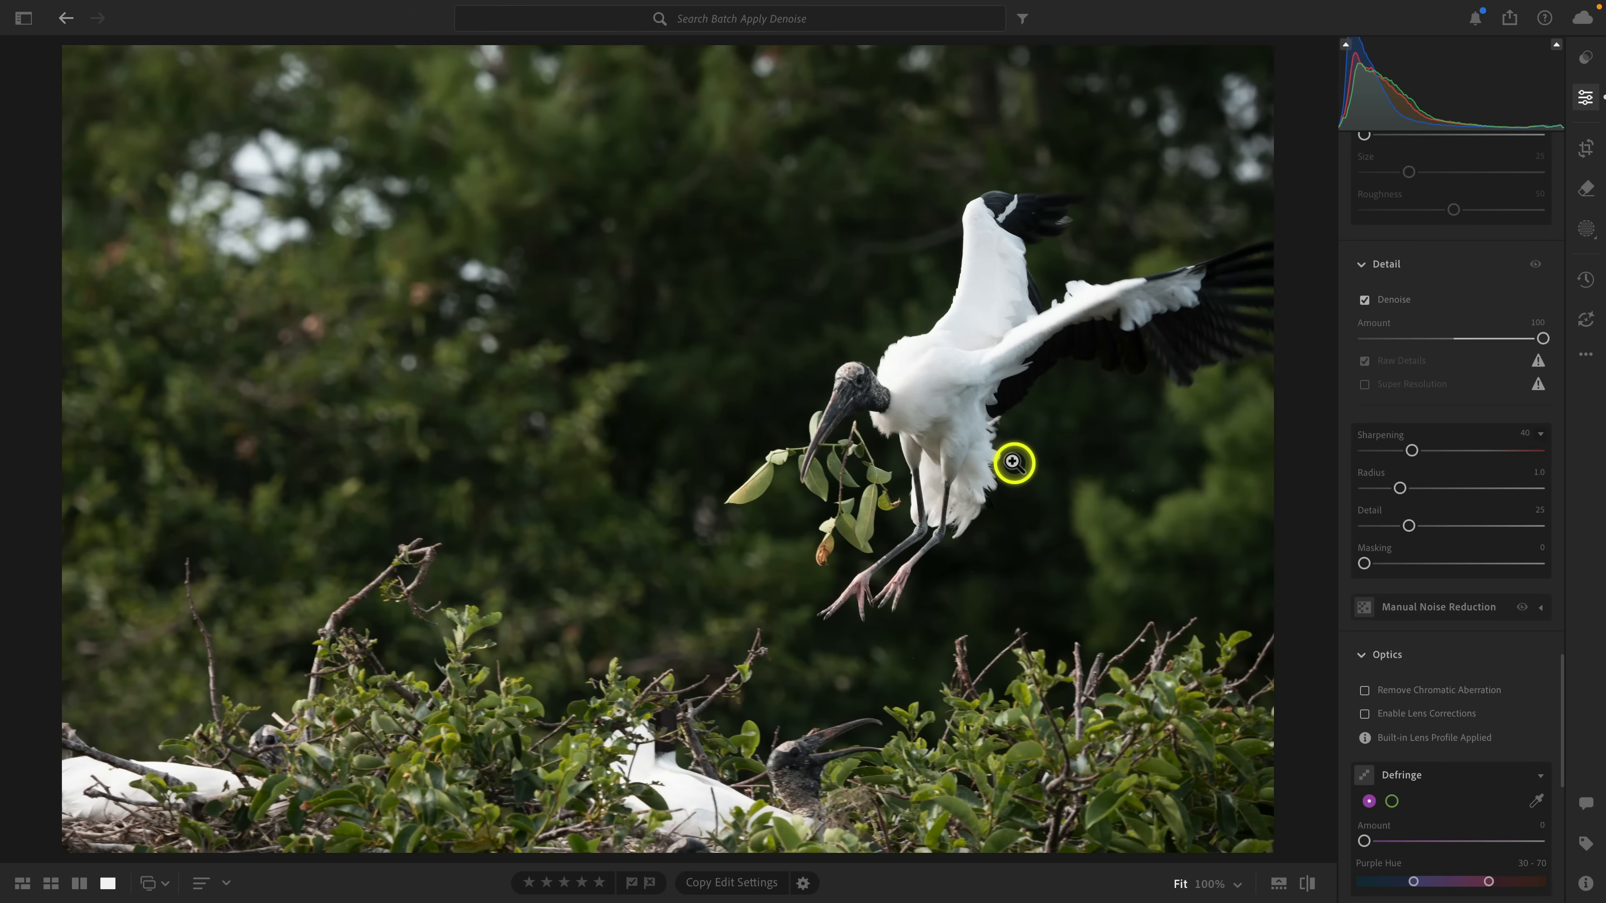
mouse_move(1073, 443)
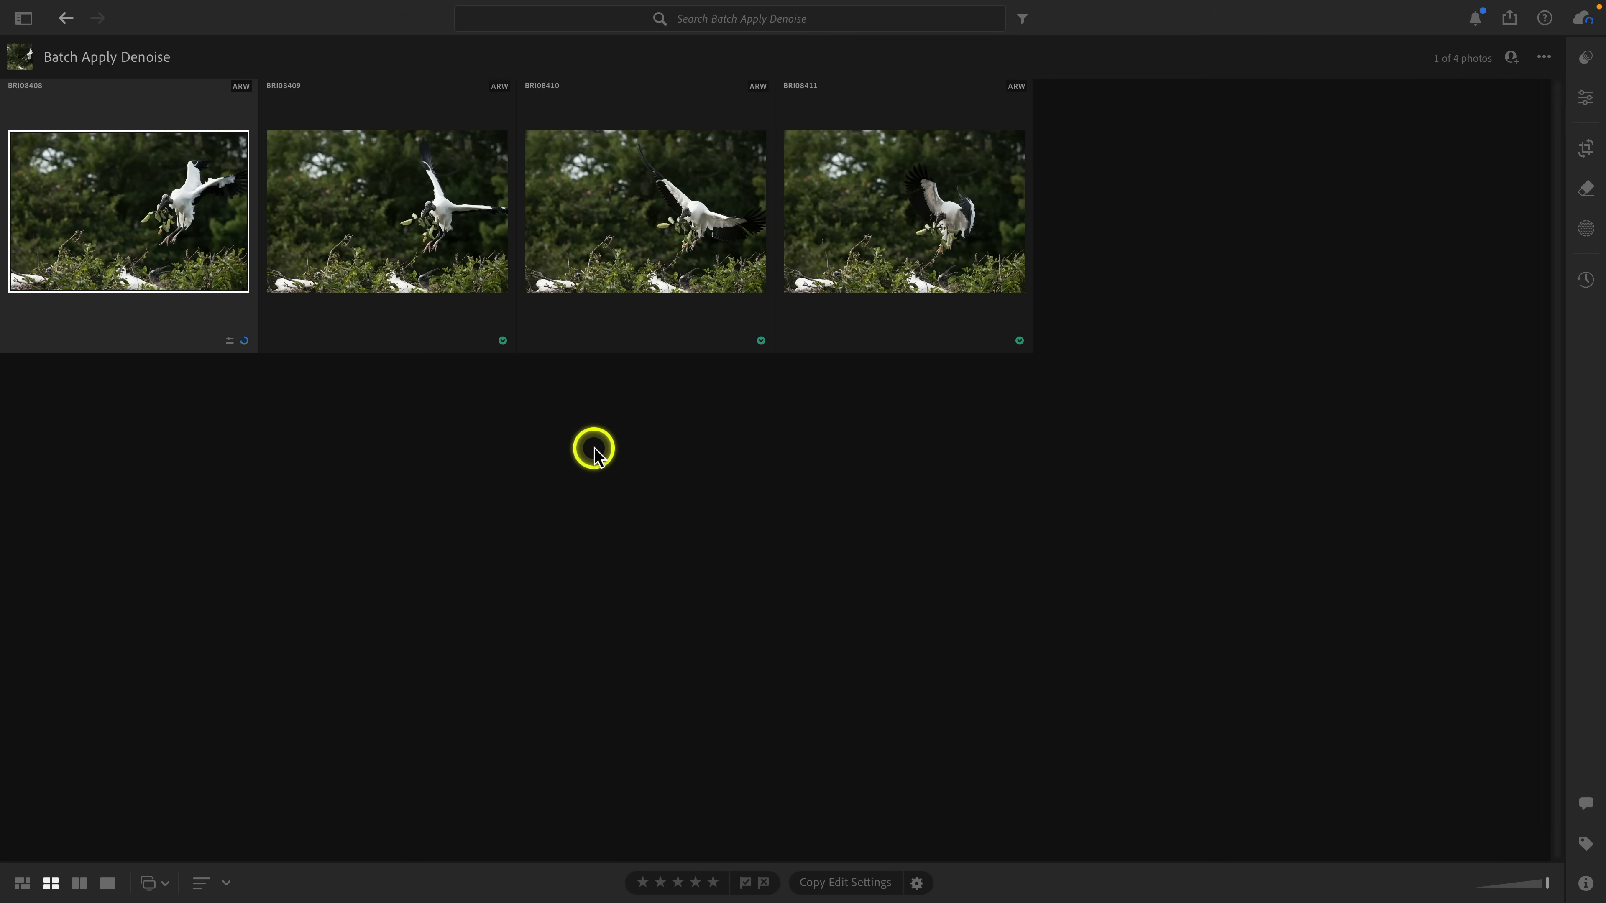
mouse_move(144, 430)
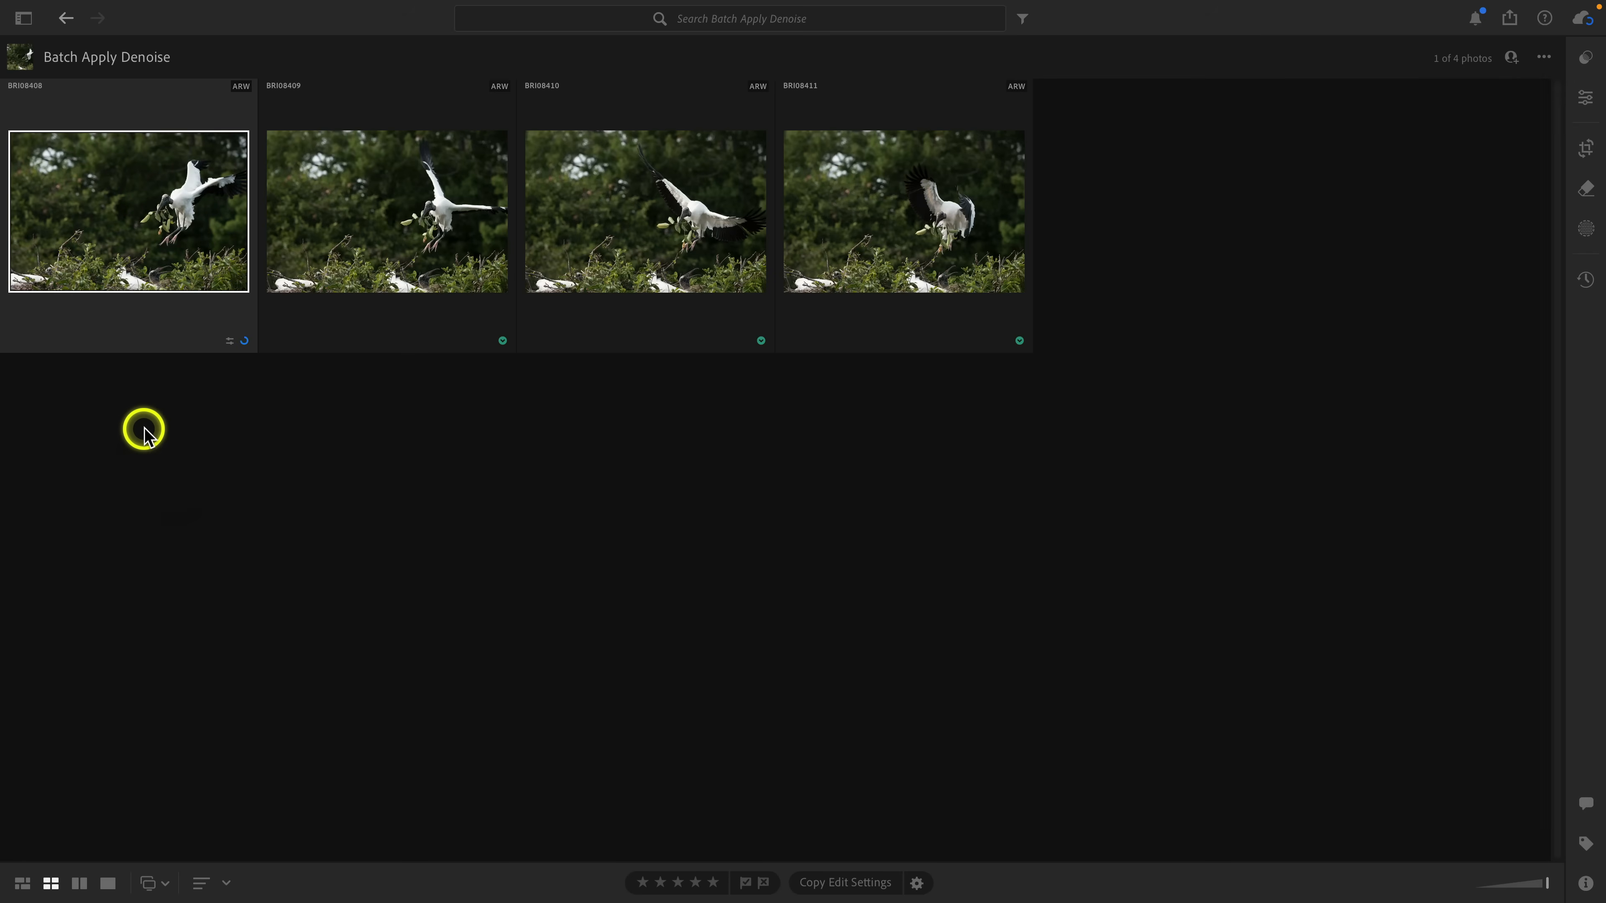
double_click(127, 211)
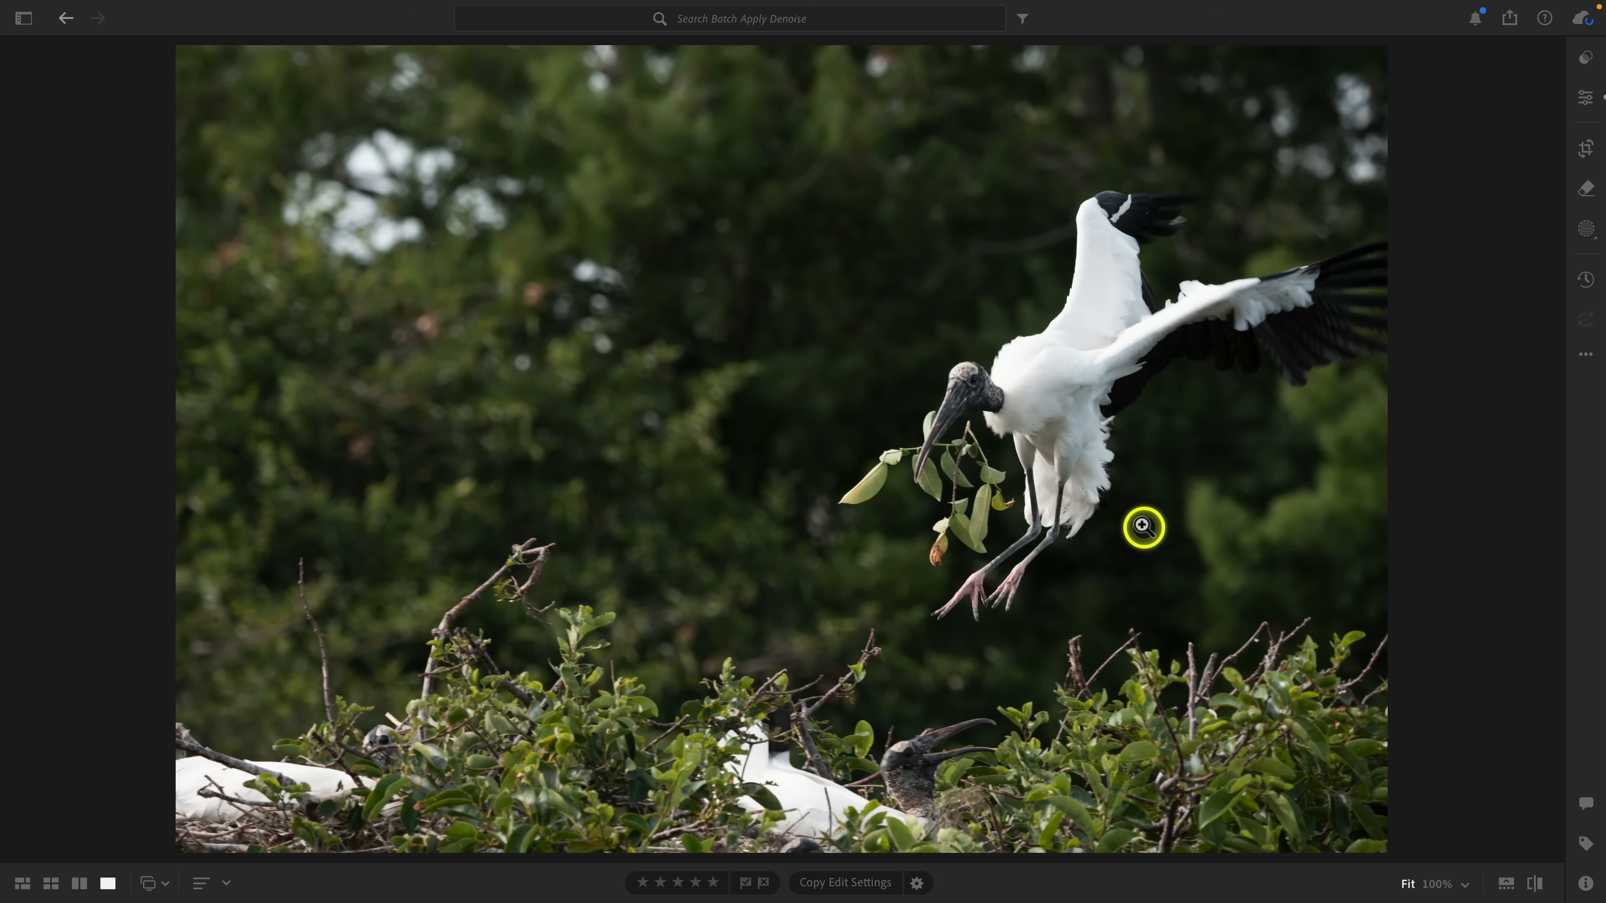
left_click(1584, 97)
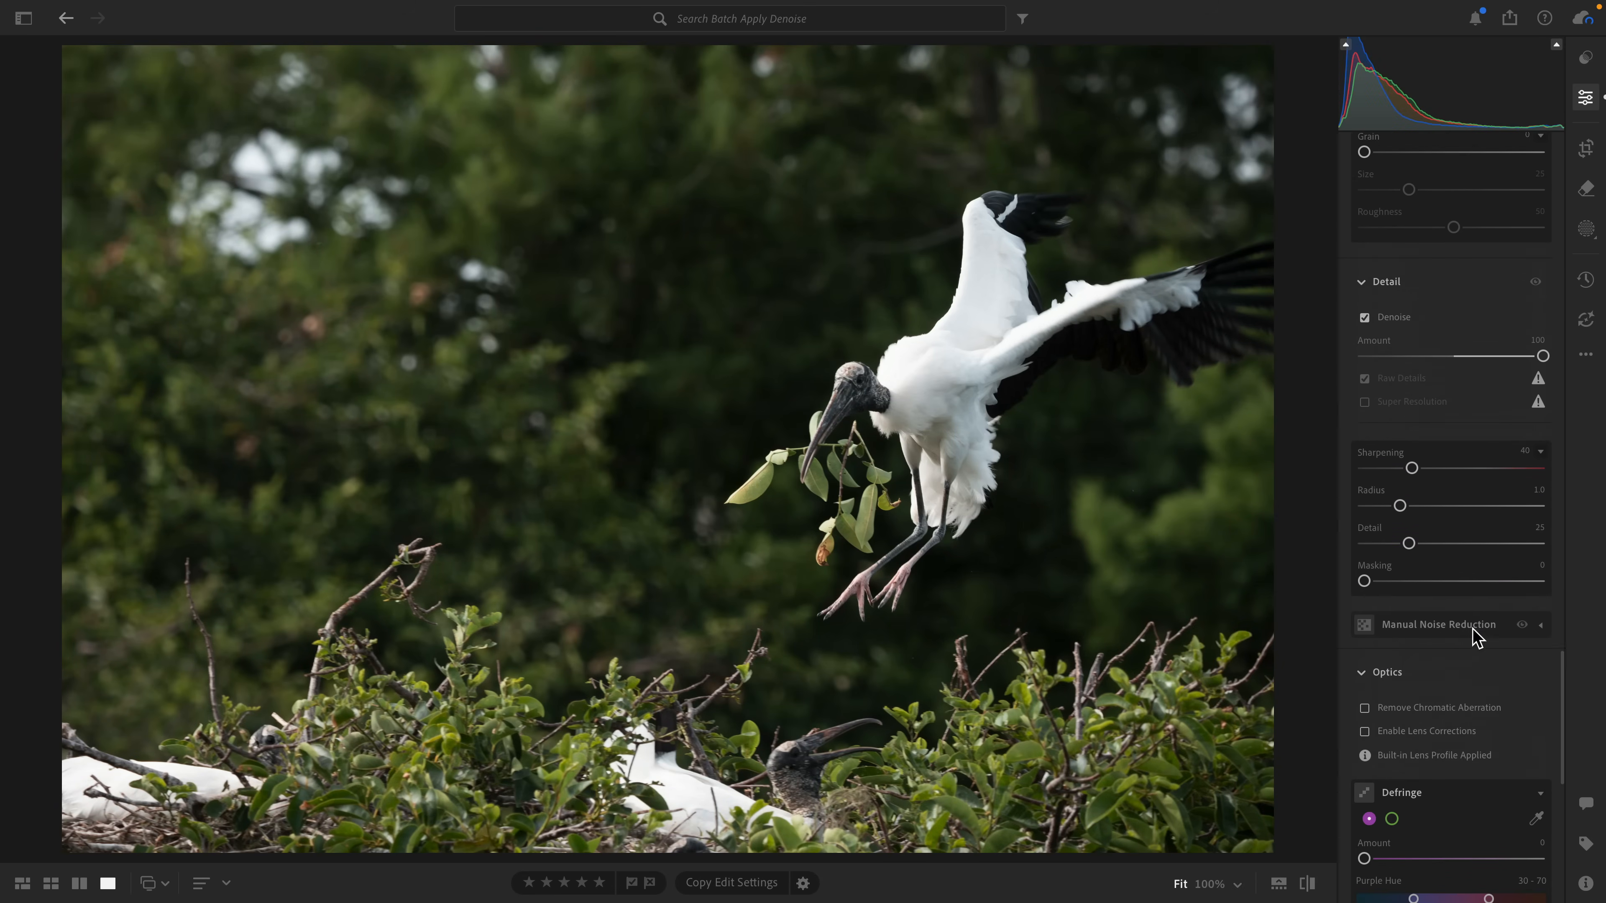
scroll("down", 3)
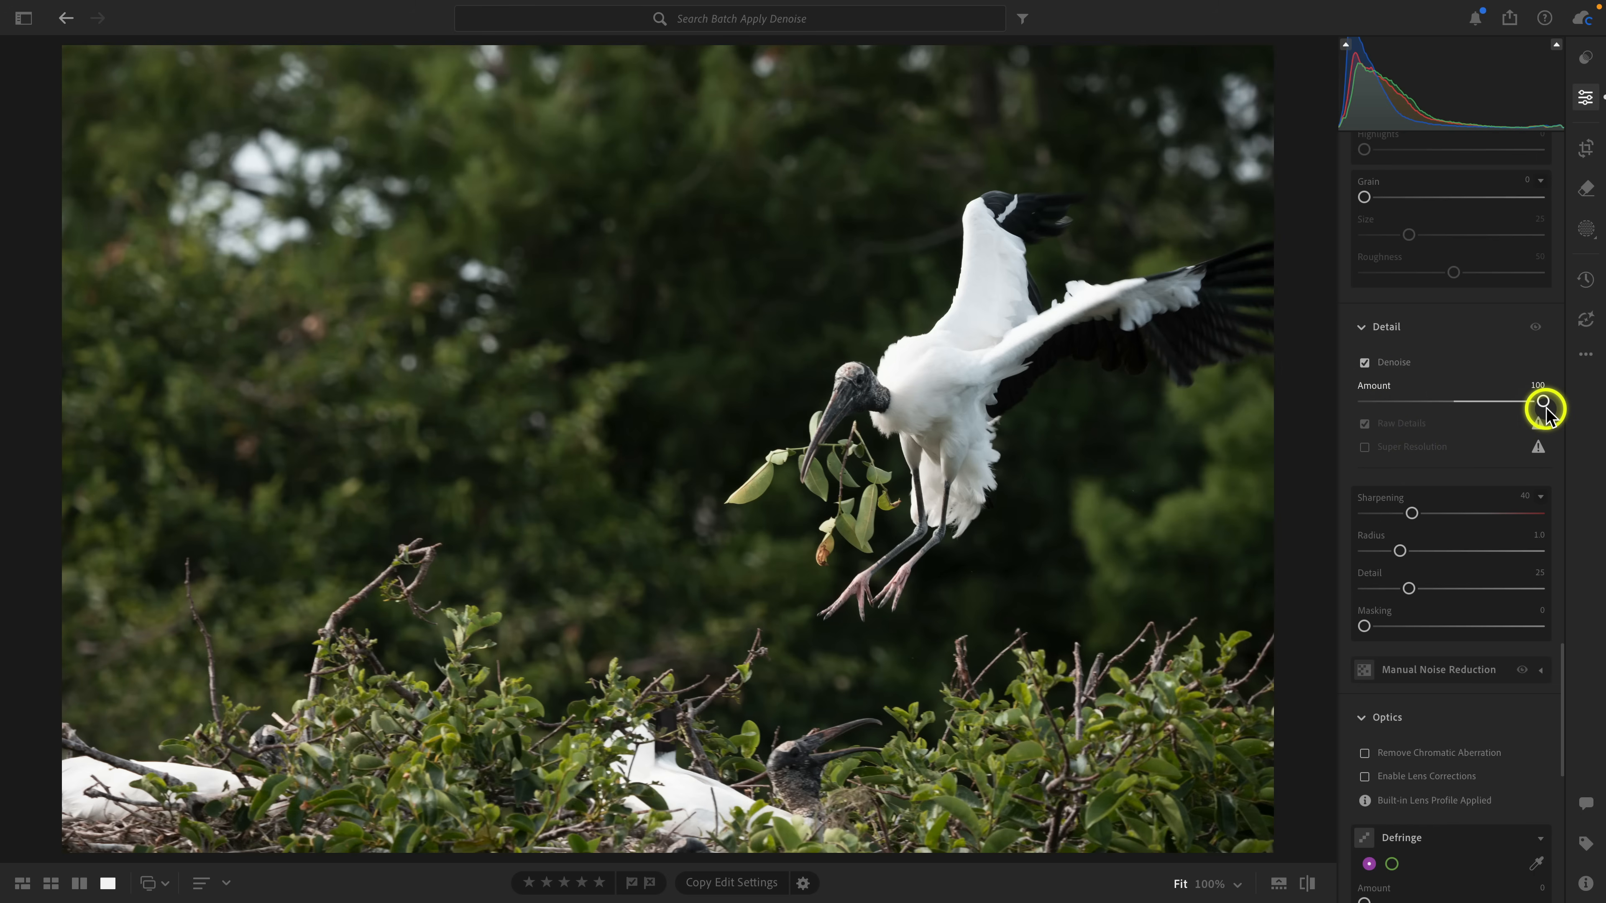
mouse_move(760, 866)
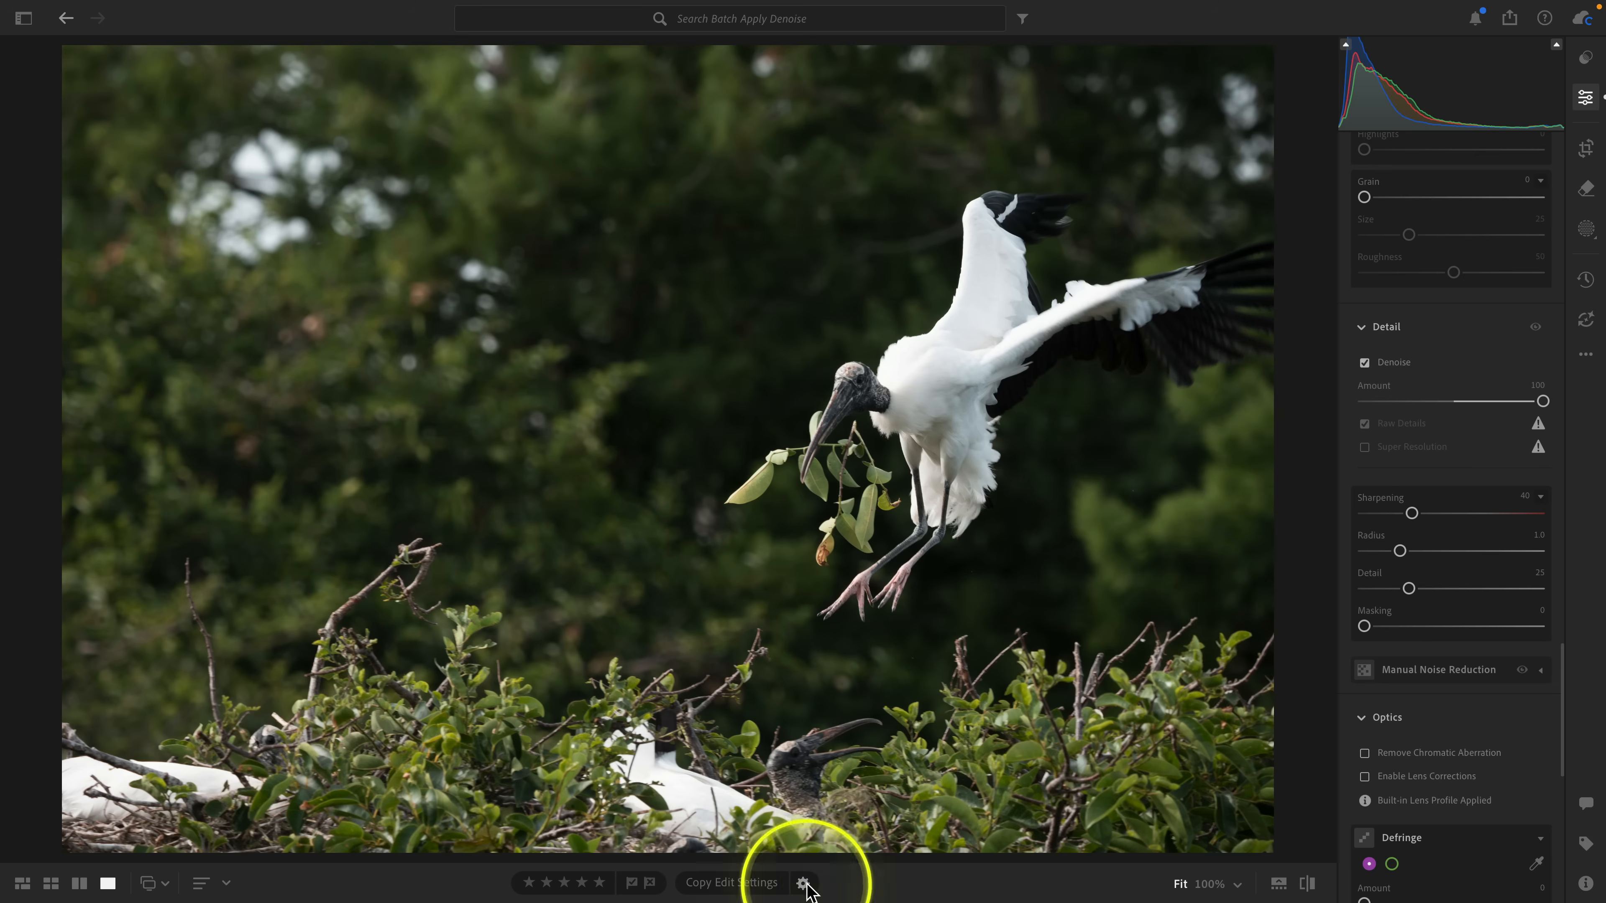
- Copy the stork photo's edit settings narrowed to Denoise only
left_click(804, 883)
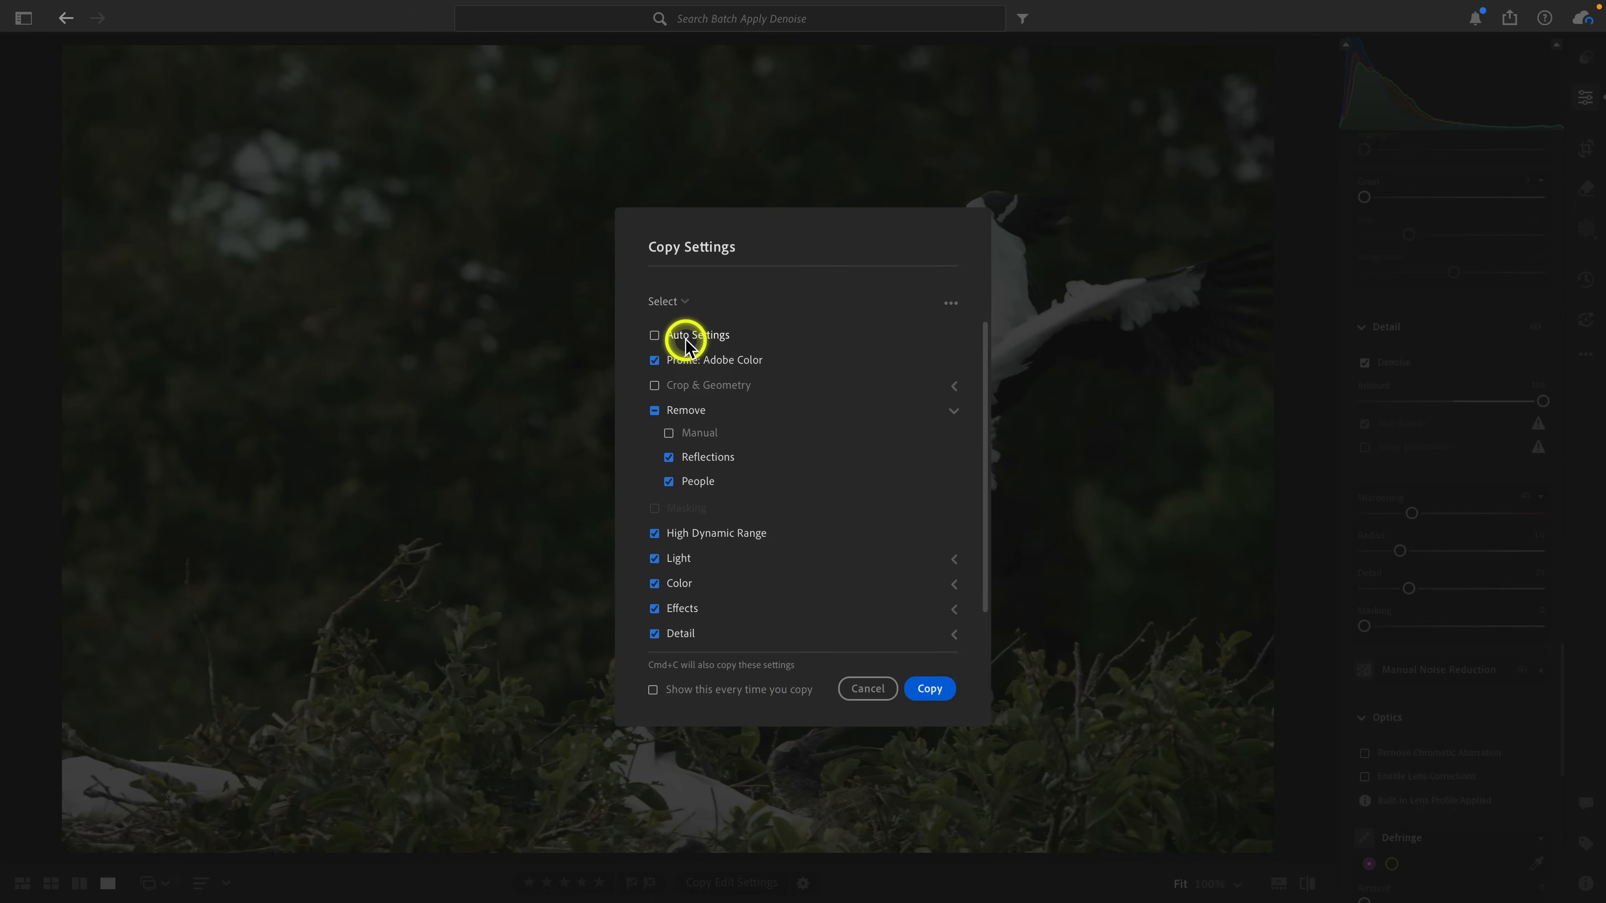
left_click(663, 301)
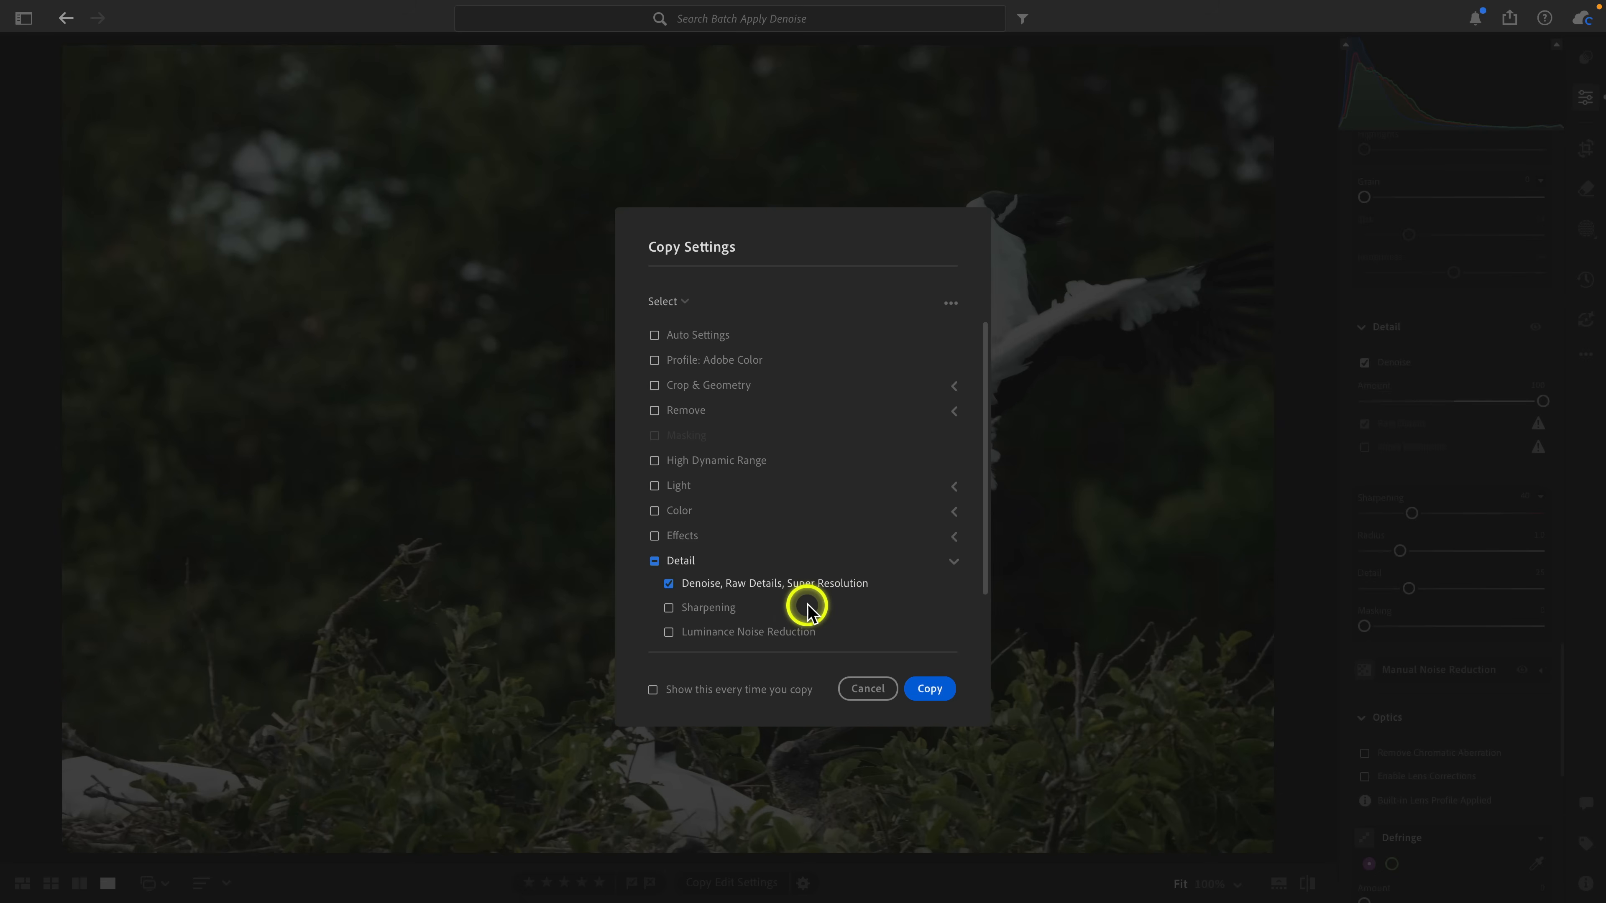
left_click(928, 689)
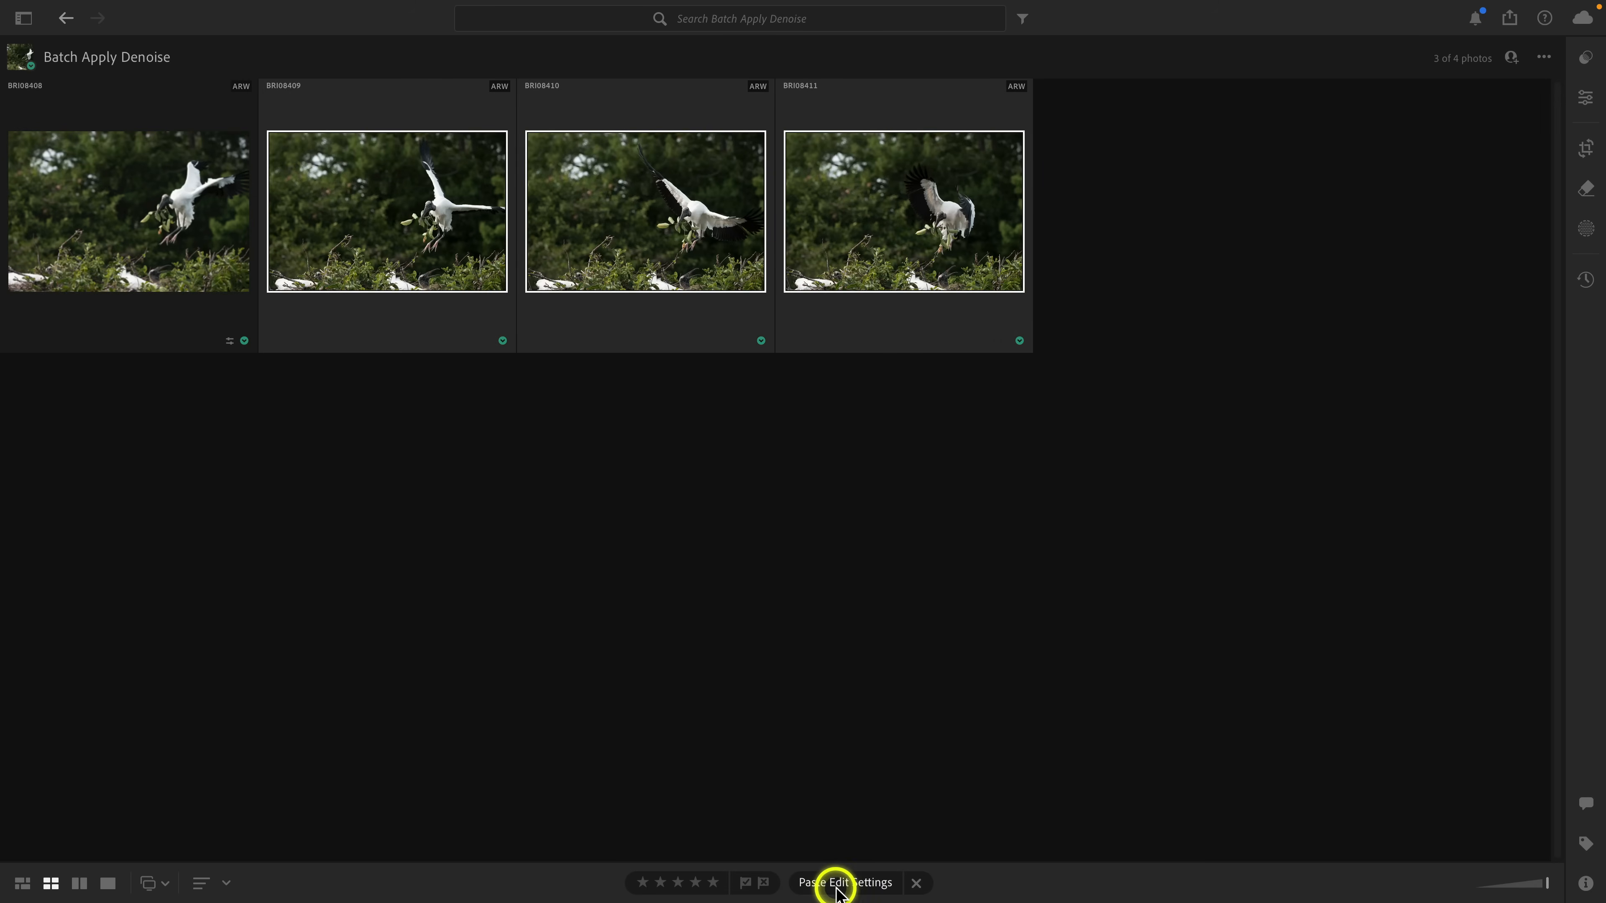
mouse_move(398, 360)
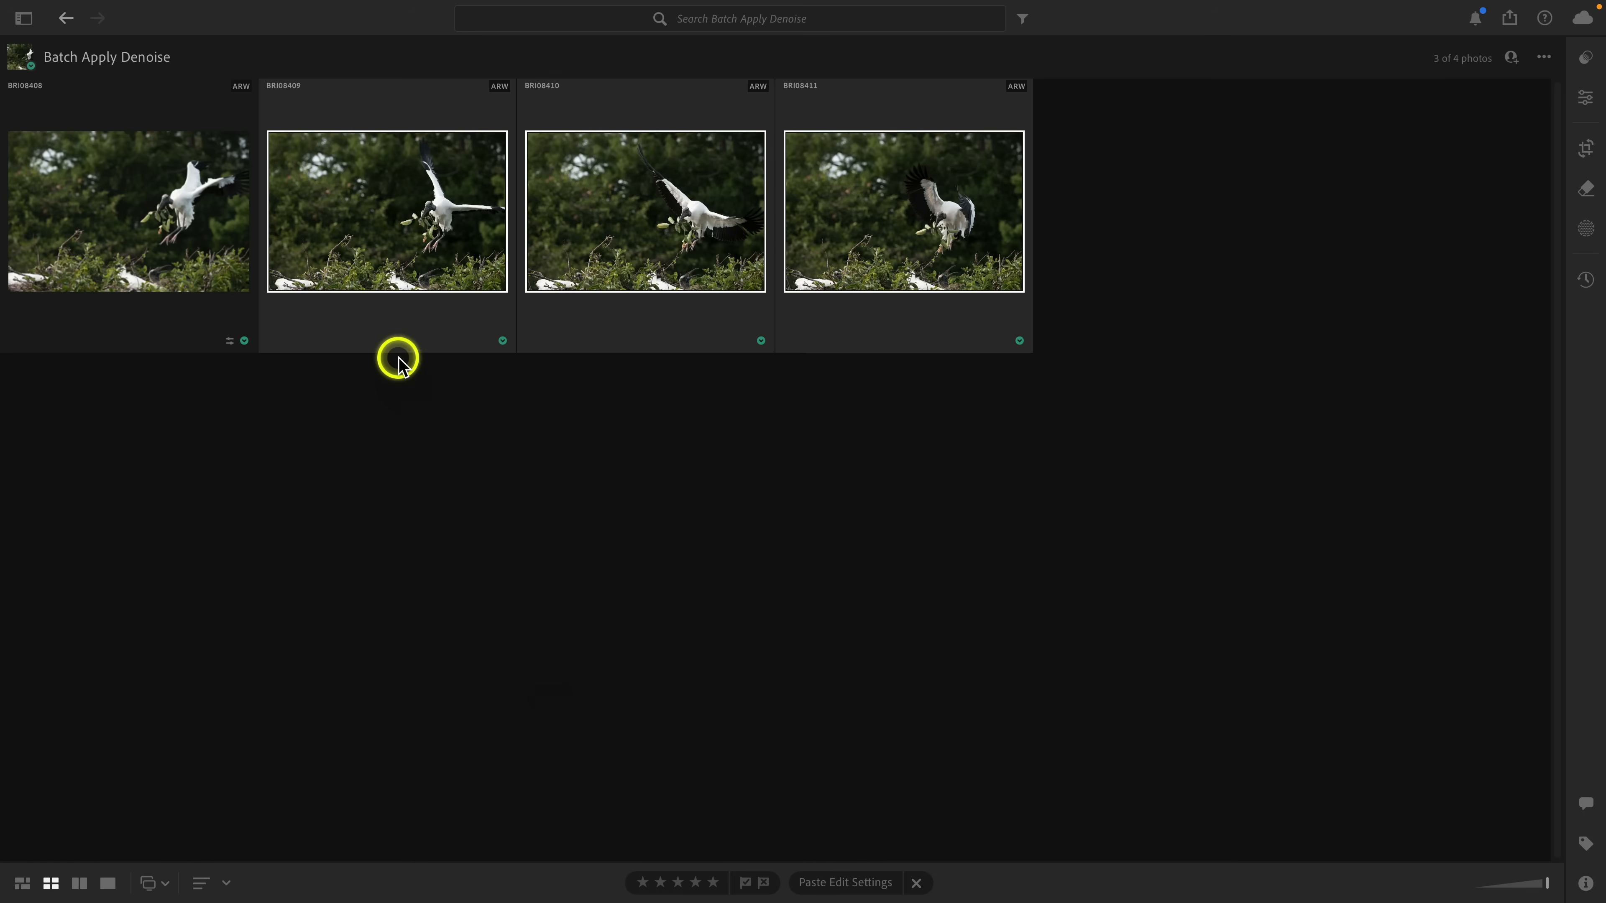
- Paste the copied Denoise setting onto the other three selected bird photos
left_click(242, 9)
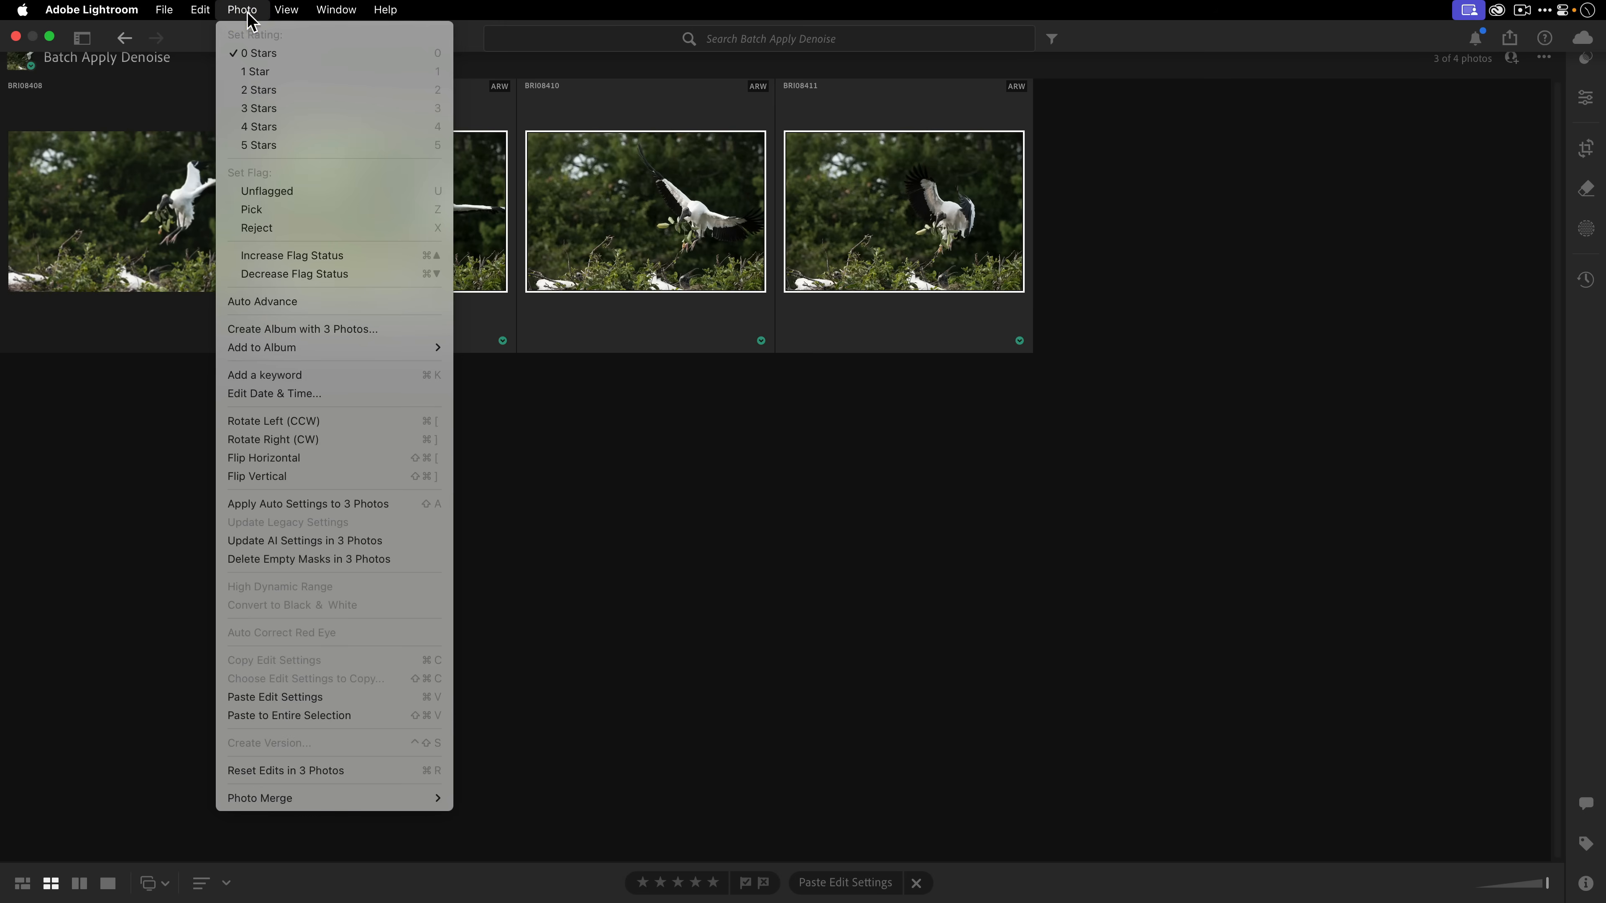
mouse_move(379, 697)
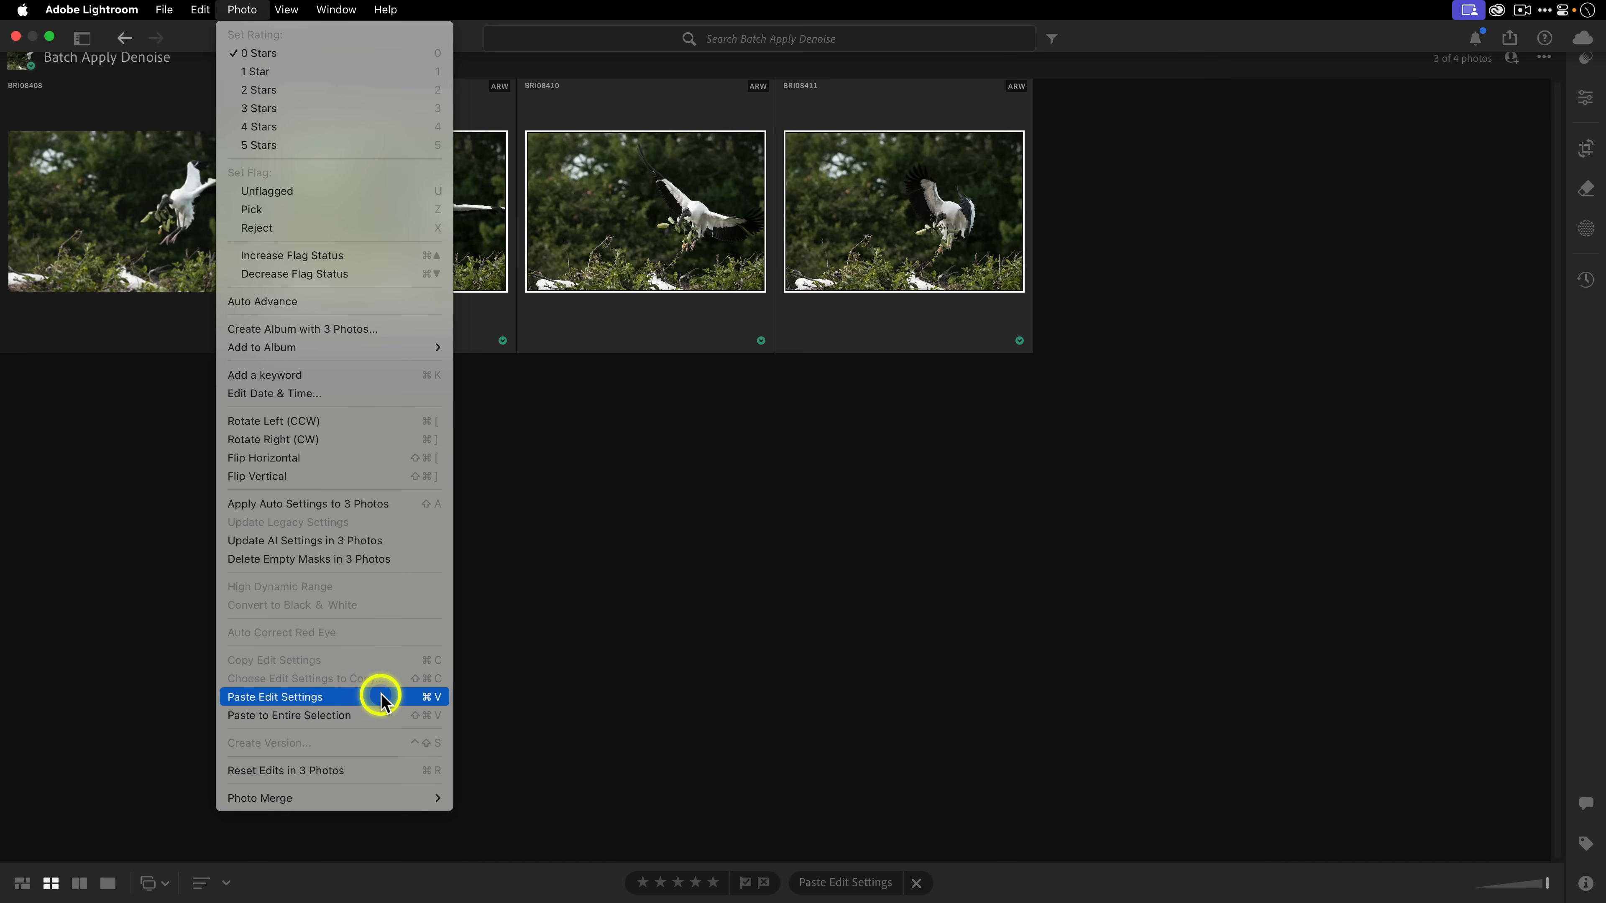
left_click(275, 696)
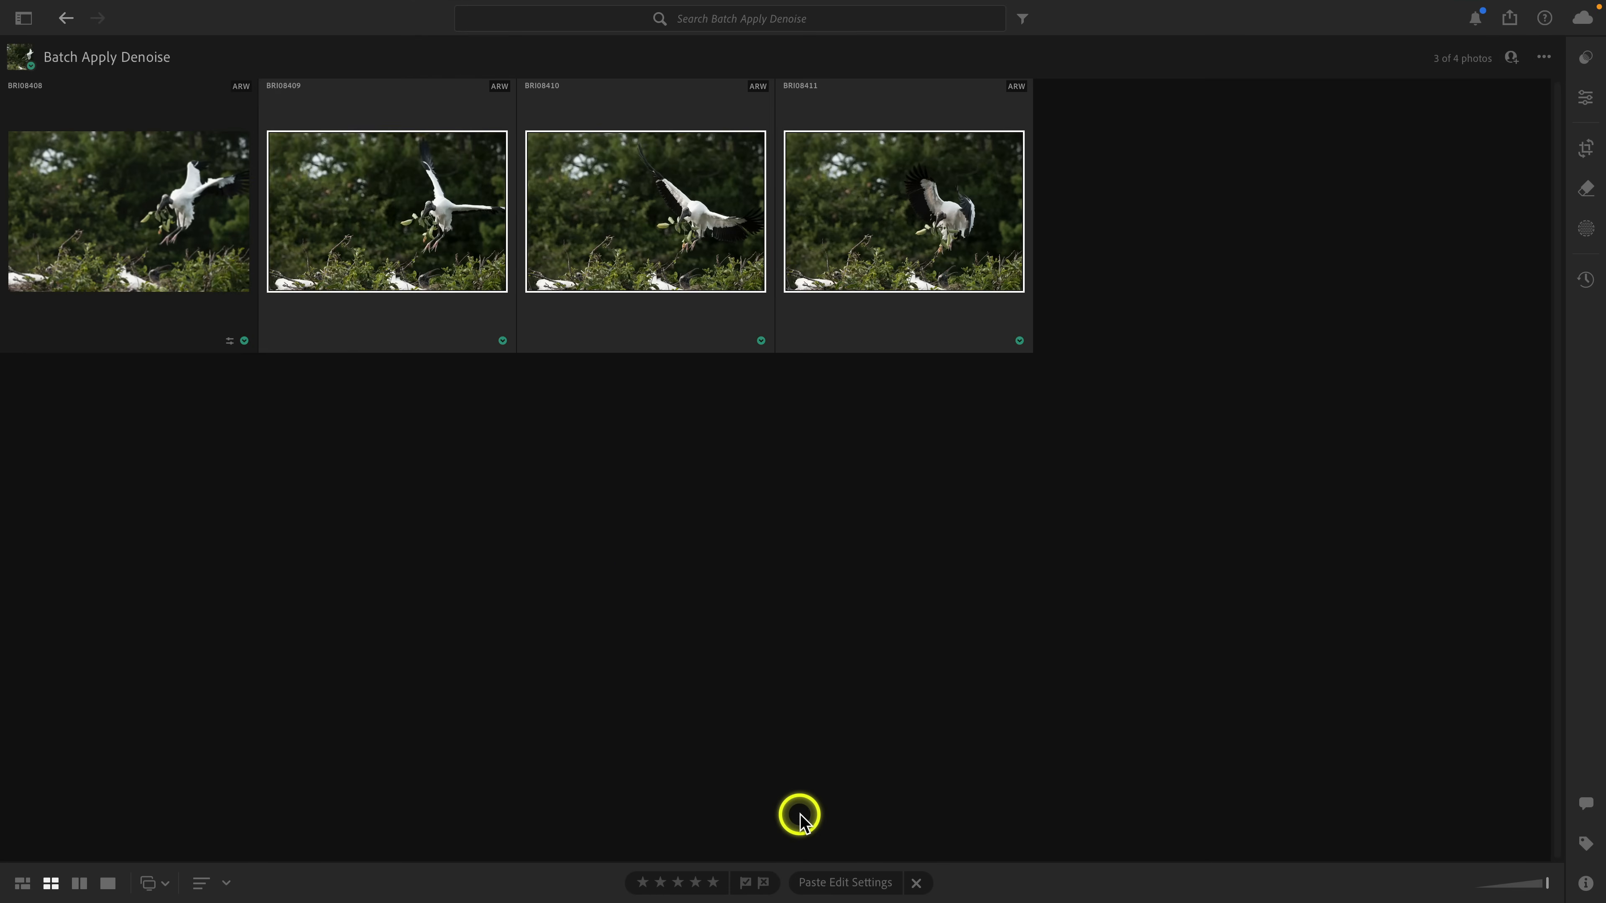
left_click(844, 881)
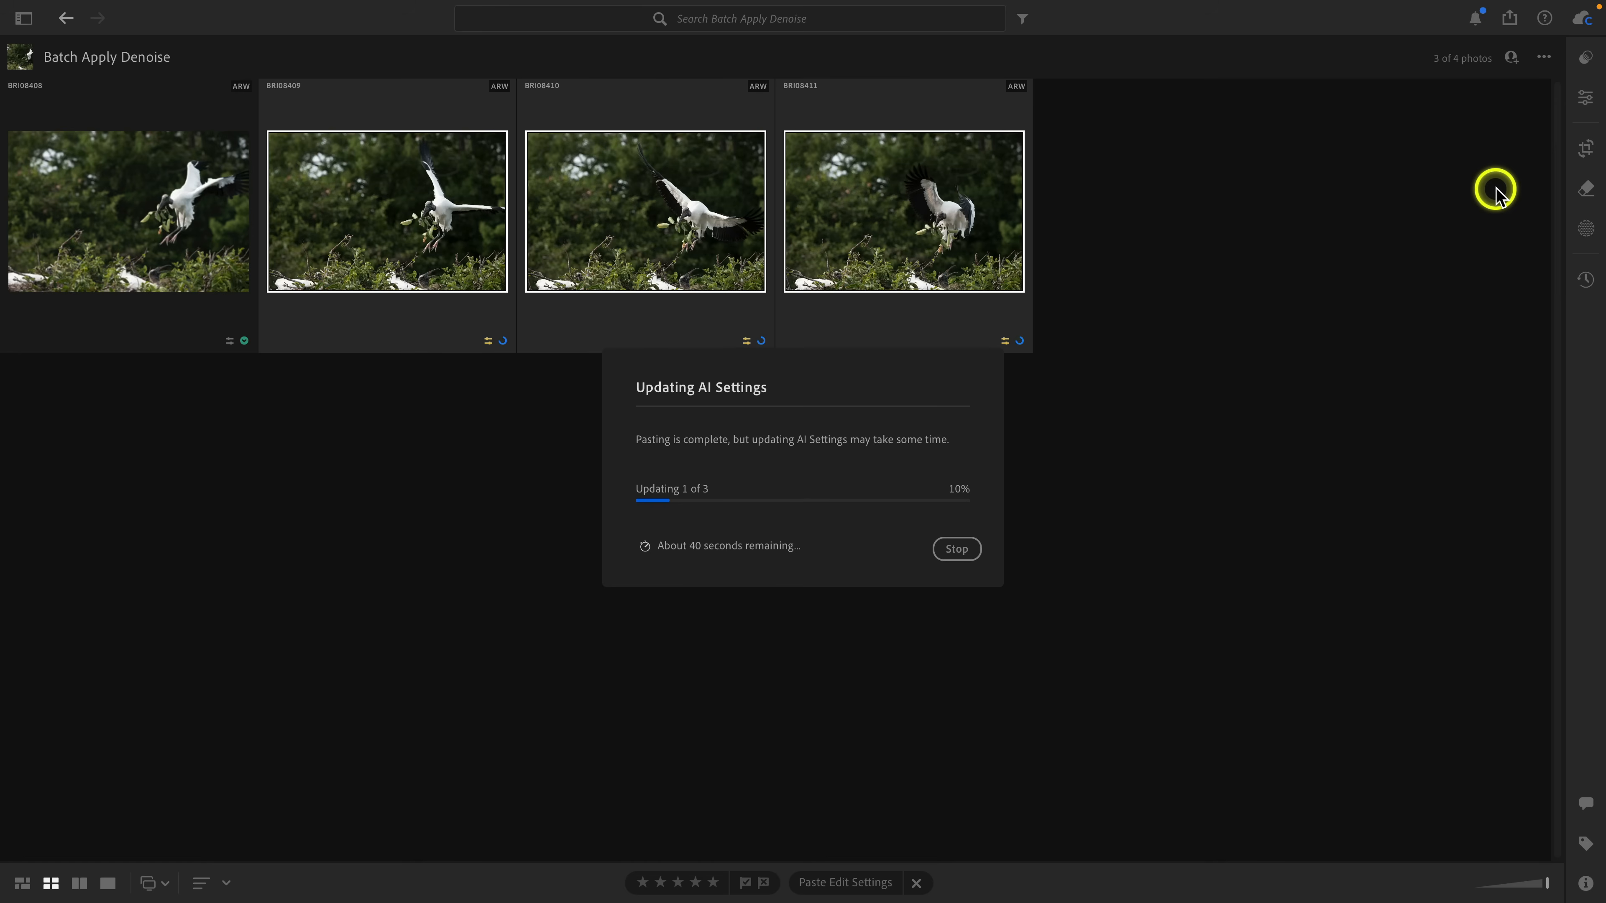
mouse_move(1089, 501)
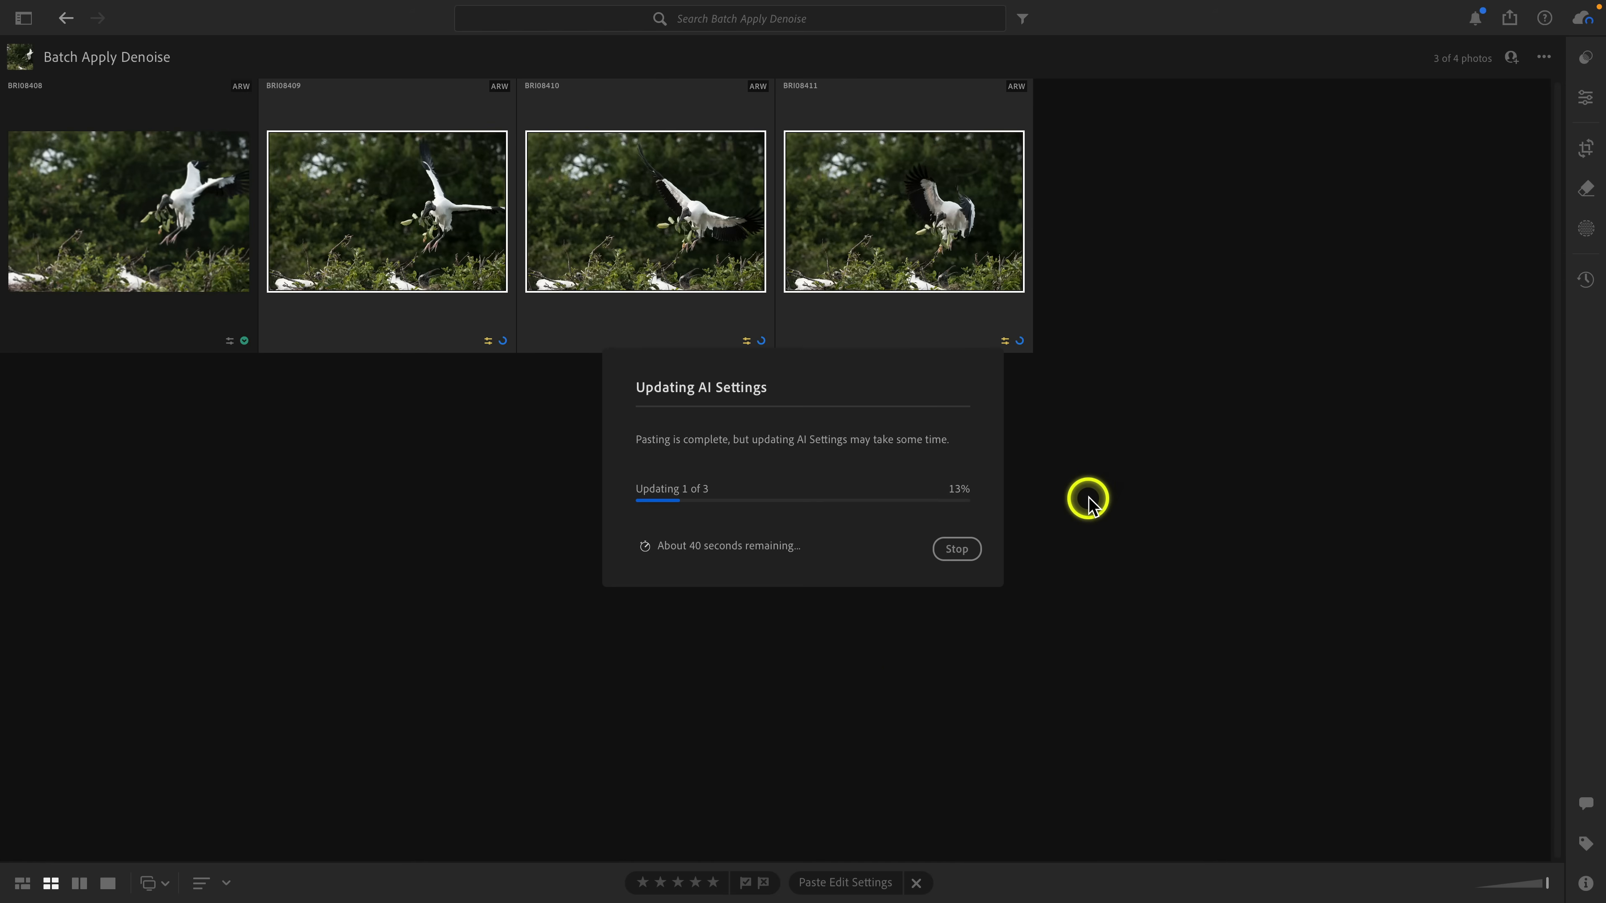
mouse_move(758, 713)
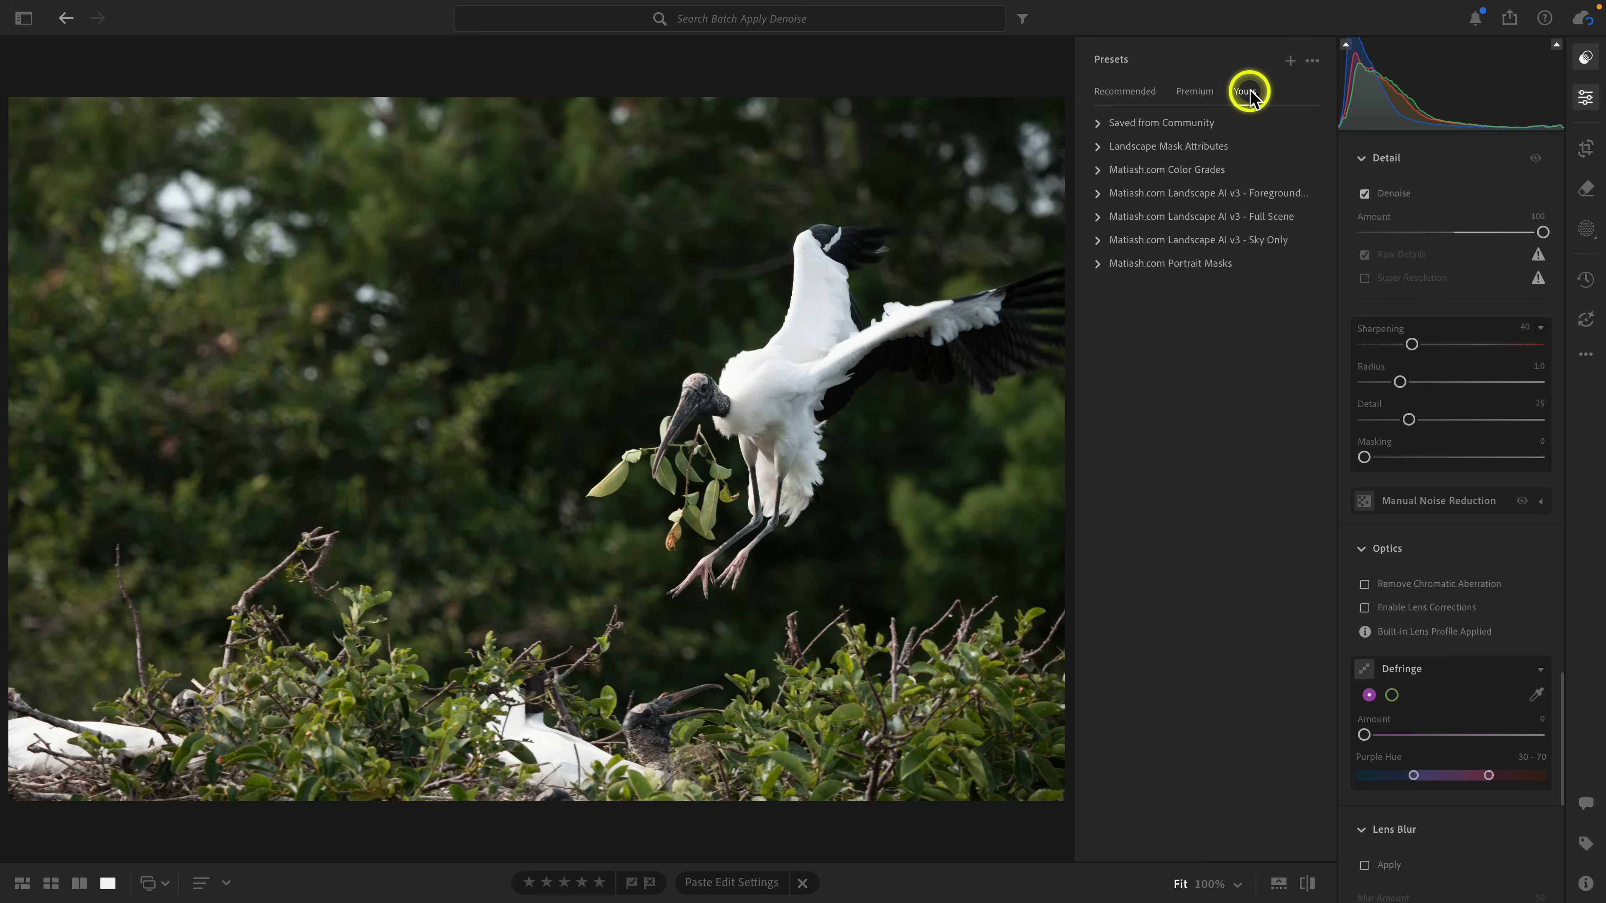
- Save a user preset named 'Denoise 100' storing only Denoise, Raw Details and Super Resolution
left_click(1290, 60)
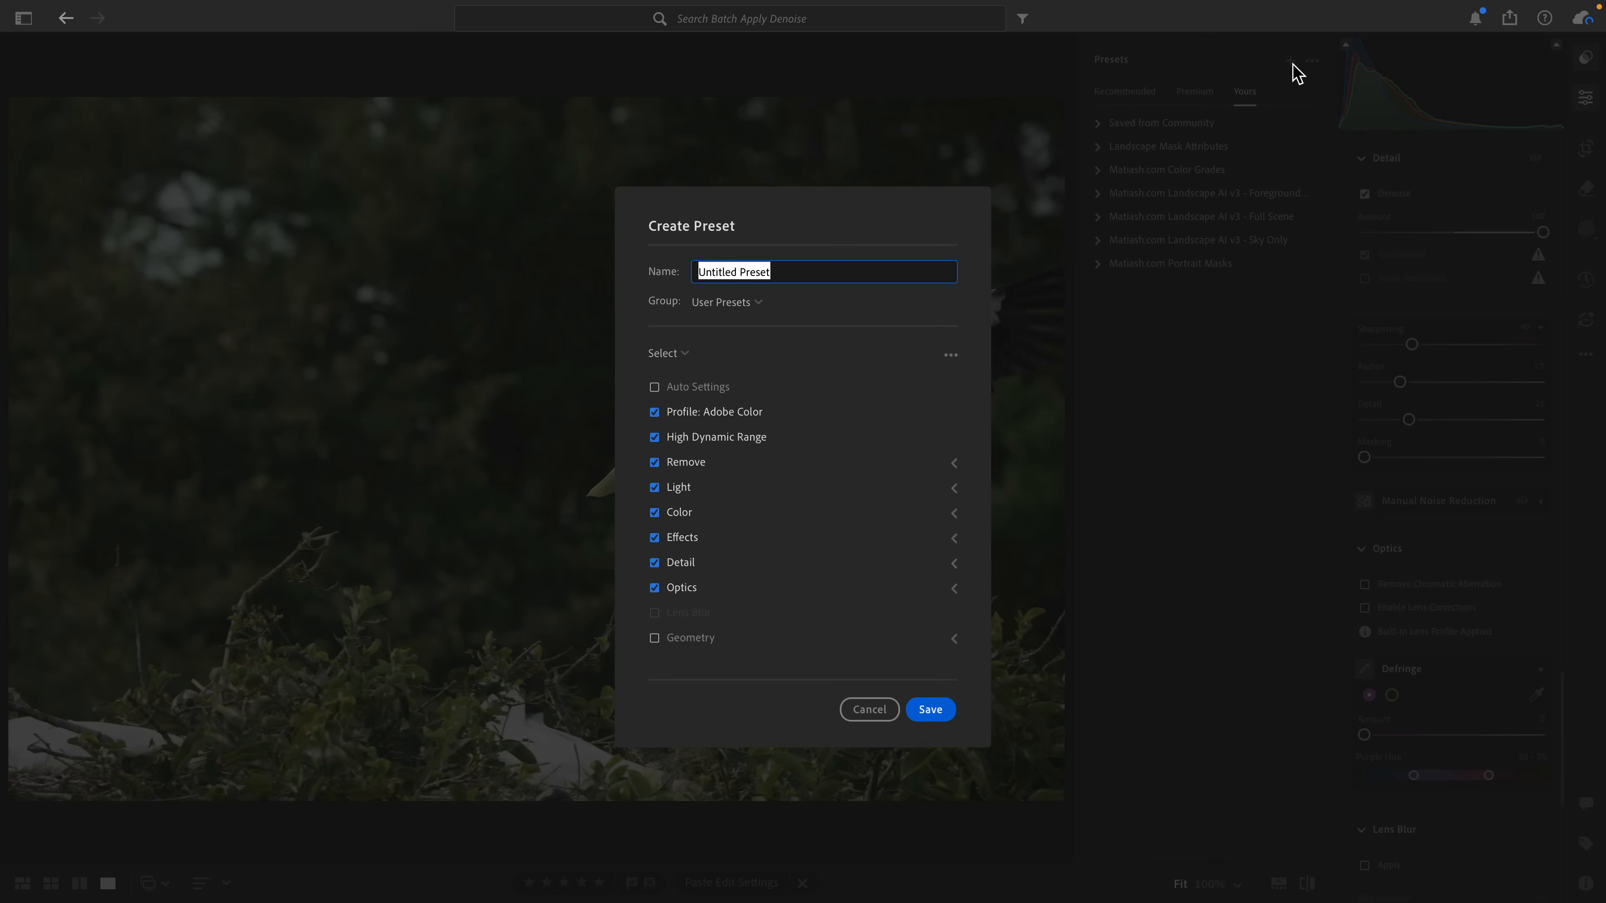
type("Denoise")
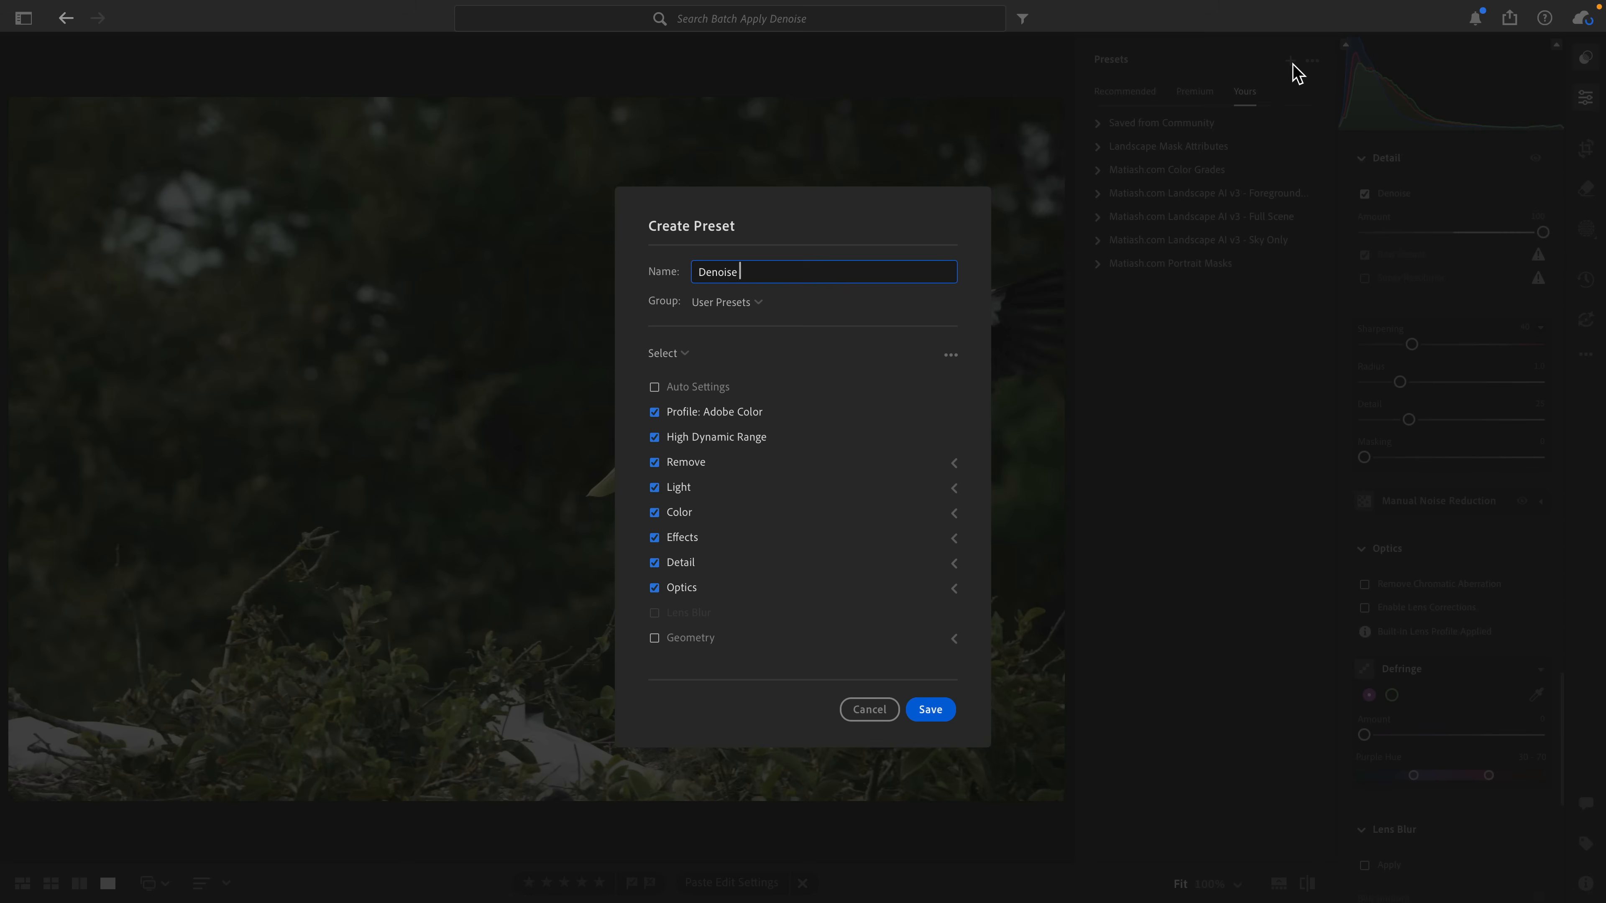
type("100")
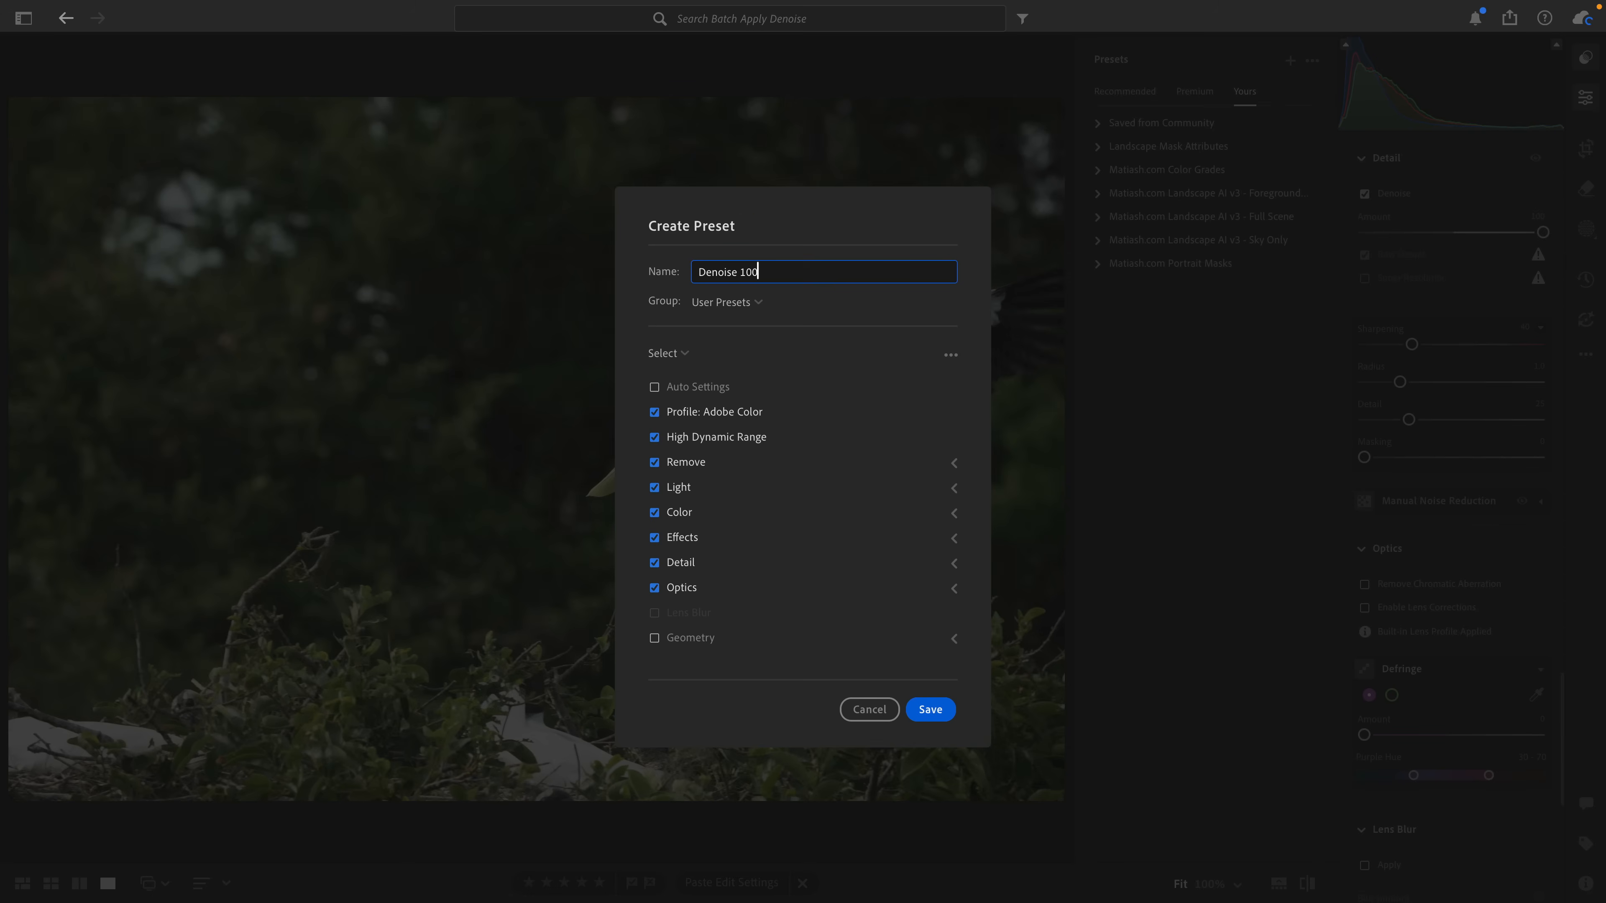
left_click(666, 352)
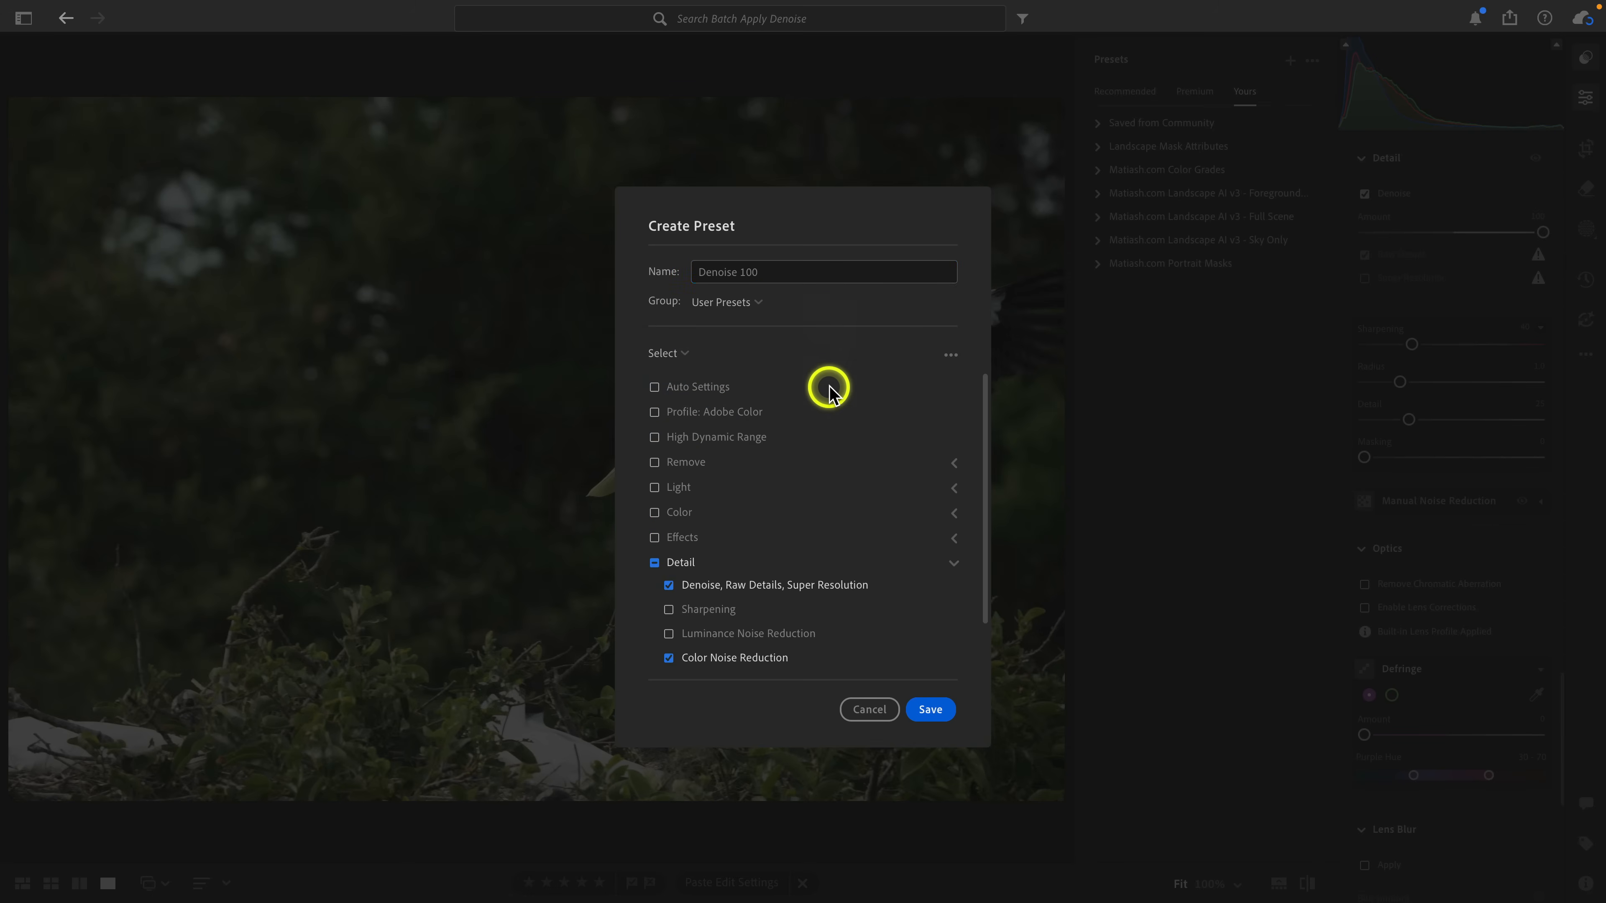
mouse_move(814, 558)
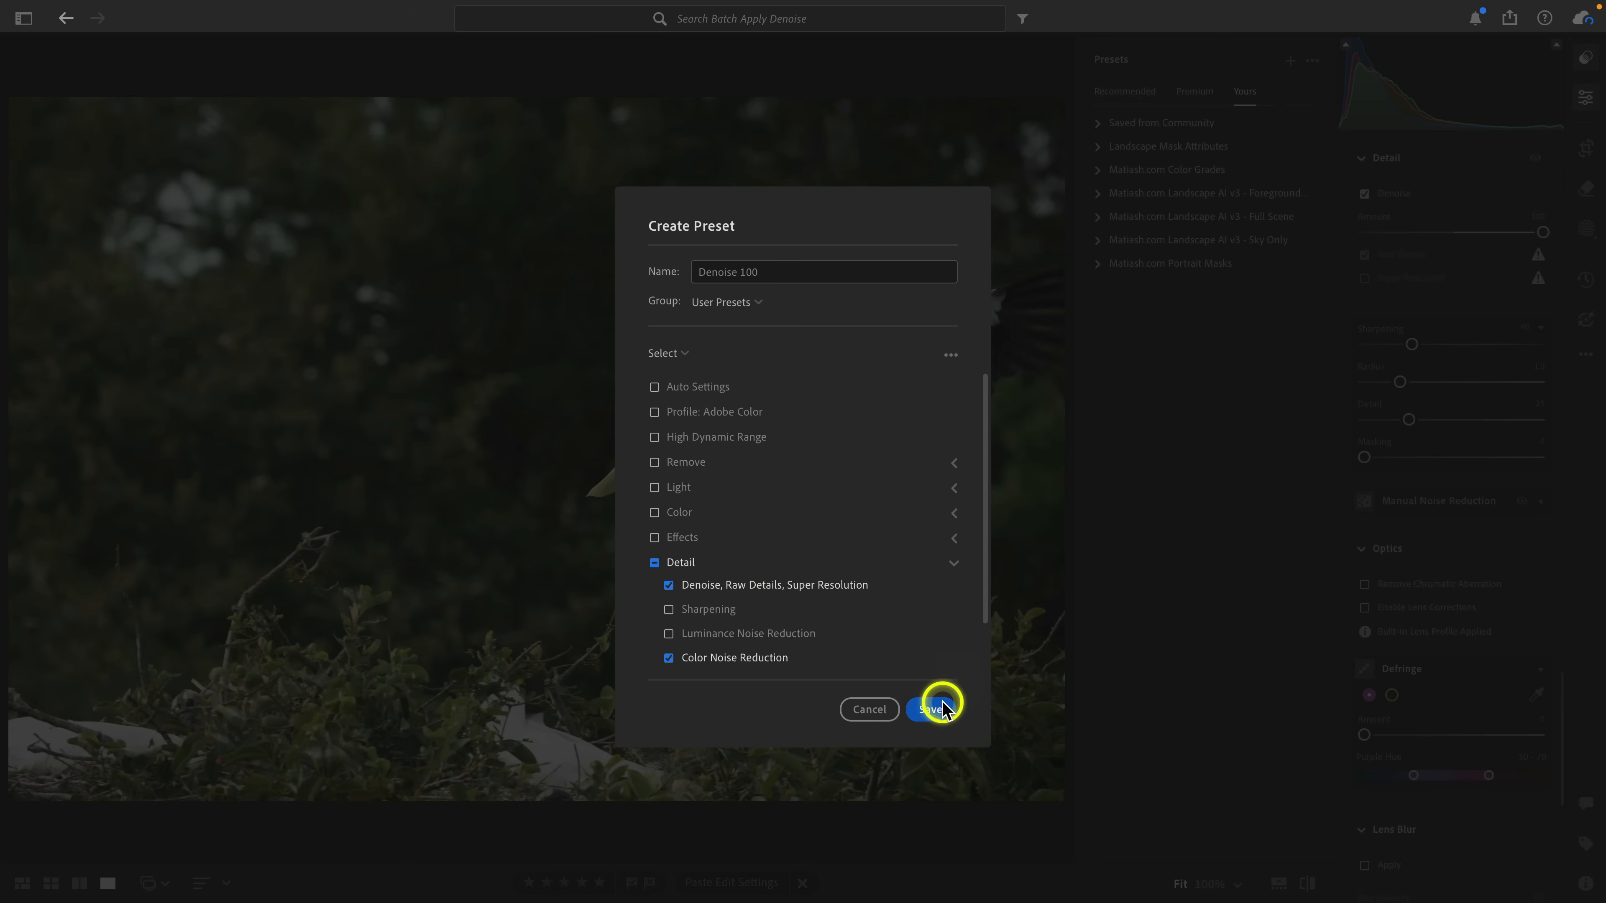
left_click(930, 708)
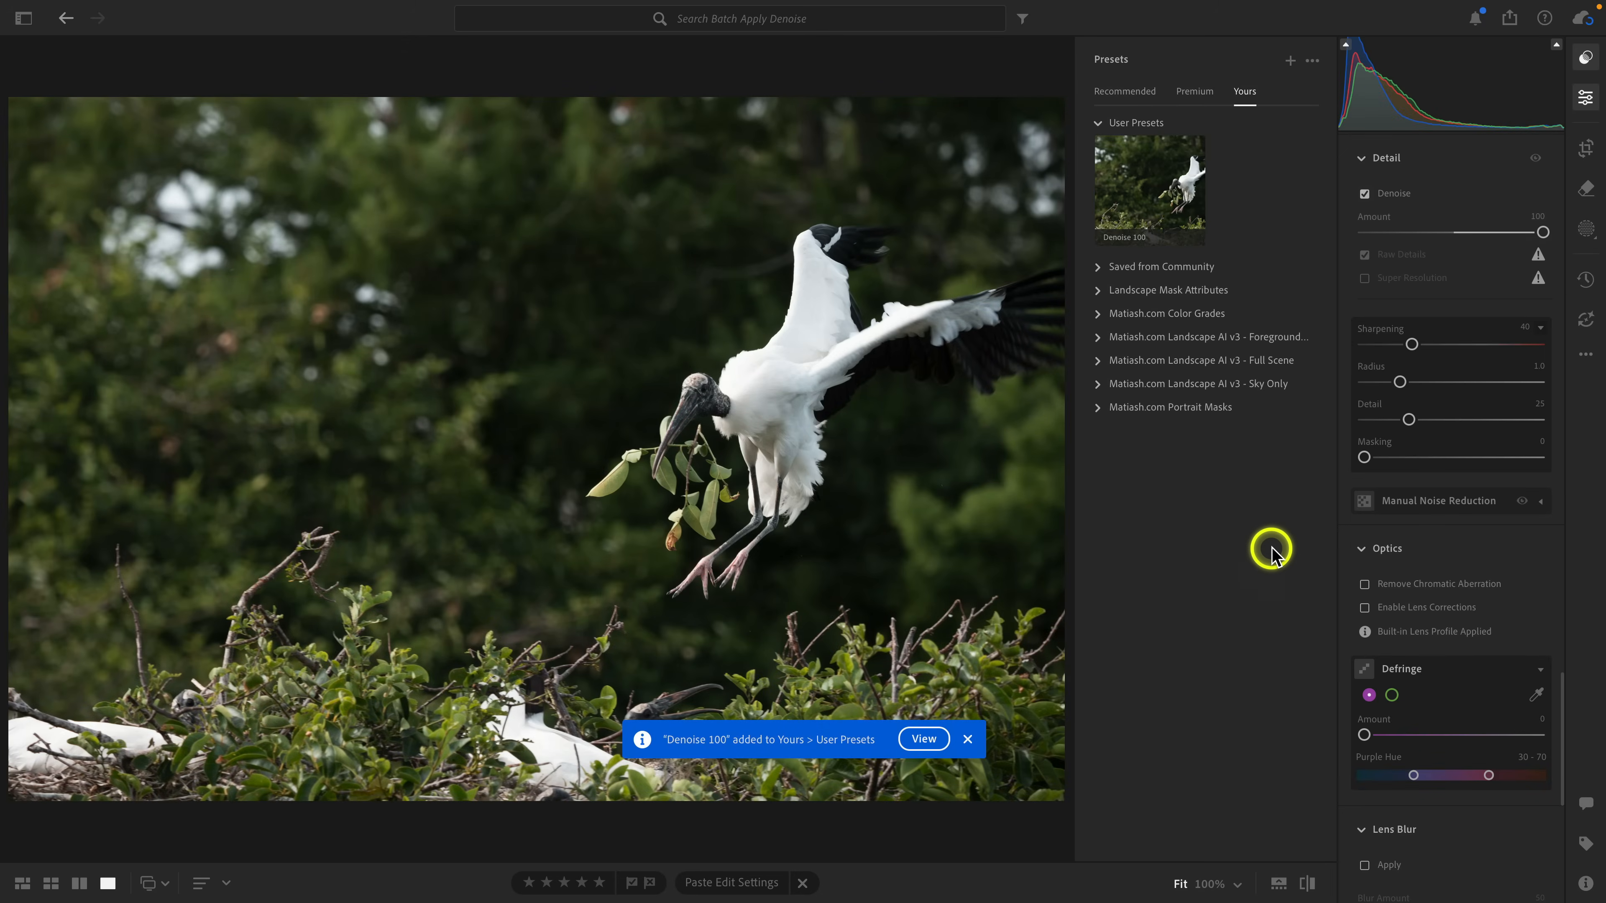
mouse_move(1277, 510)
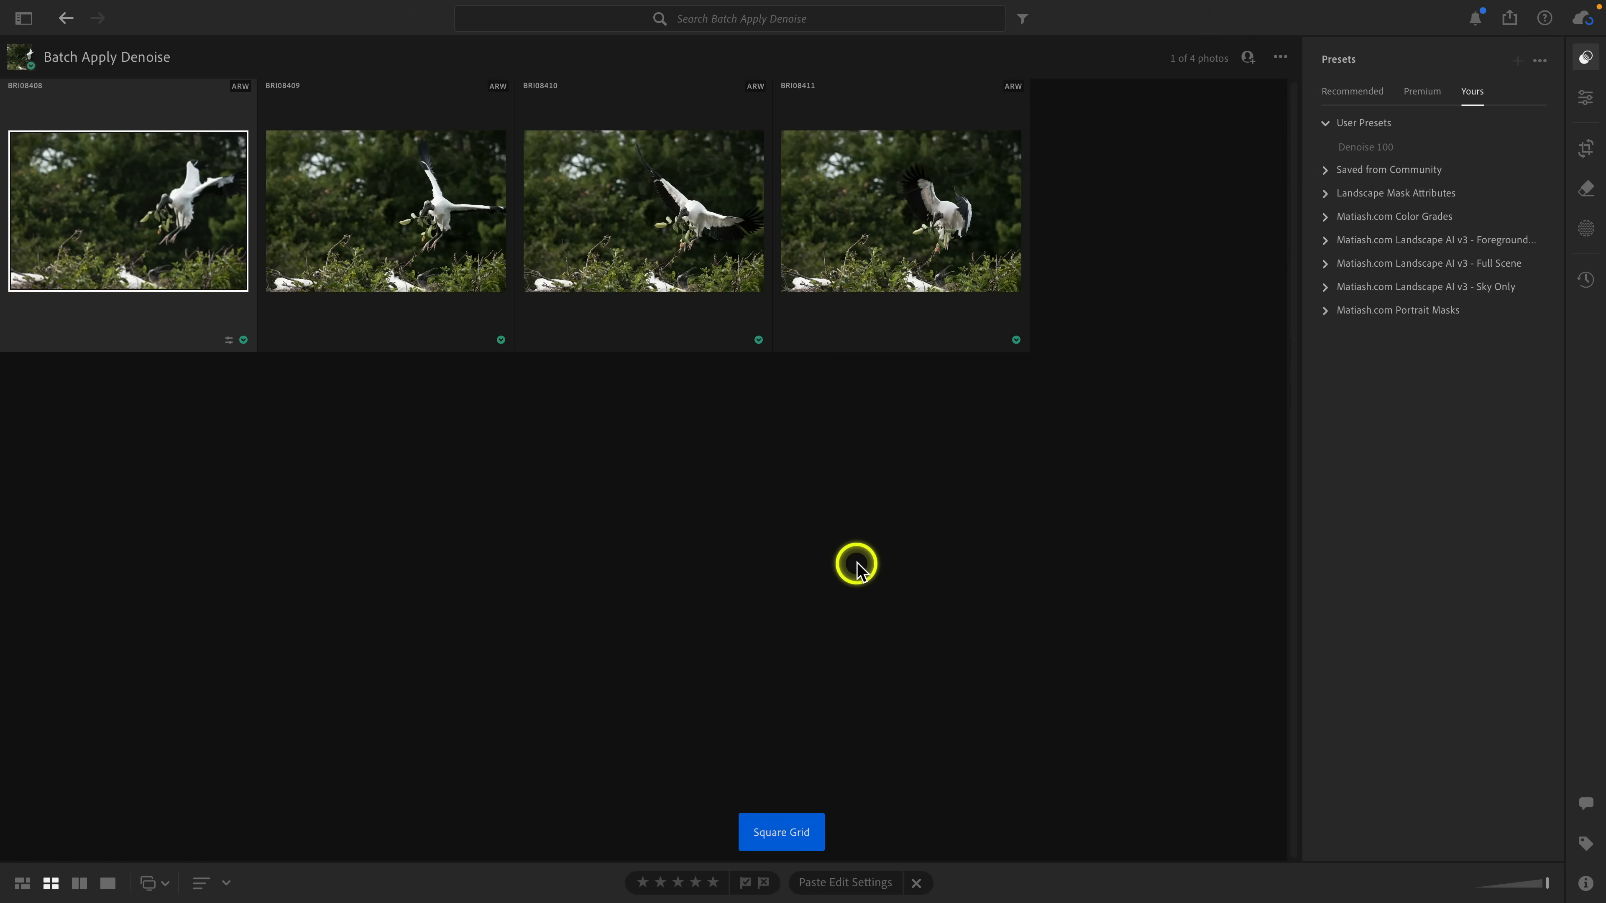
mouse_move(1346, 525)
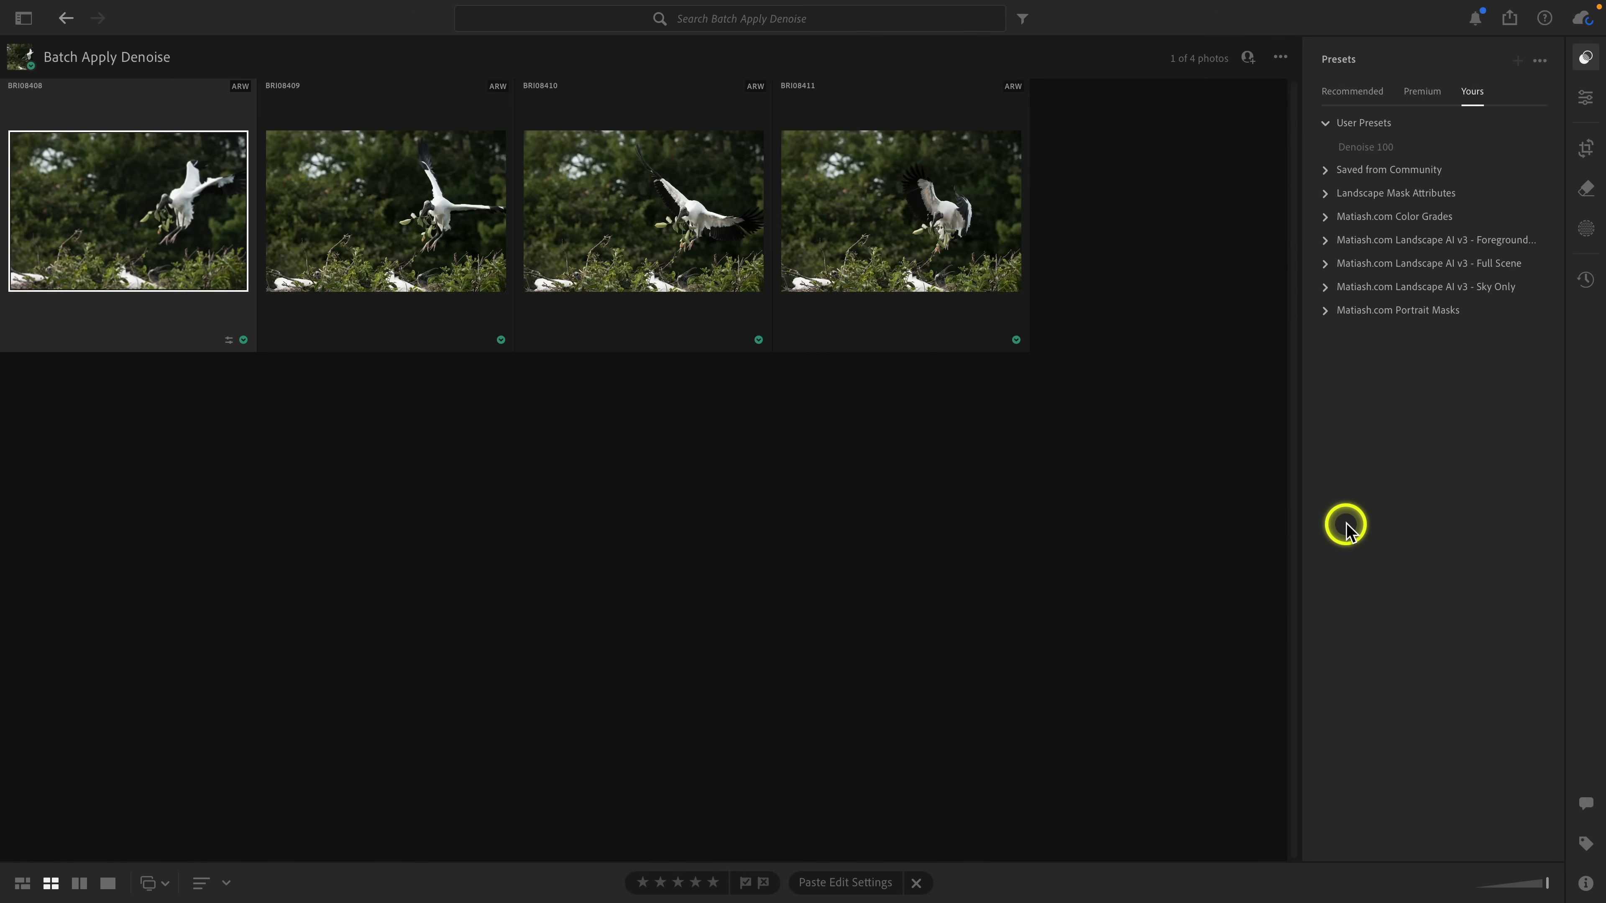
mouse_move(1094, 541)
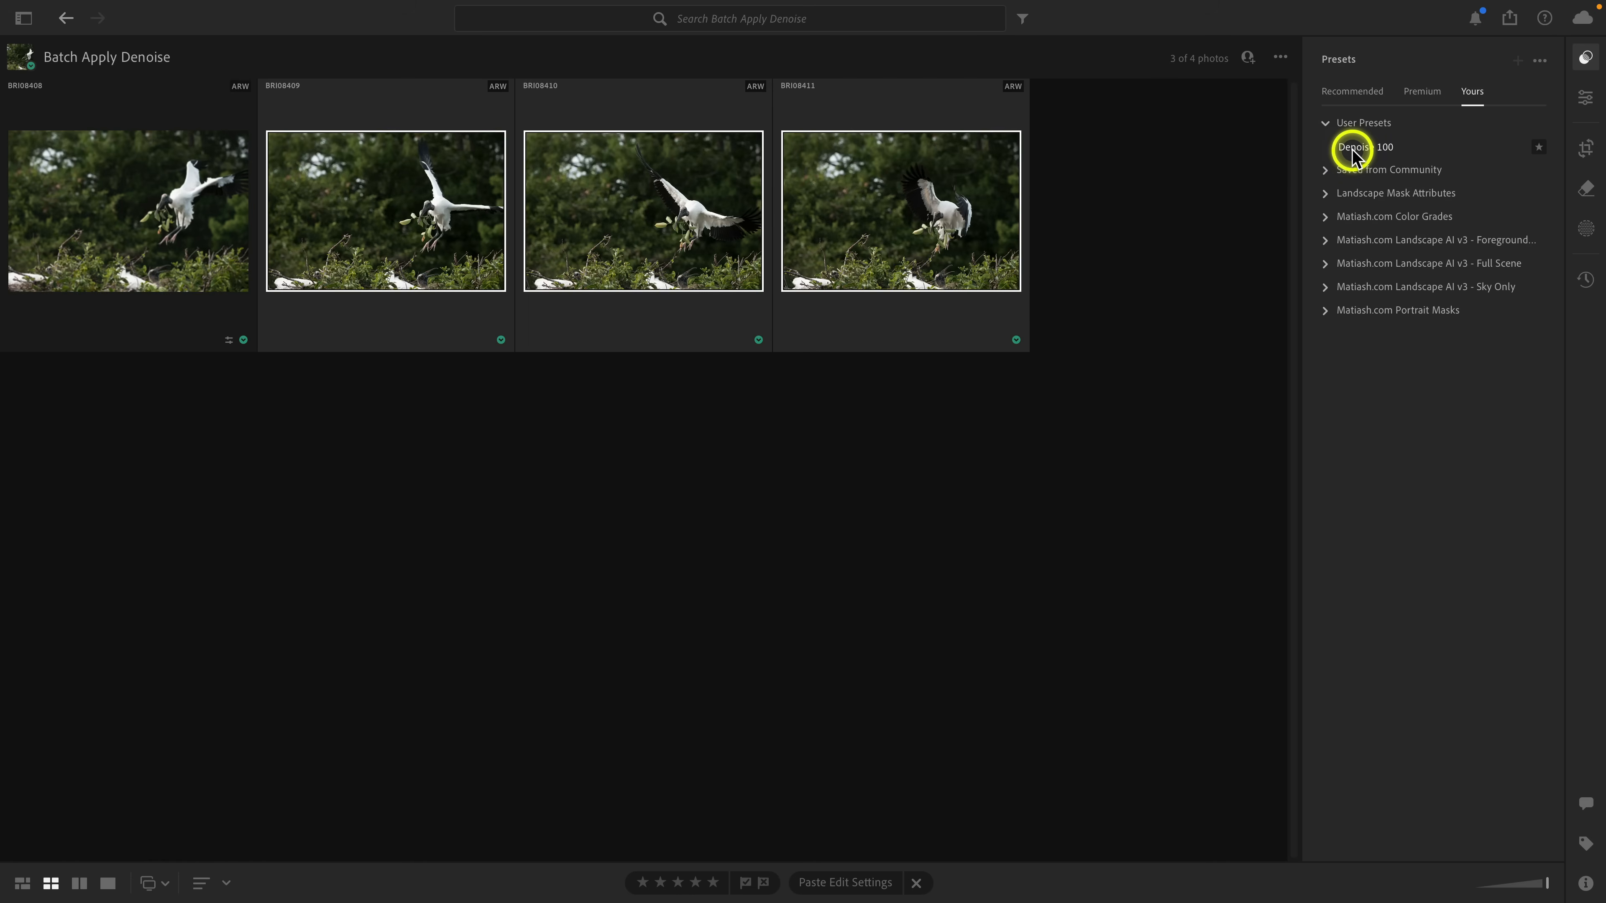
- Apply the Denoise 100 preset to the three selected photos and confirm
left_click(1363, 146)
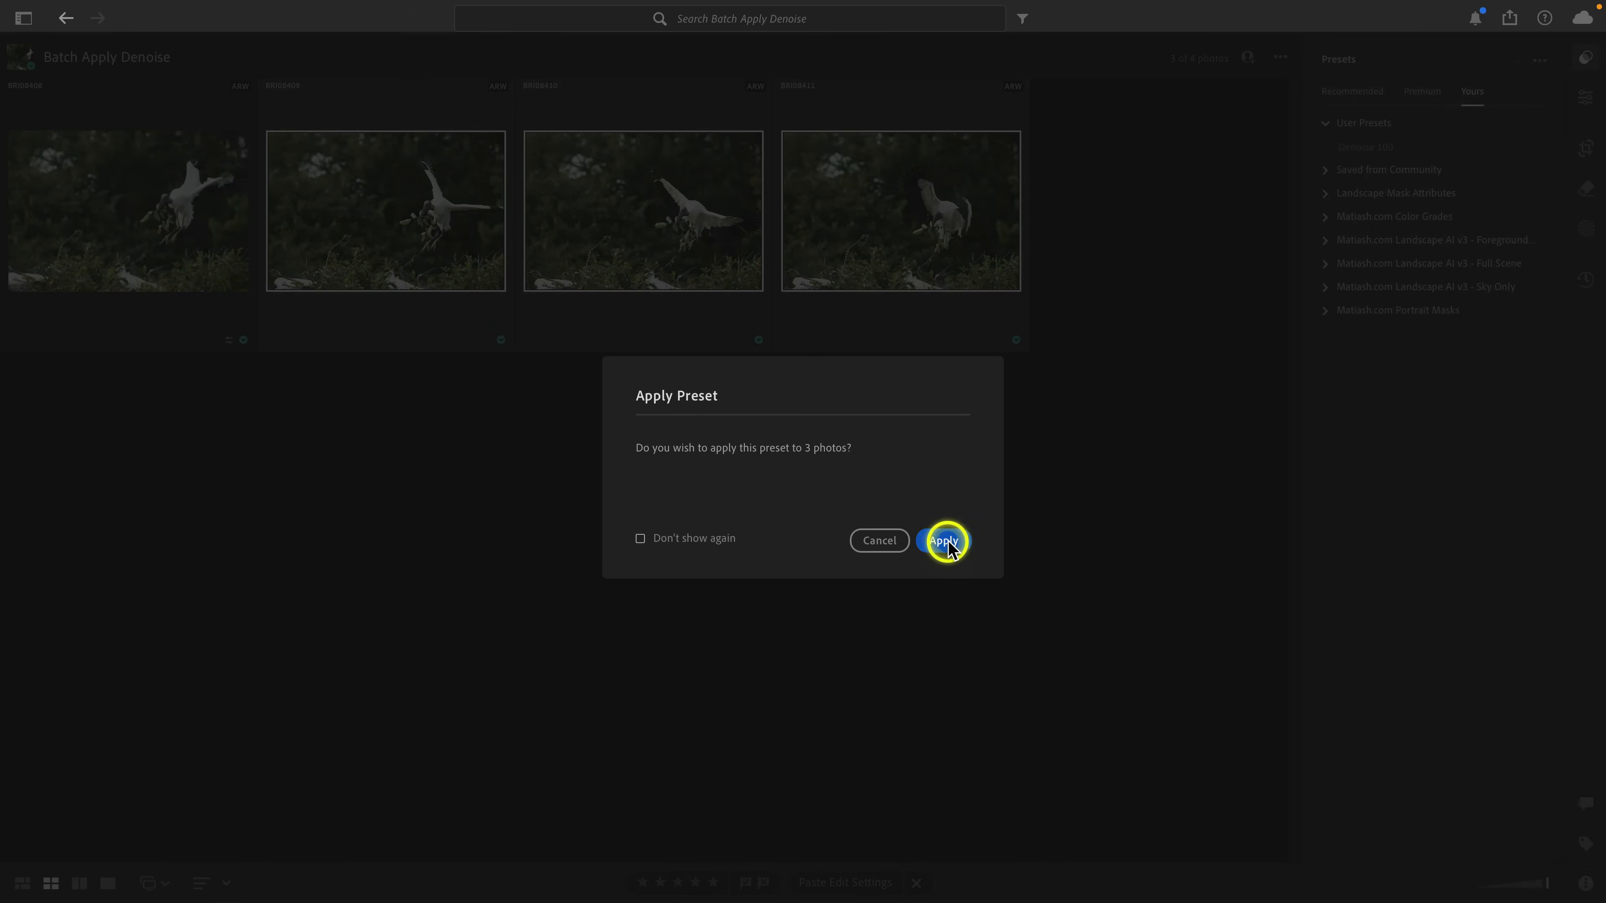
left_click(943, 541)
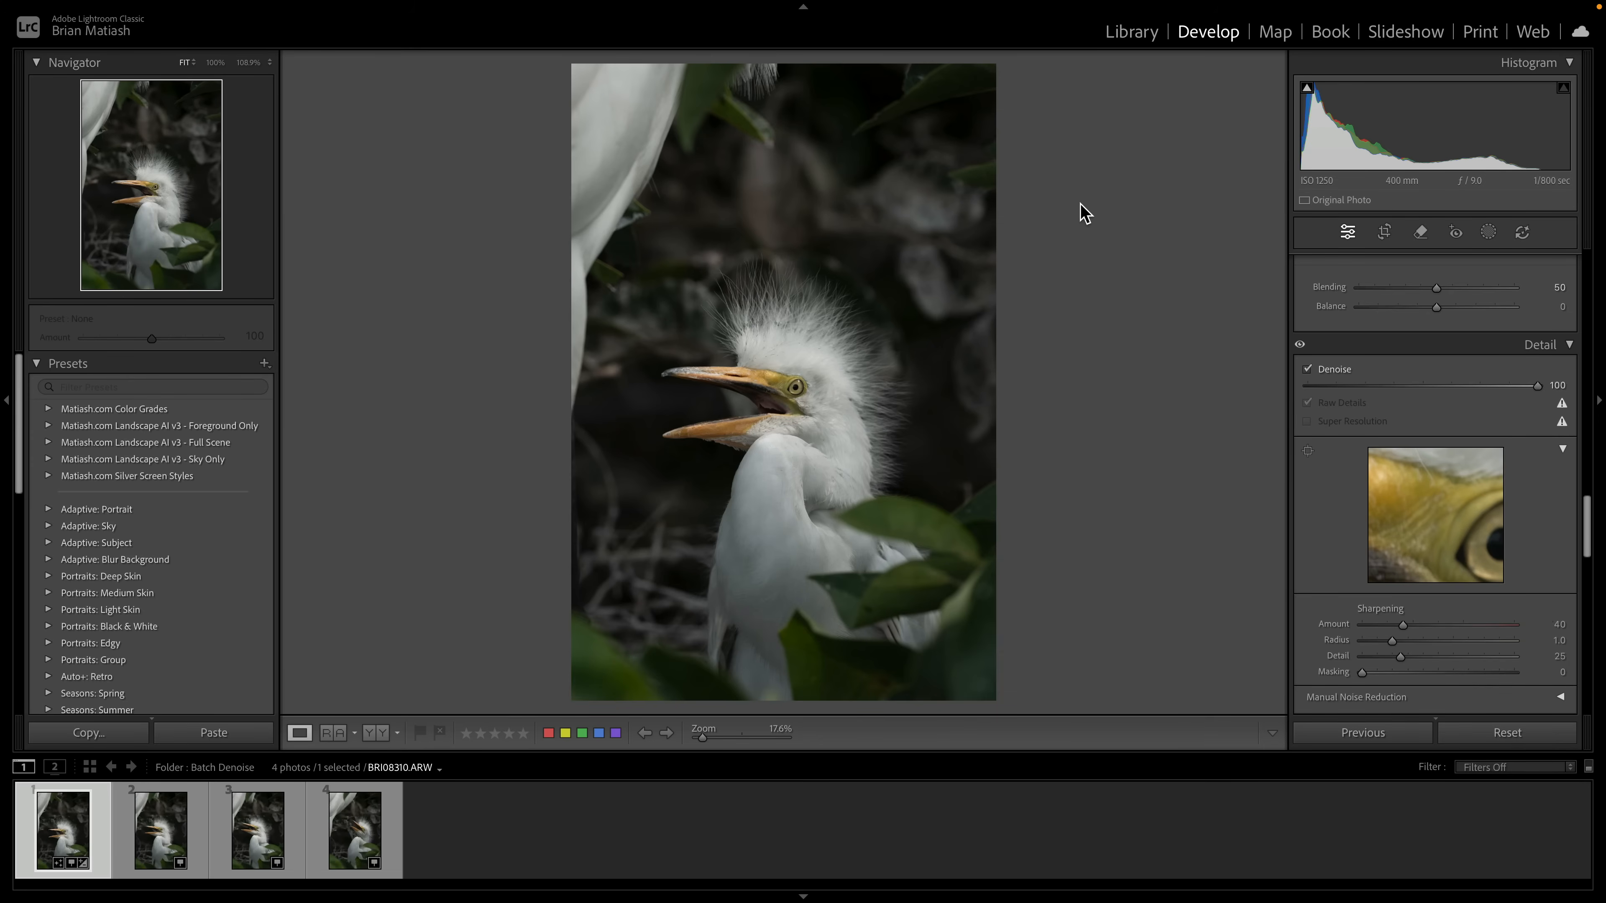
mouse_move(1086, 217)
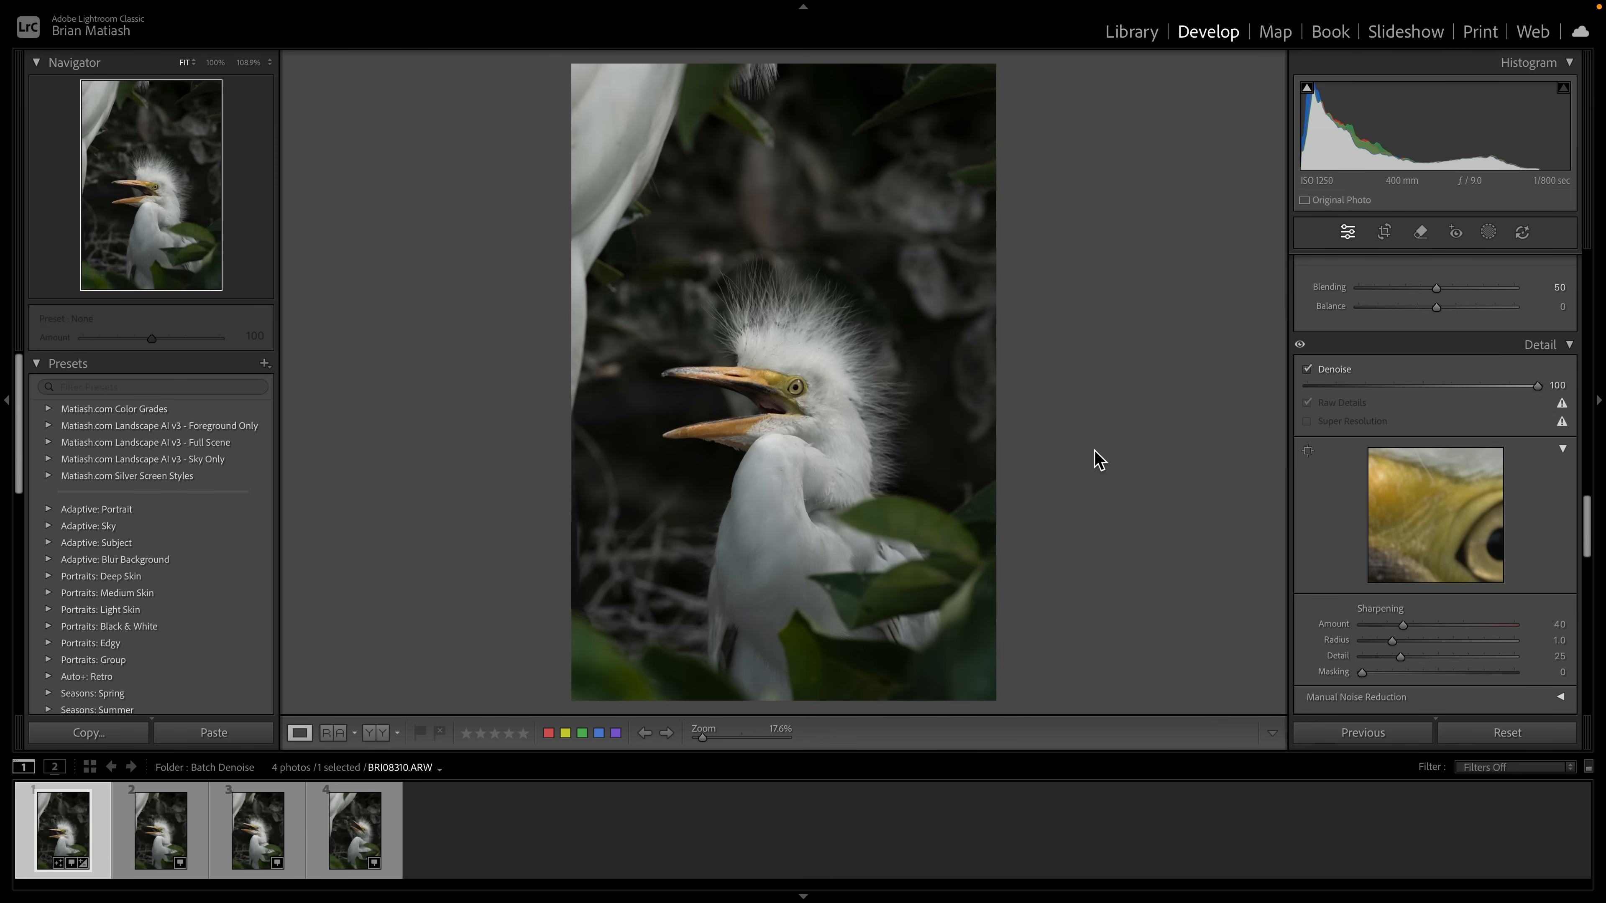
mouse_move(820, 407)
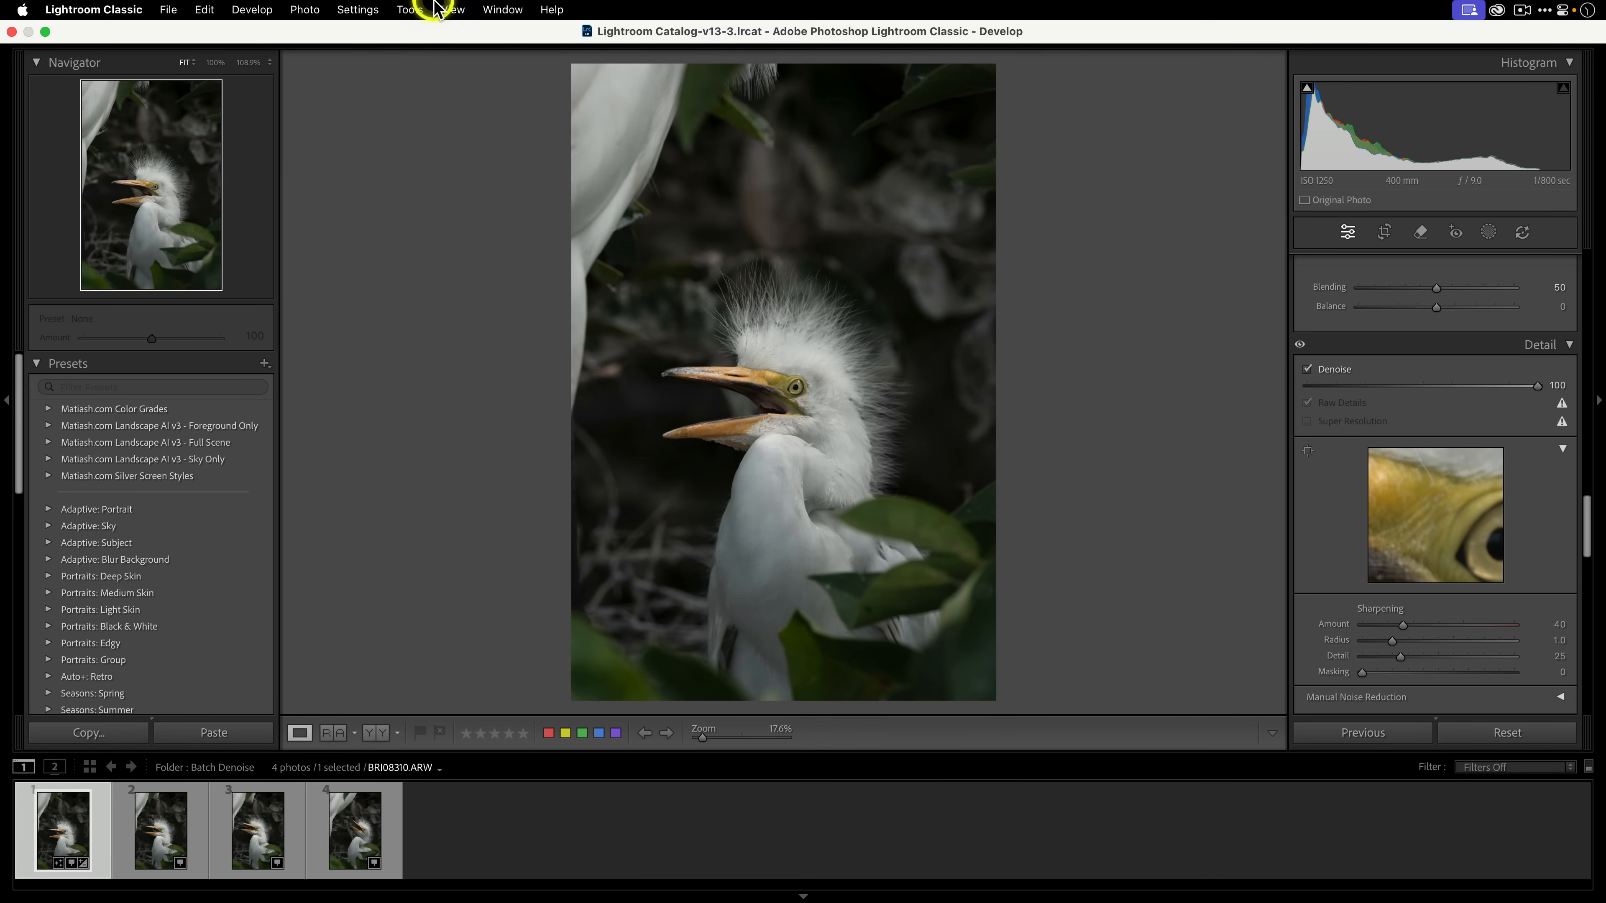
- Copy only the first egret photo's Denoise setting and select the other three egrets
left_click(357, 10)
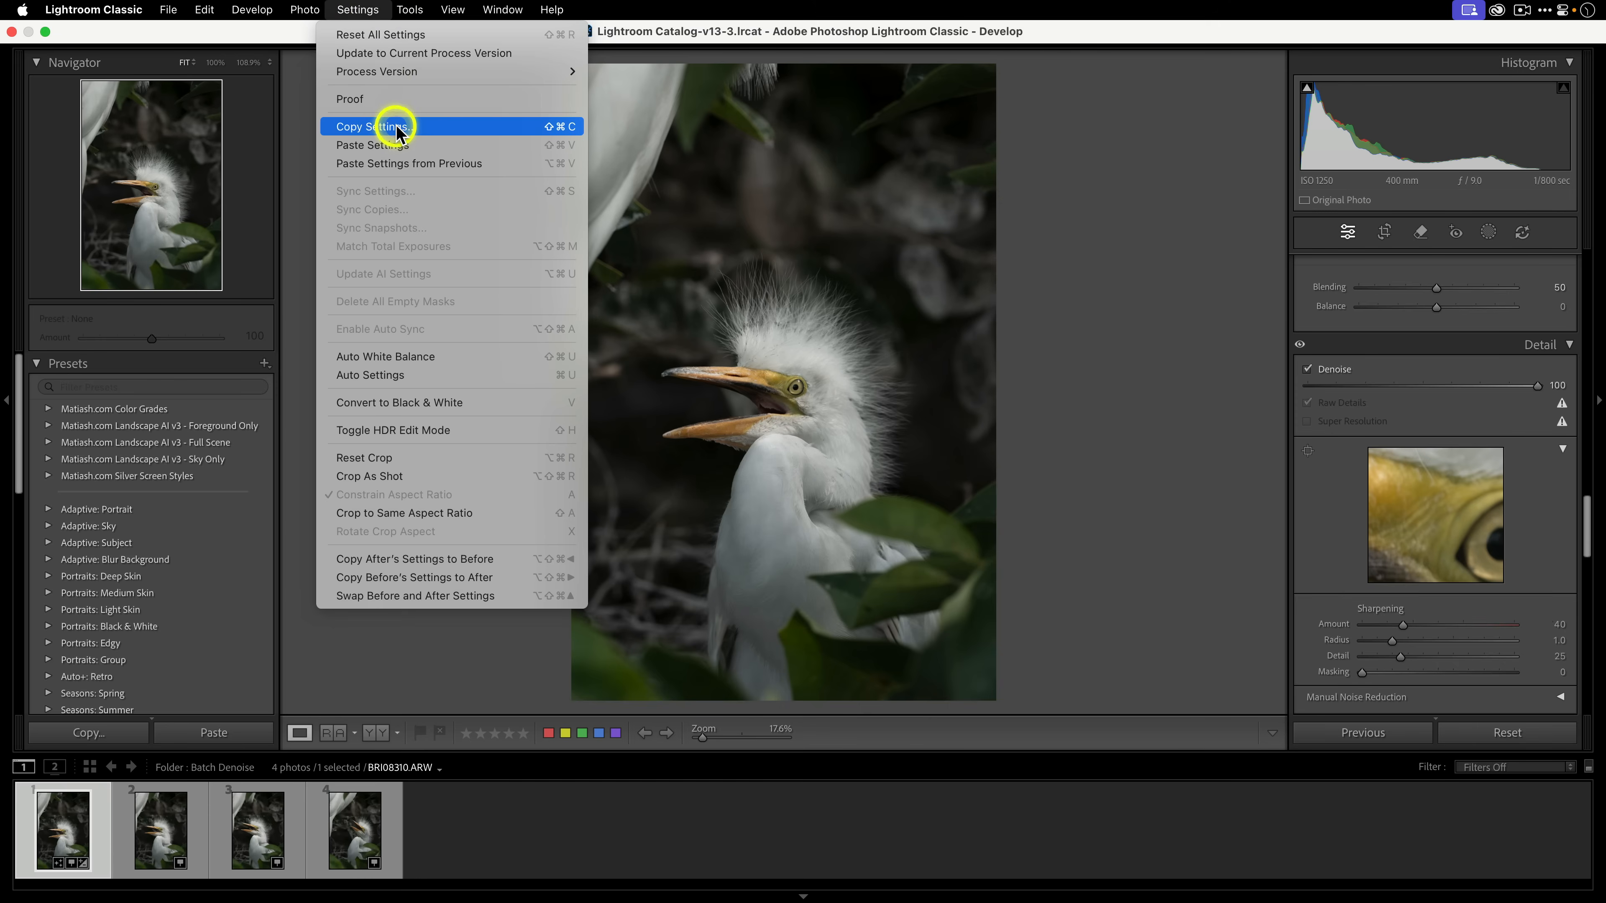
left_click(369, 127)
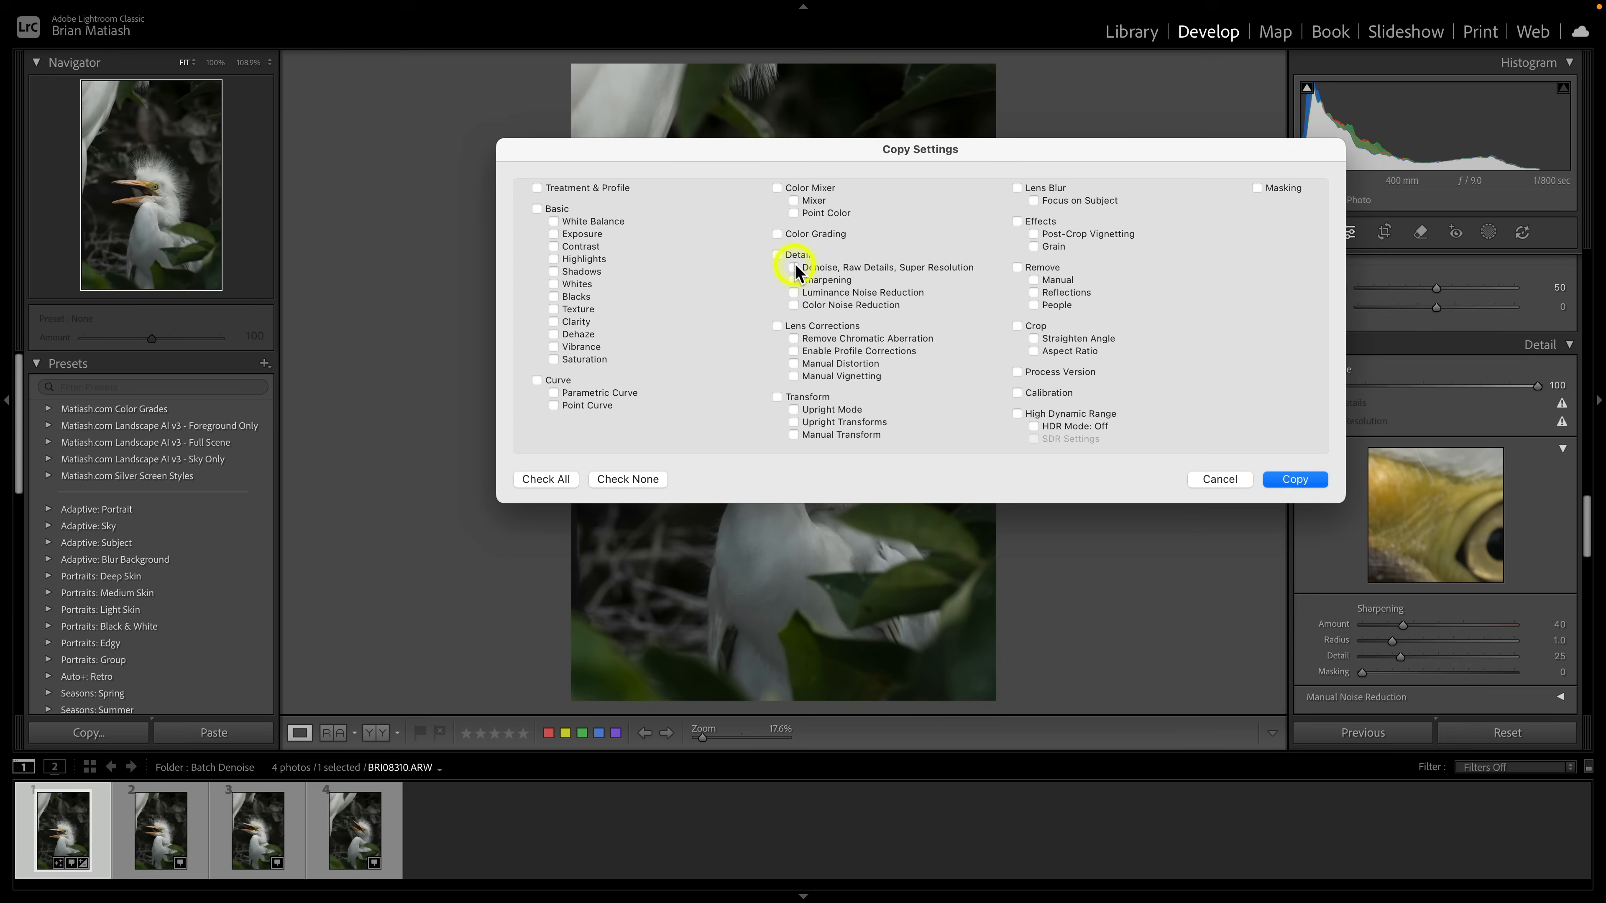
left_click(777, 255)
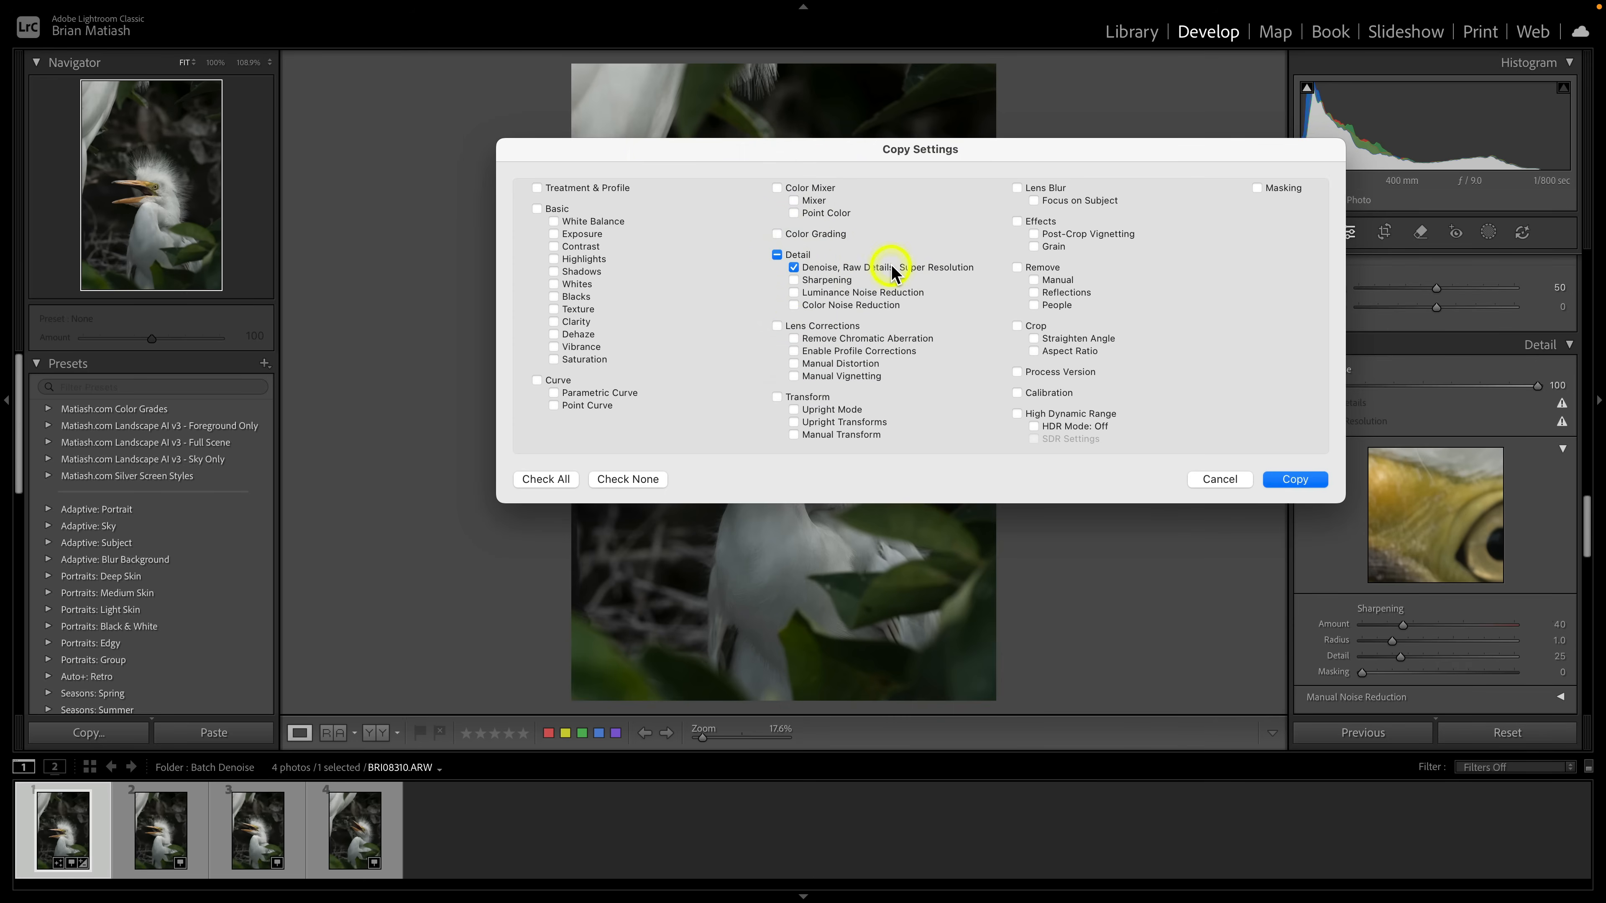
mouse_move(1040, 455)
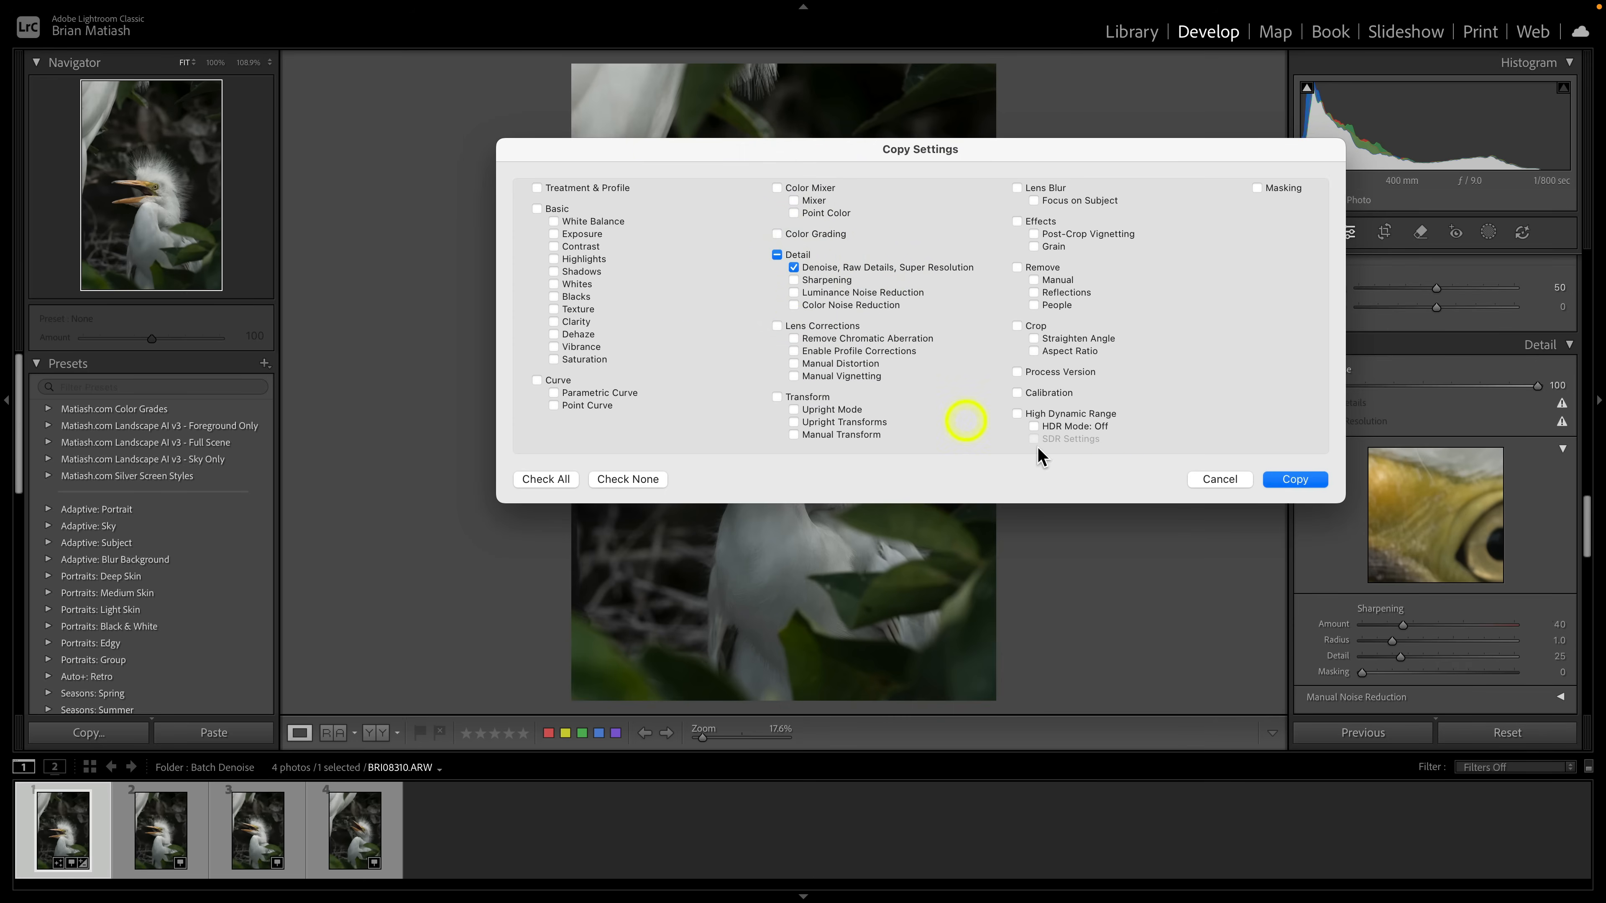
left_click(1294, 479)
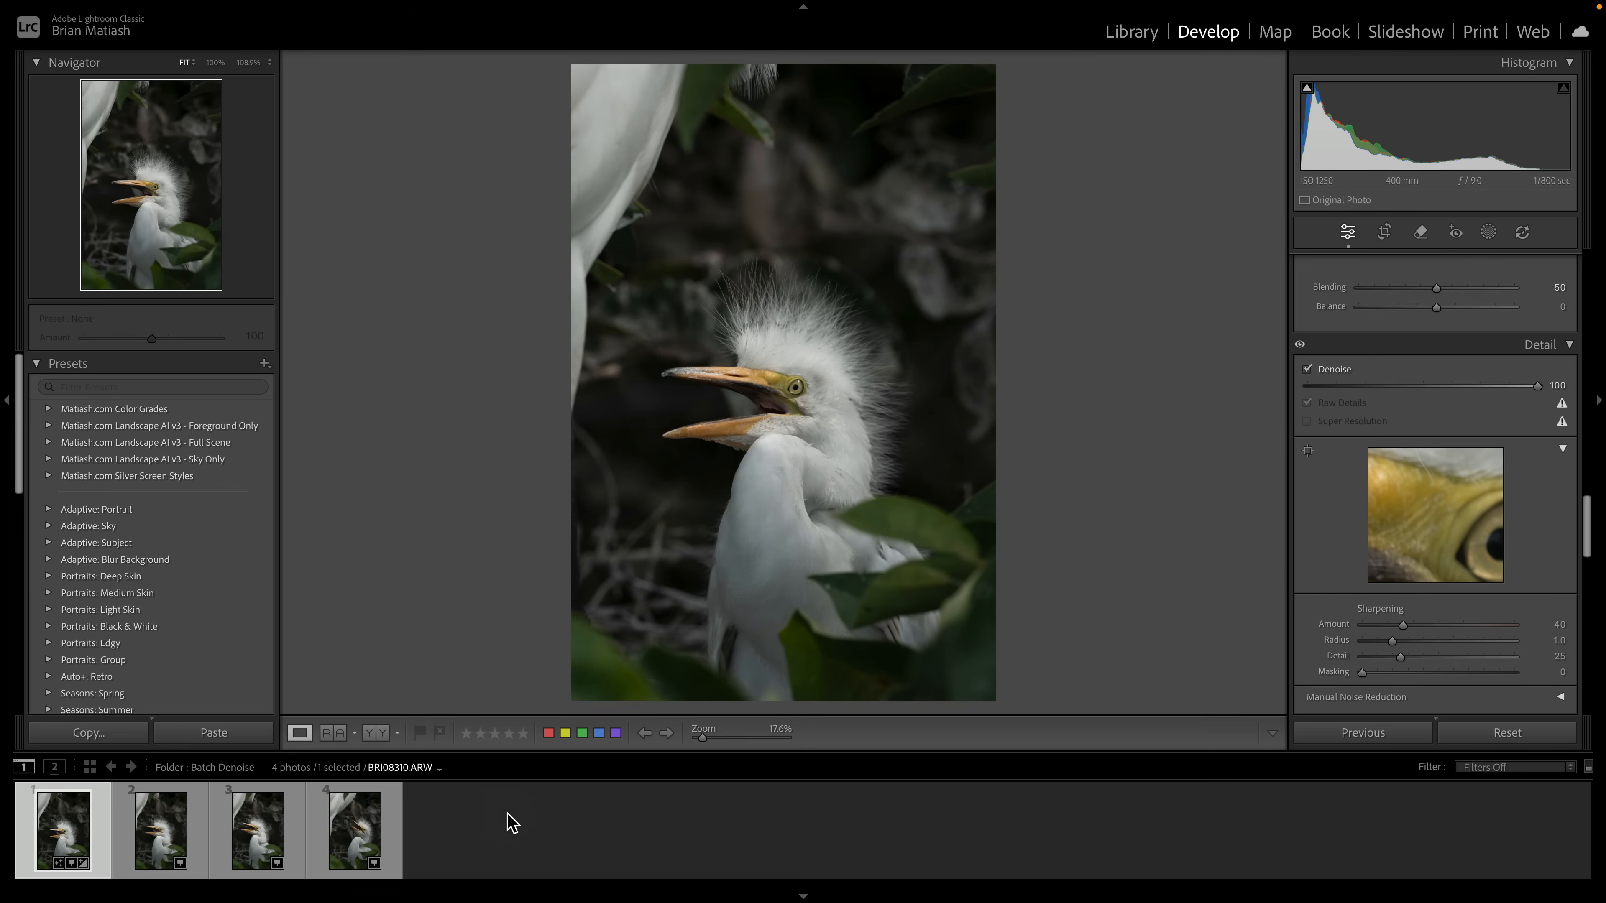
left_click(1131, 32)
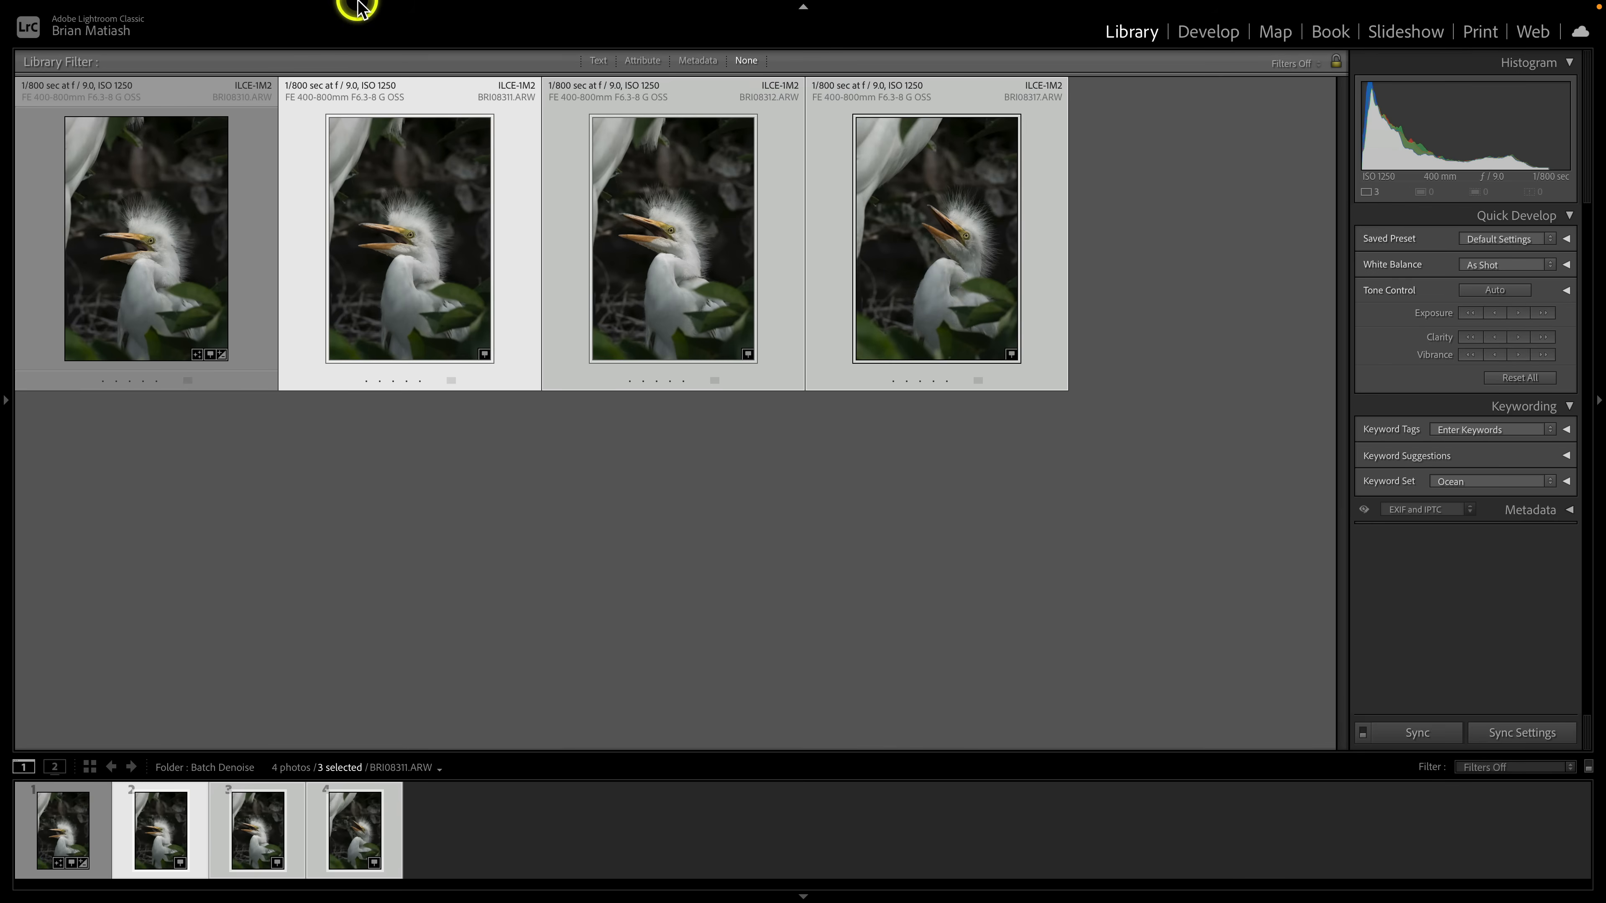
- Paste the copied Denoise setting onto the three egrets and return to the first photo
left_click(298, 9)
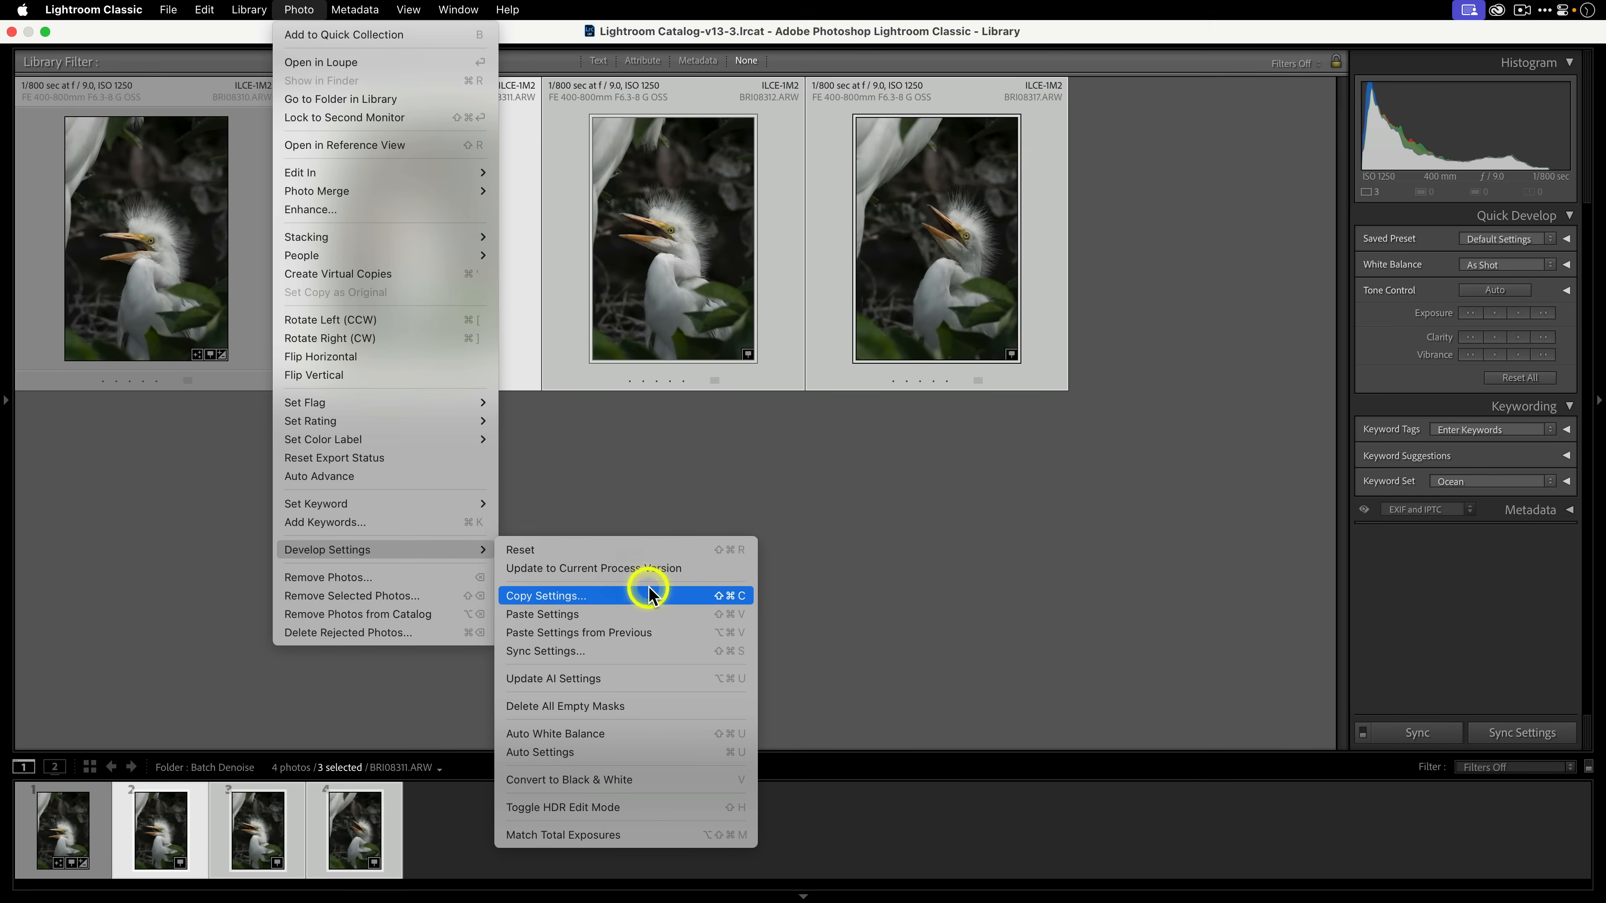
left_click(542, 613)
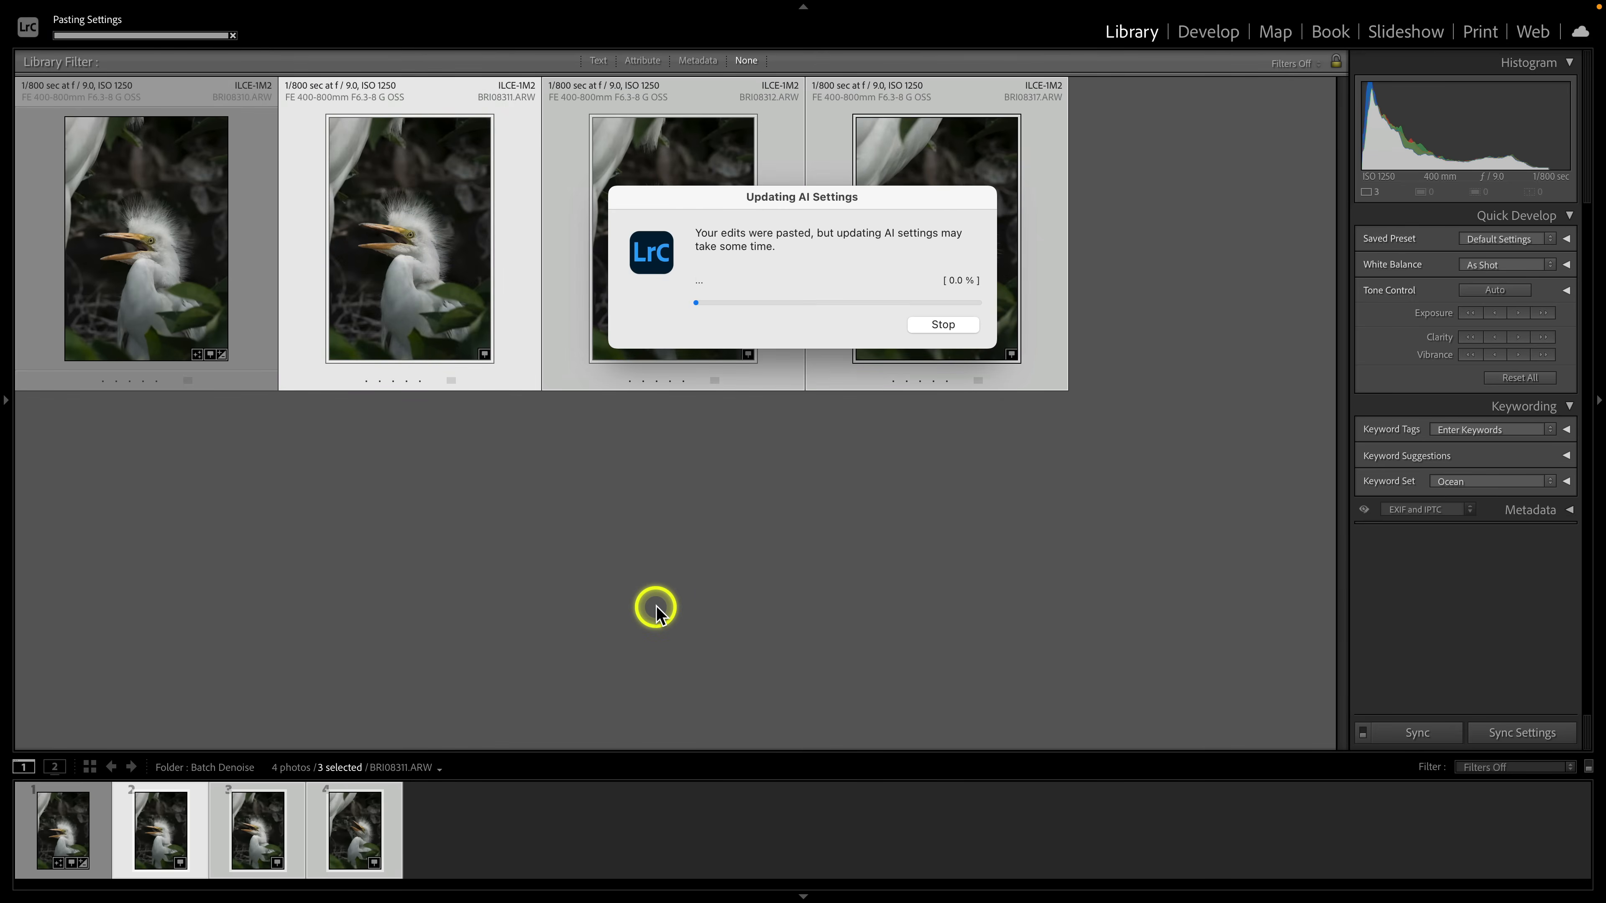
mouse_move(679, 417)
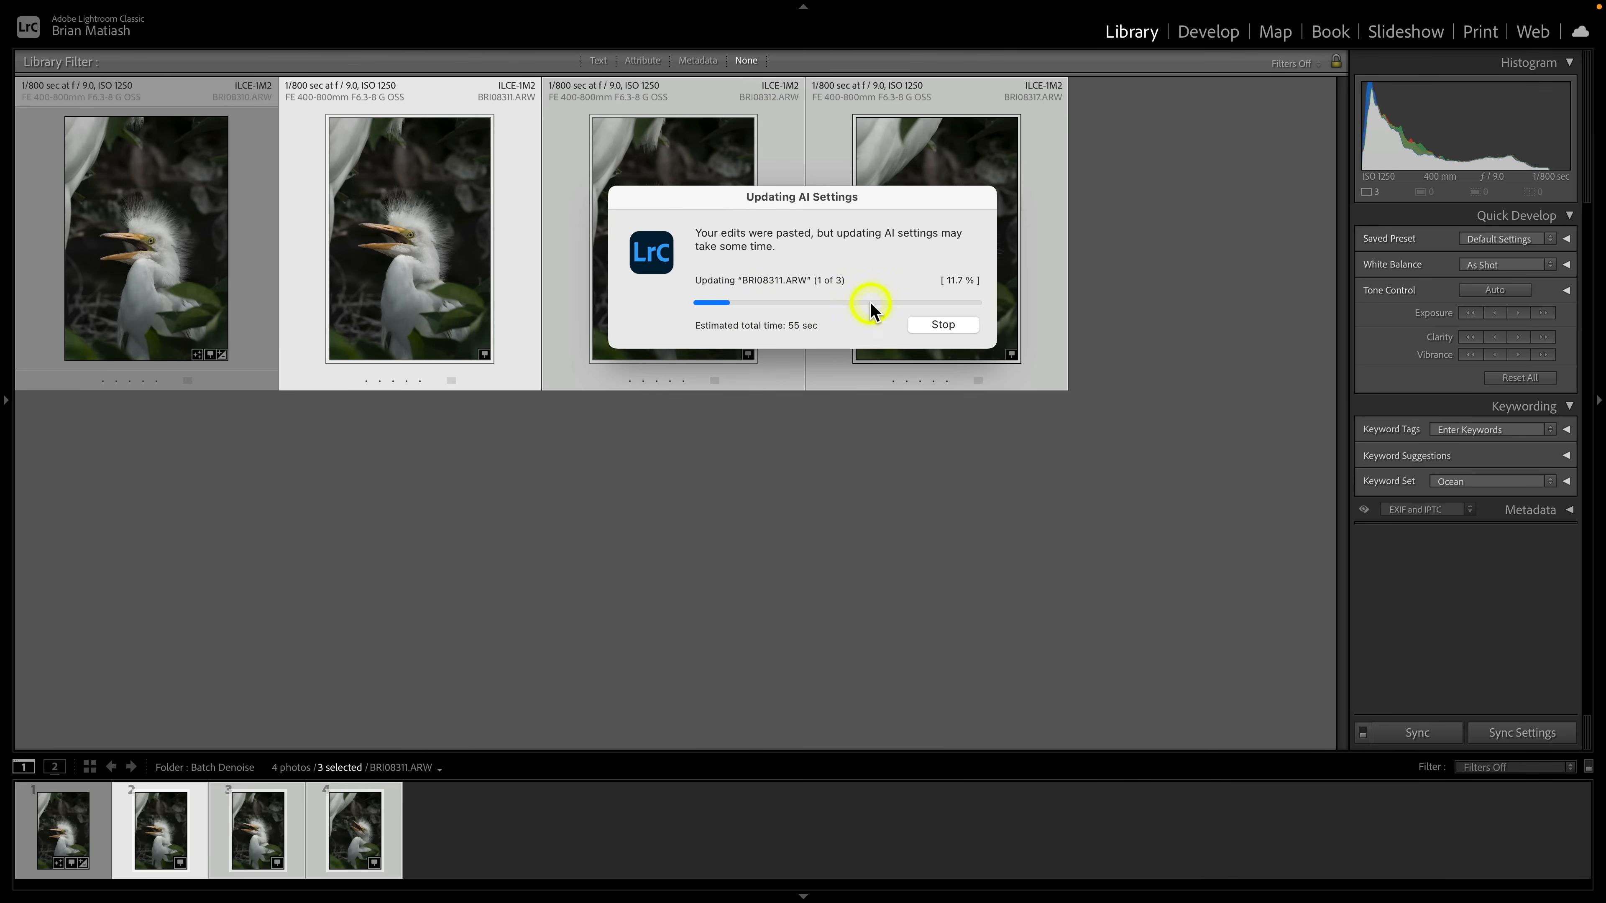
left_click(1209, 31)
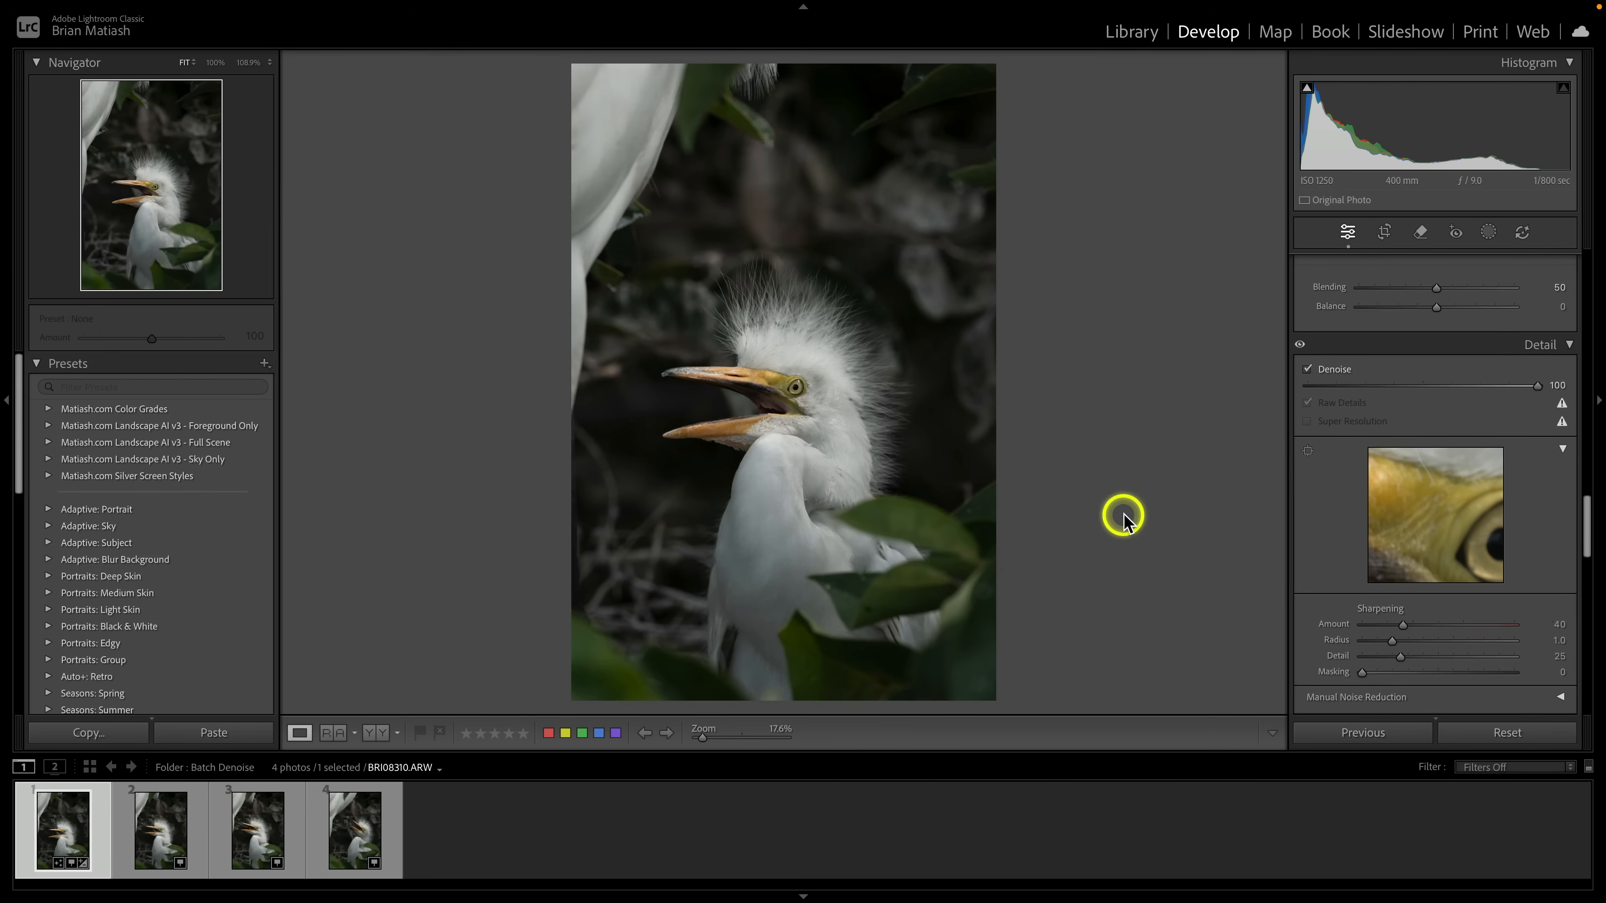
mouse_move(1514, 397)
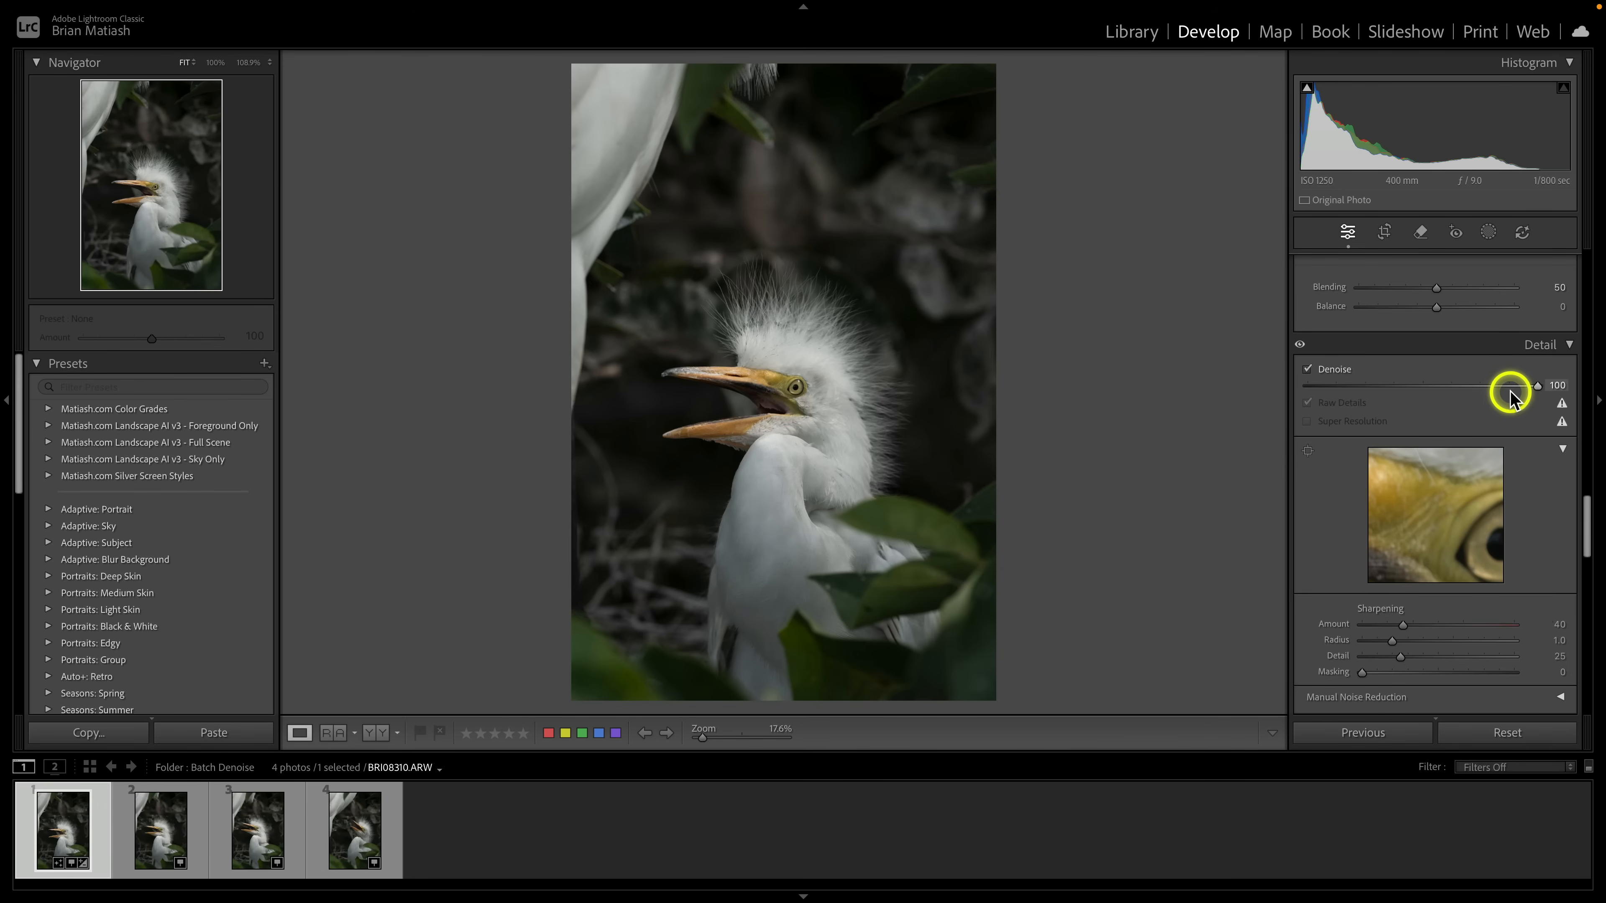
mouse_move(146, 366)
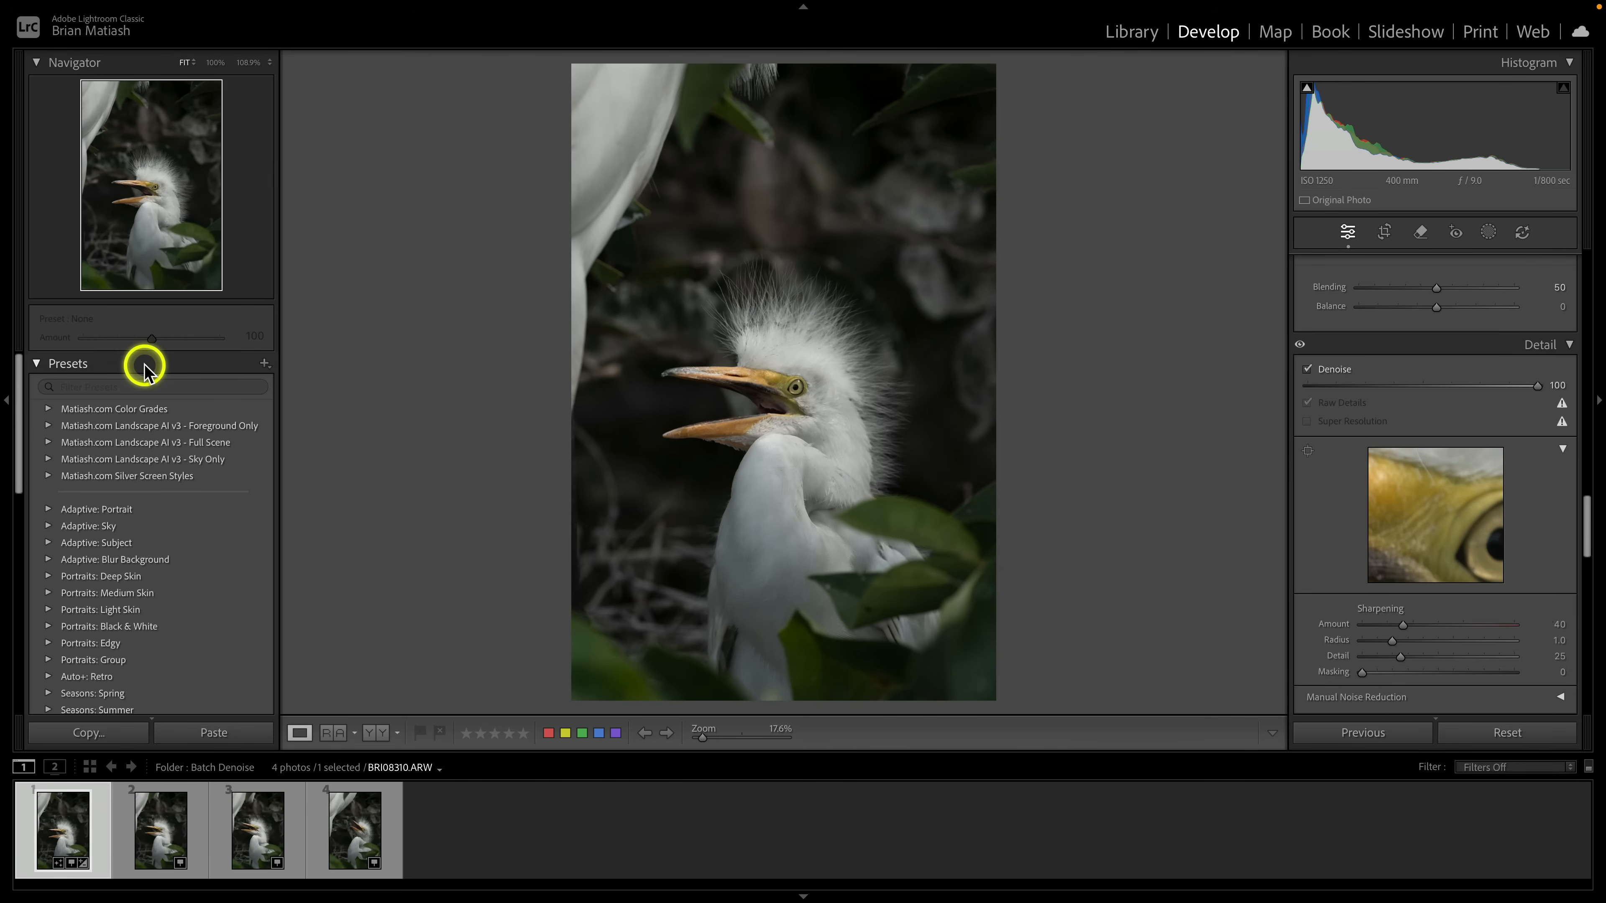
- Create a user preset named 'Denoise 100' that stores only the Denoise detail setting
left_click(265, 364)
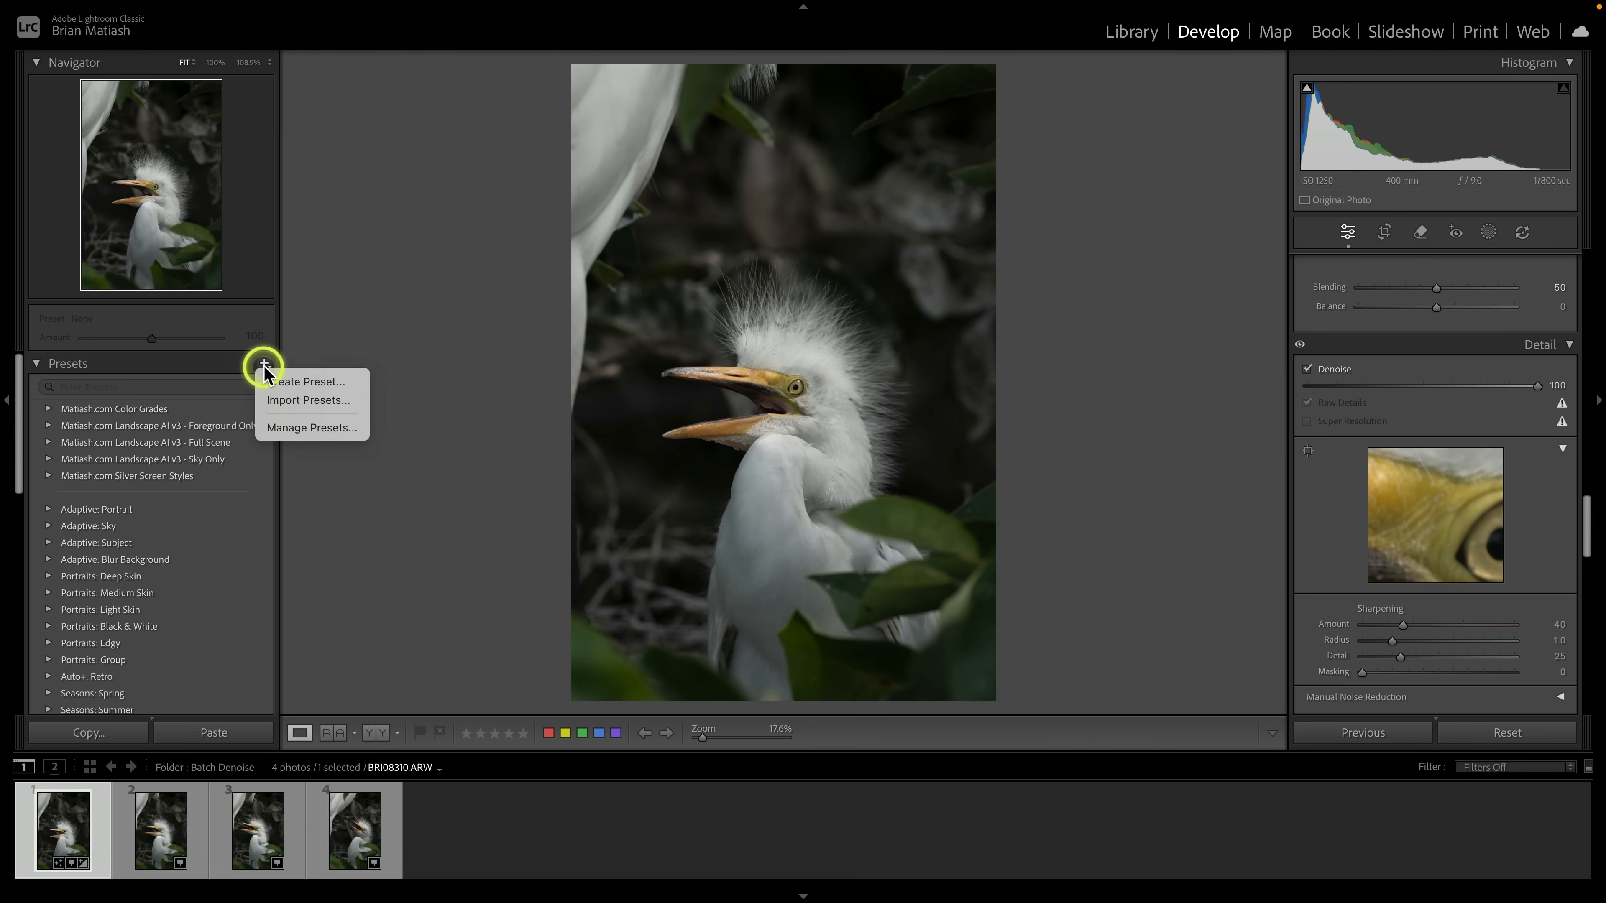
left_click(307, 382)
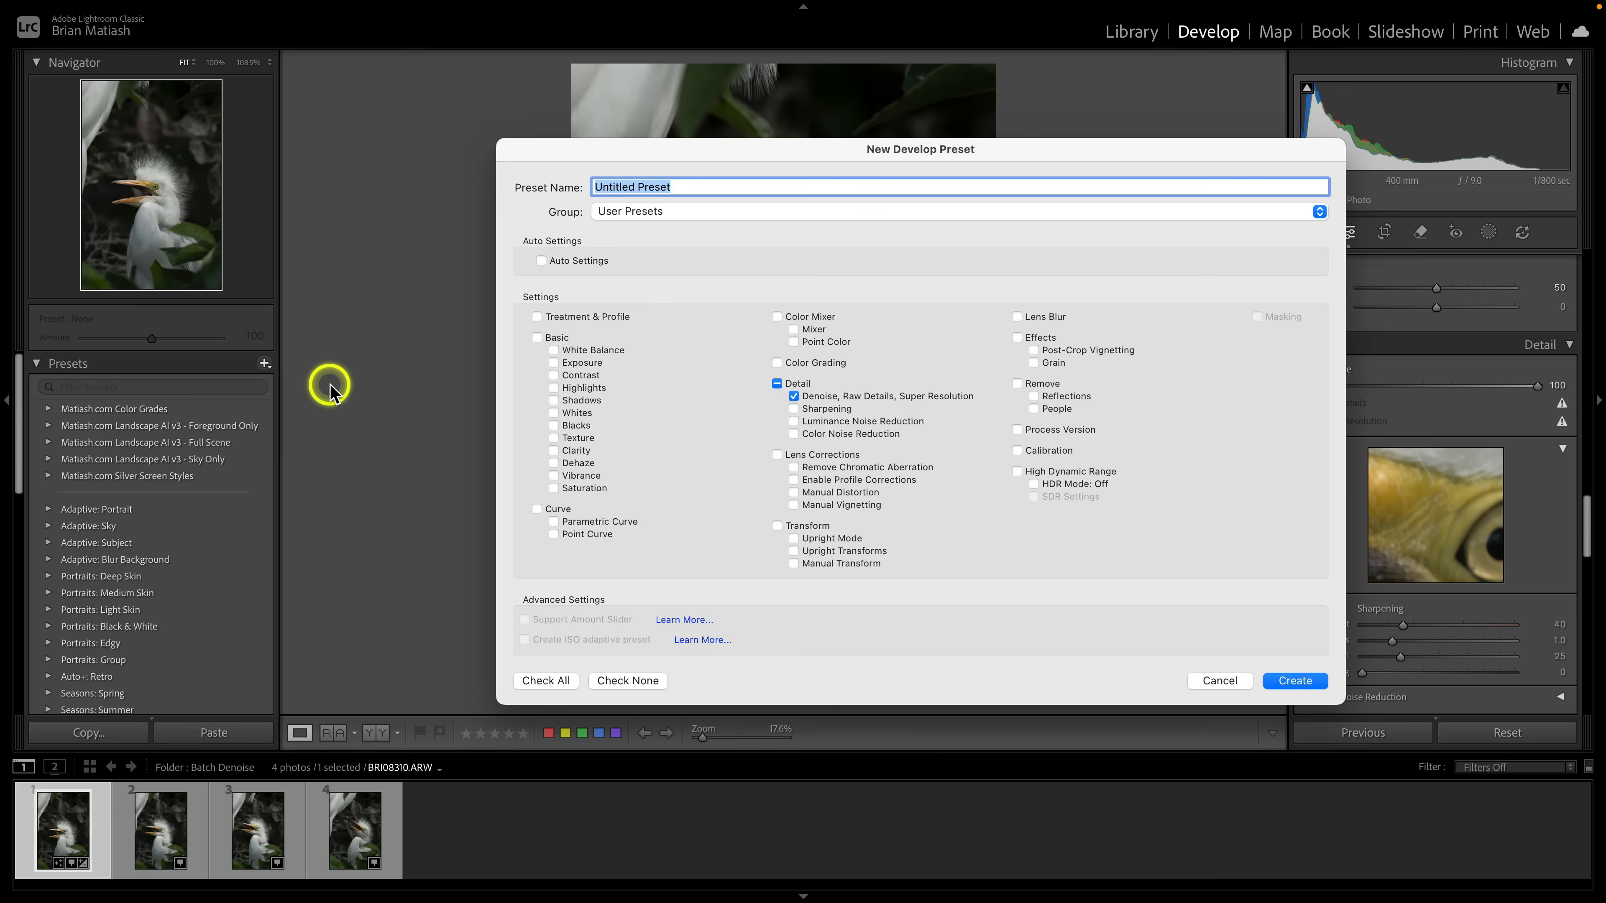
mouse_move(931, 260)
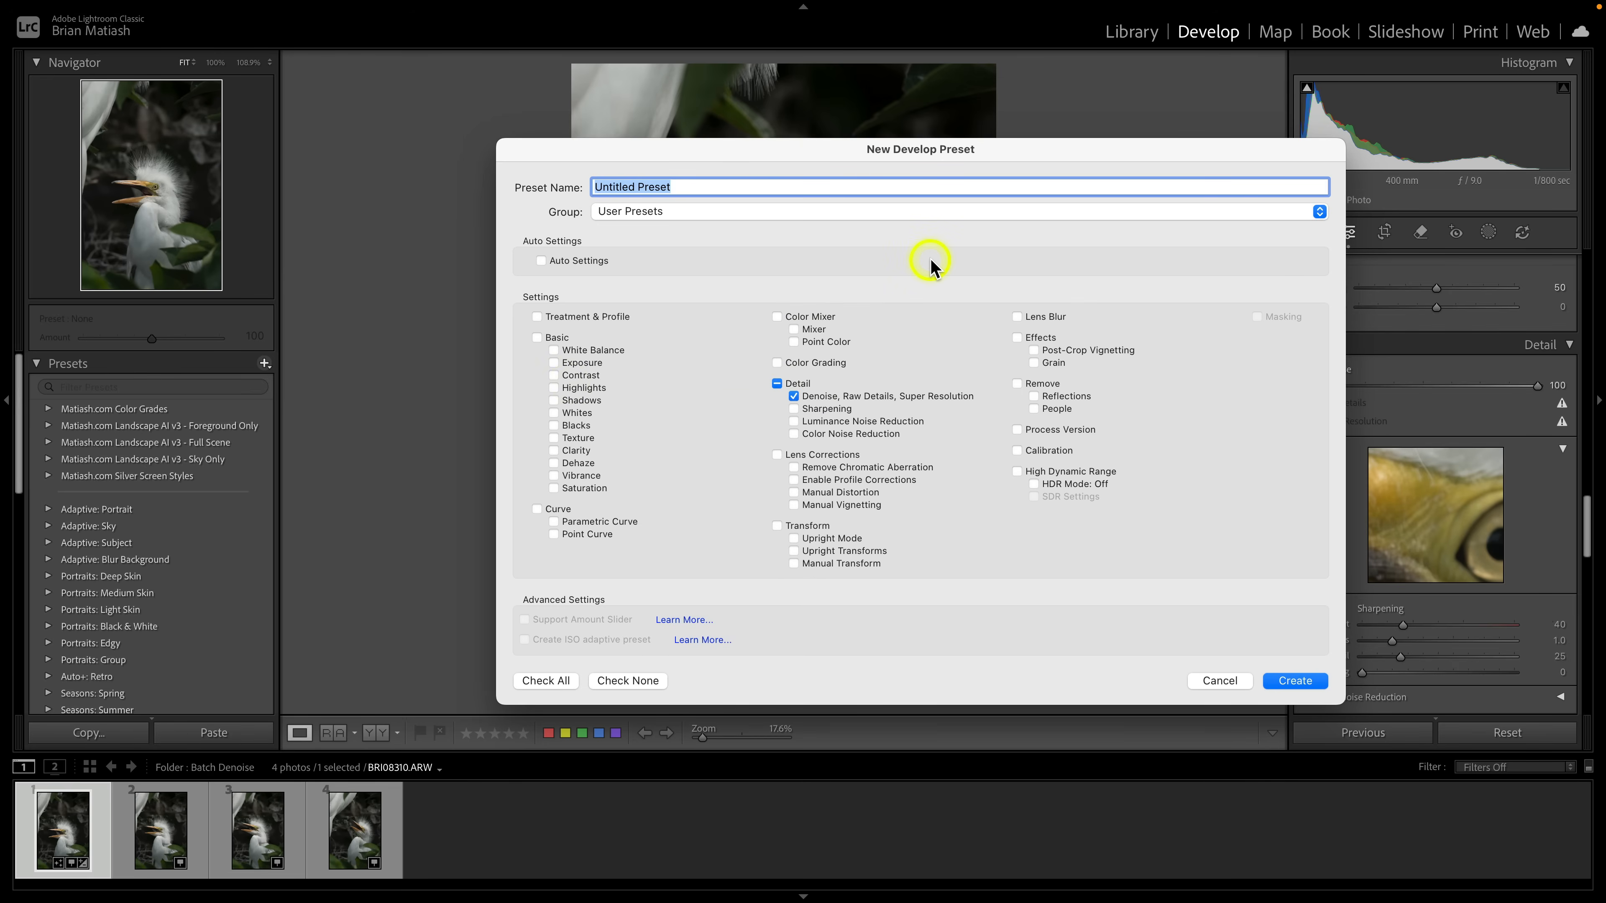
type("Denoise 100")
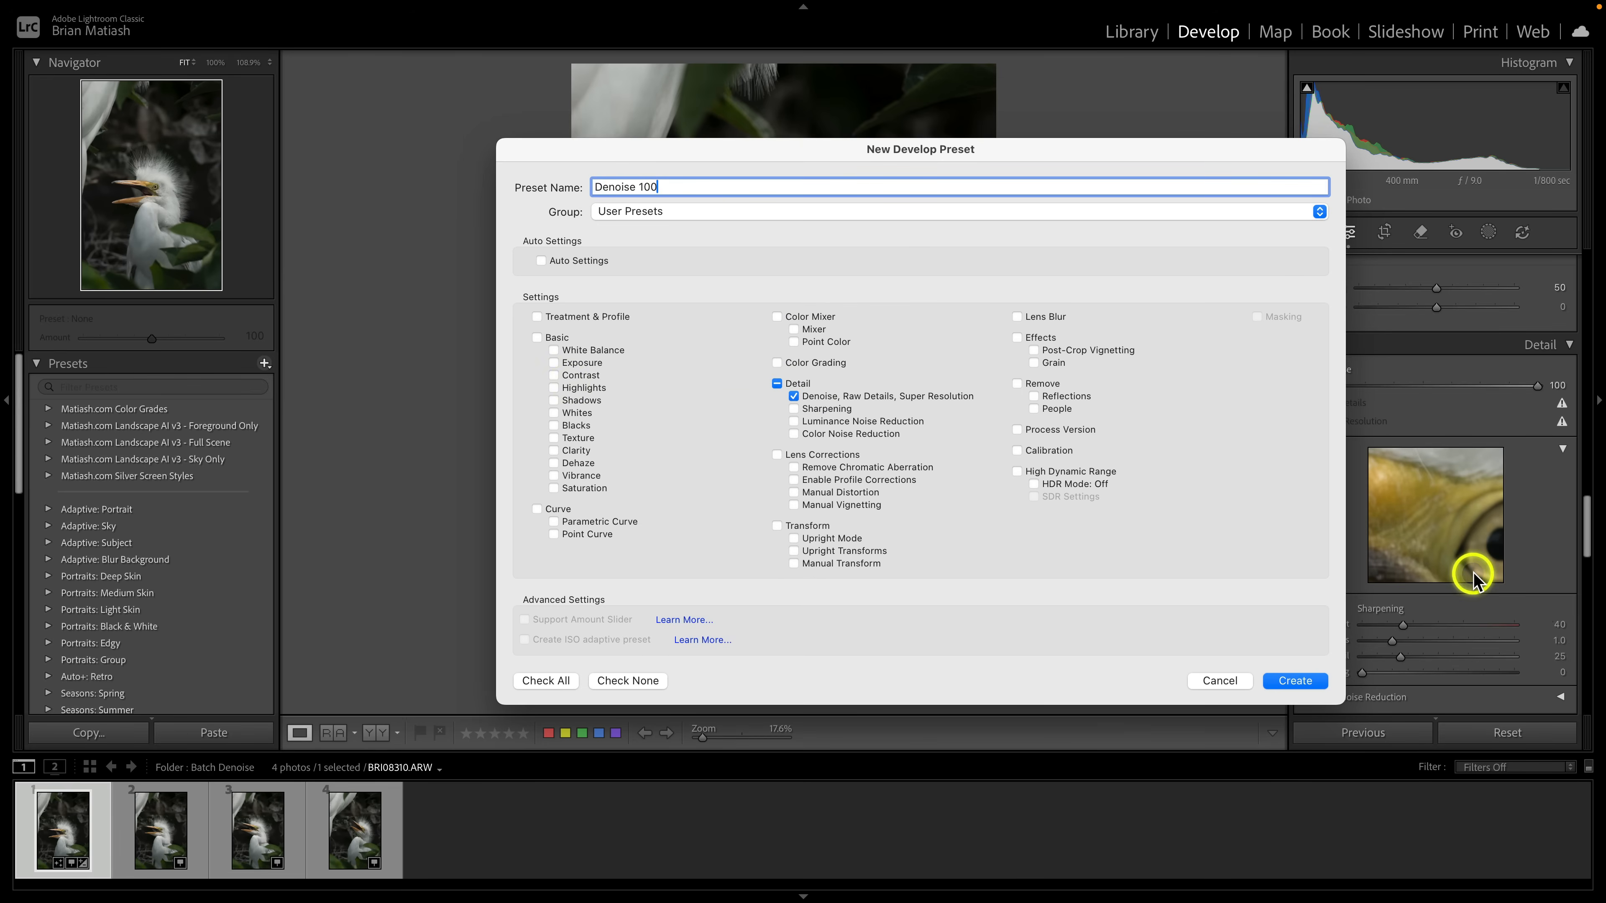
left_click(1293, 680)
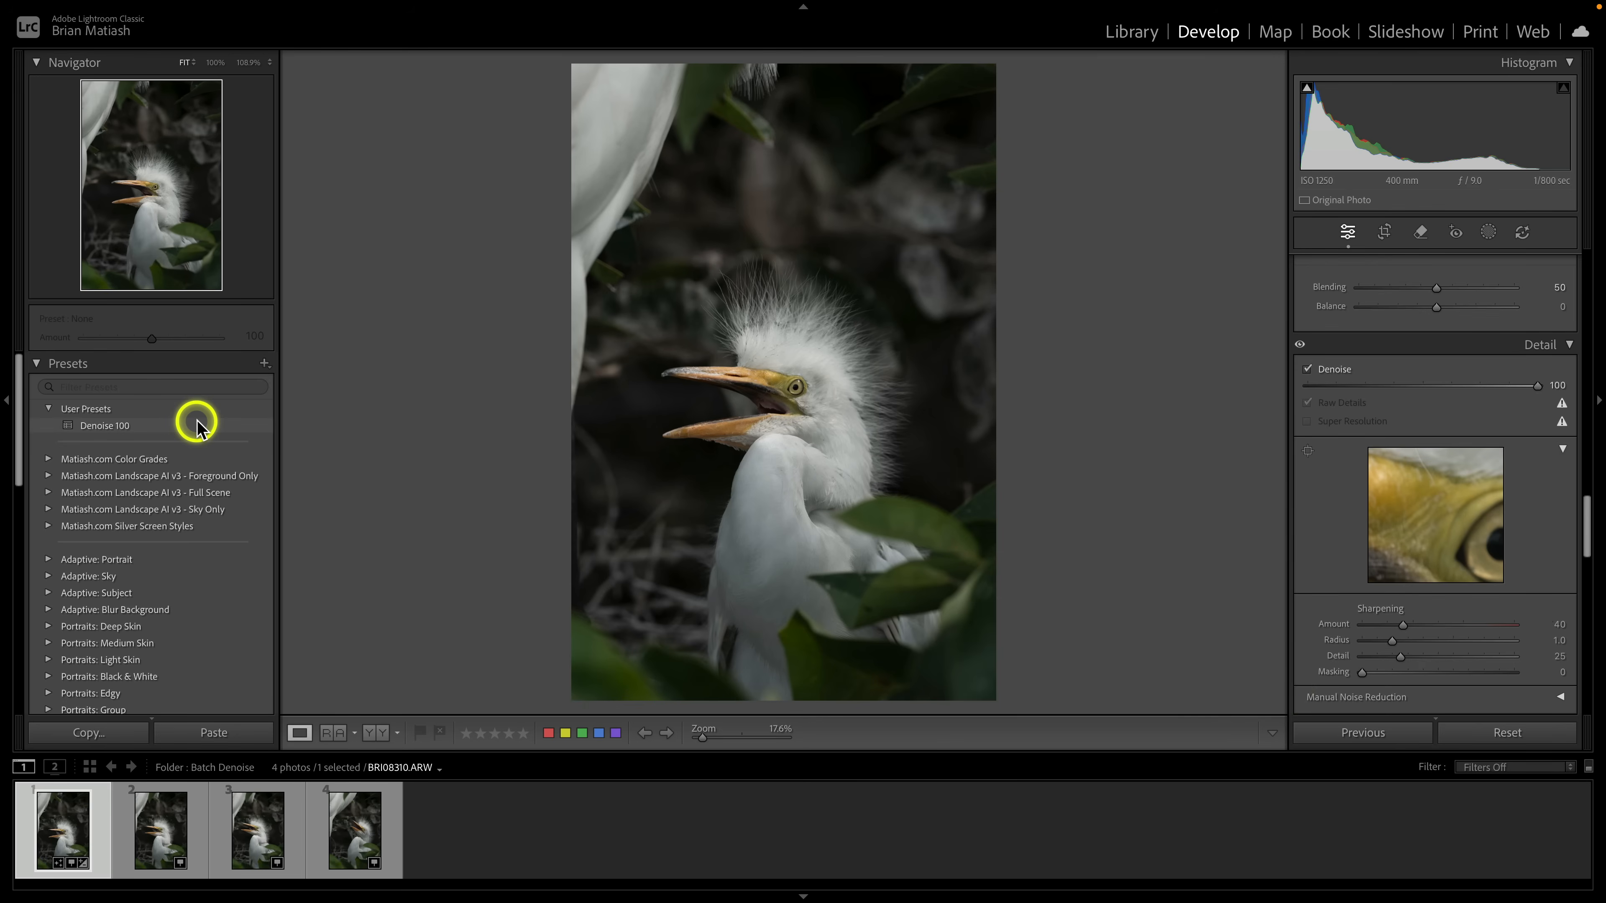
mouse_move(429, 422)
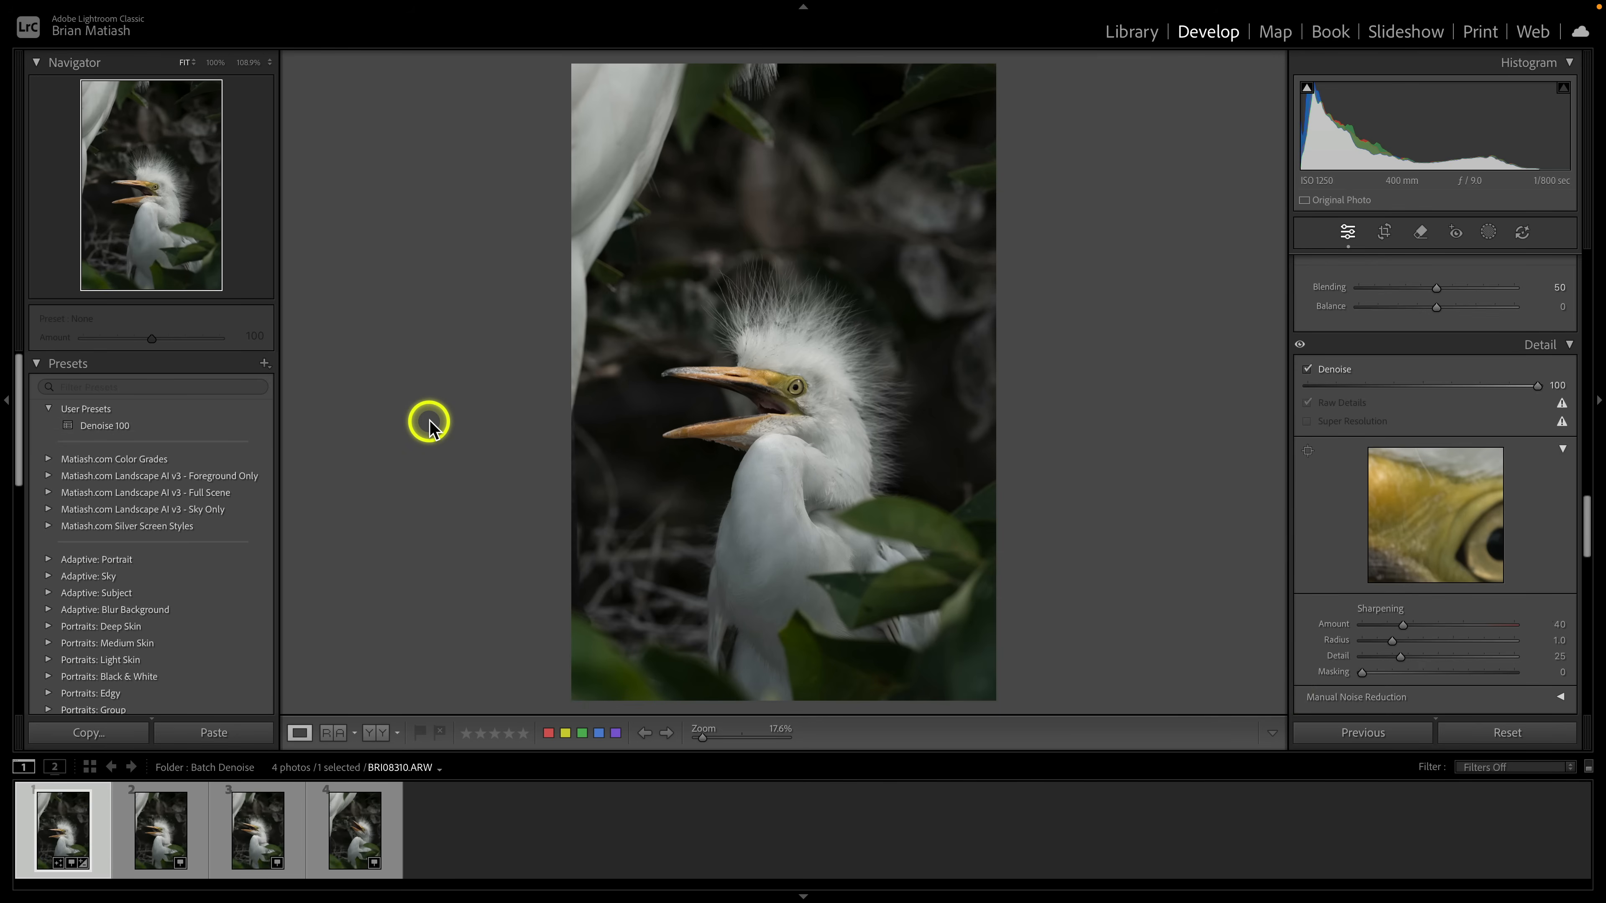
mouse_move(460, 474)
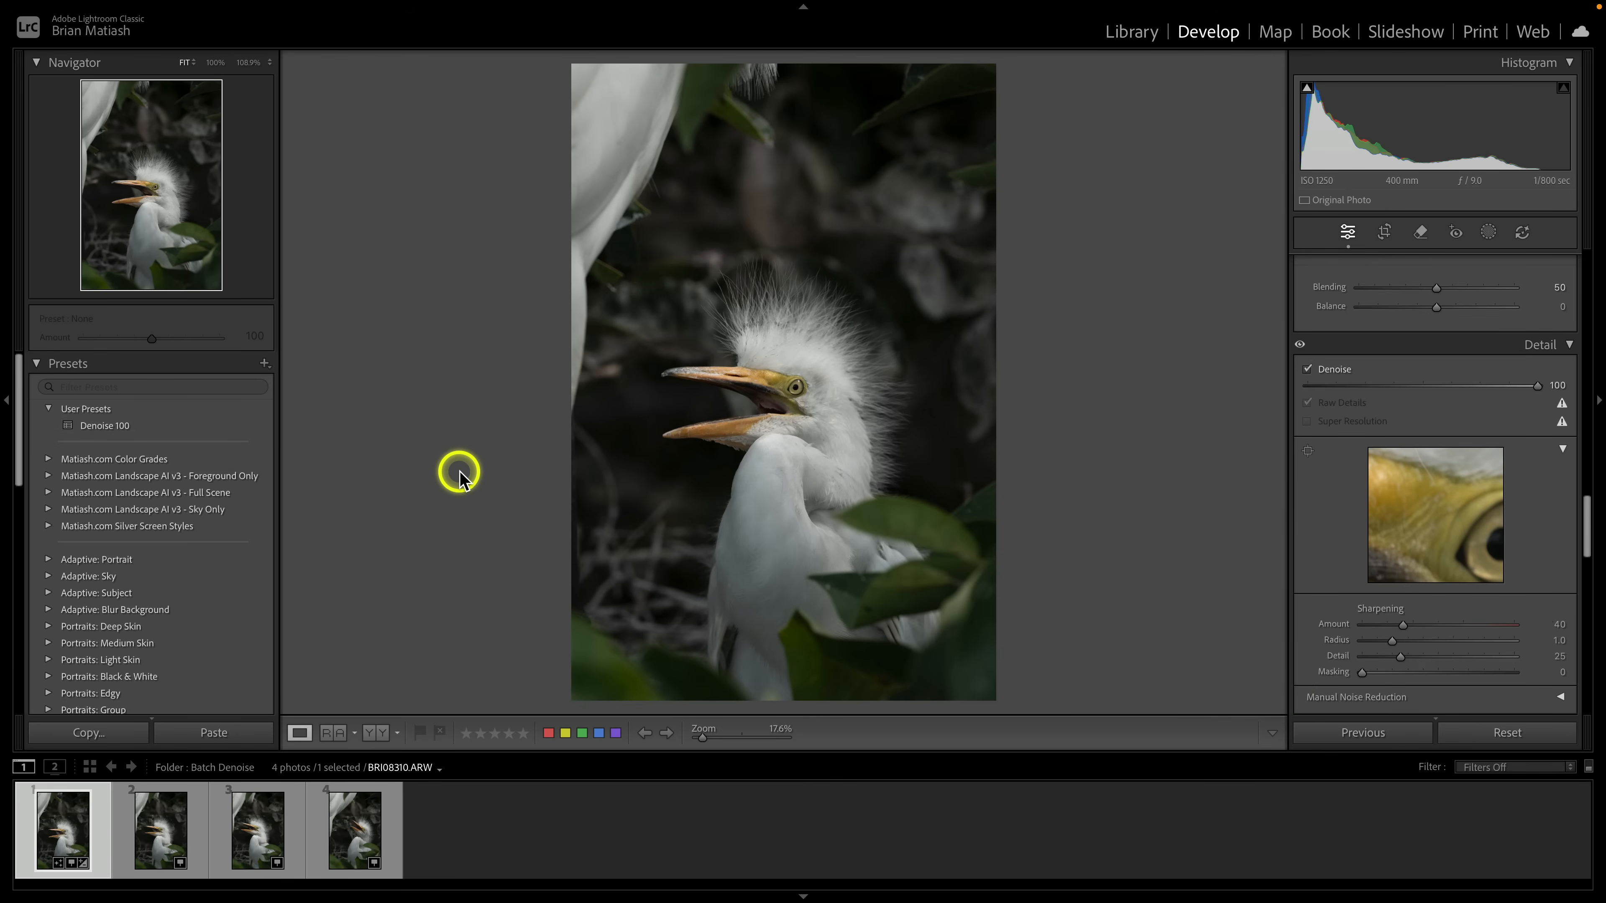
- Apply the Denoise 100 user preset to egret photos 2–4 from the Library grid, then return to Develop
left_click(1130, 32)
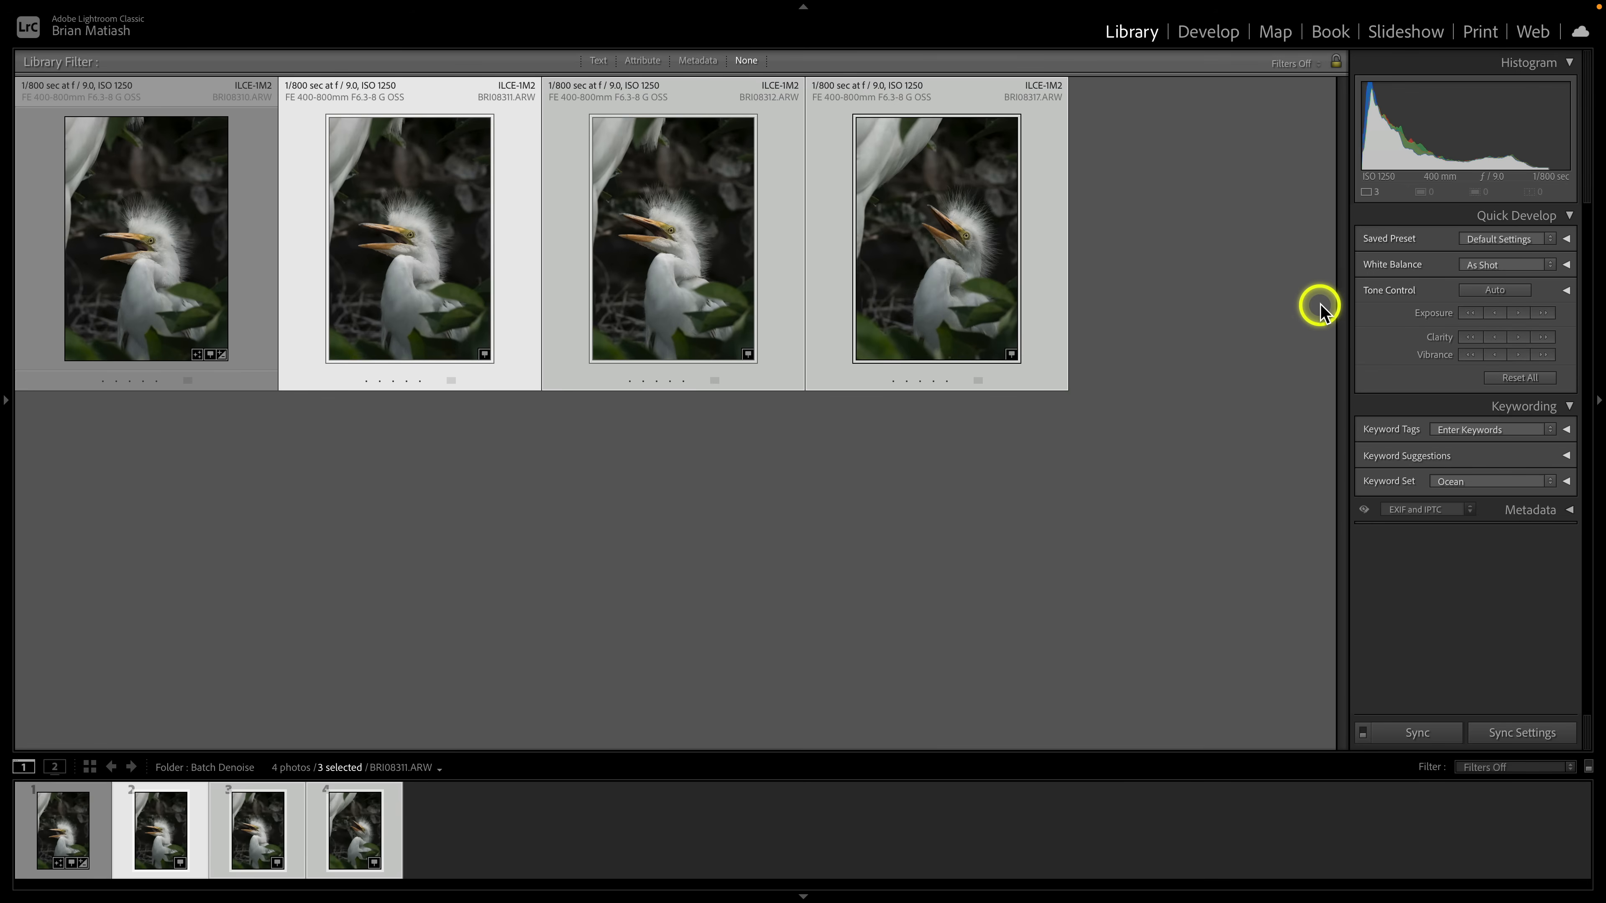
mouse_move(1422, 251)
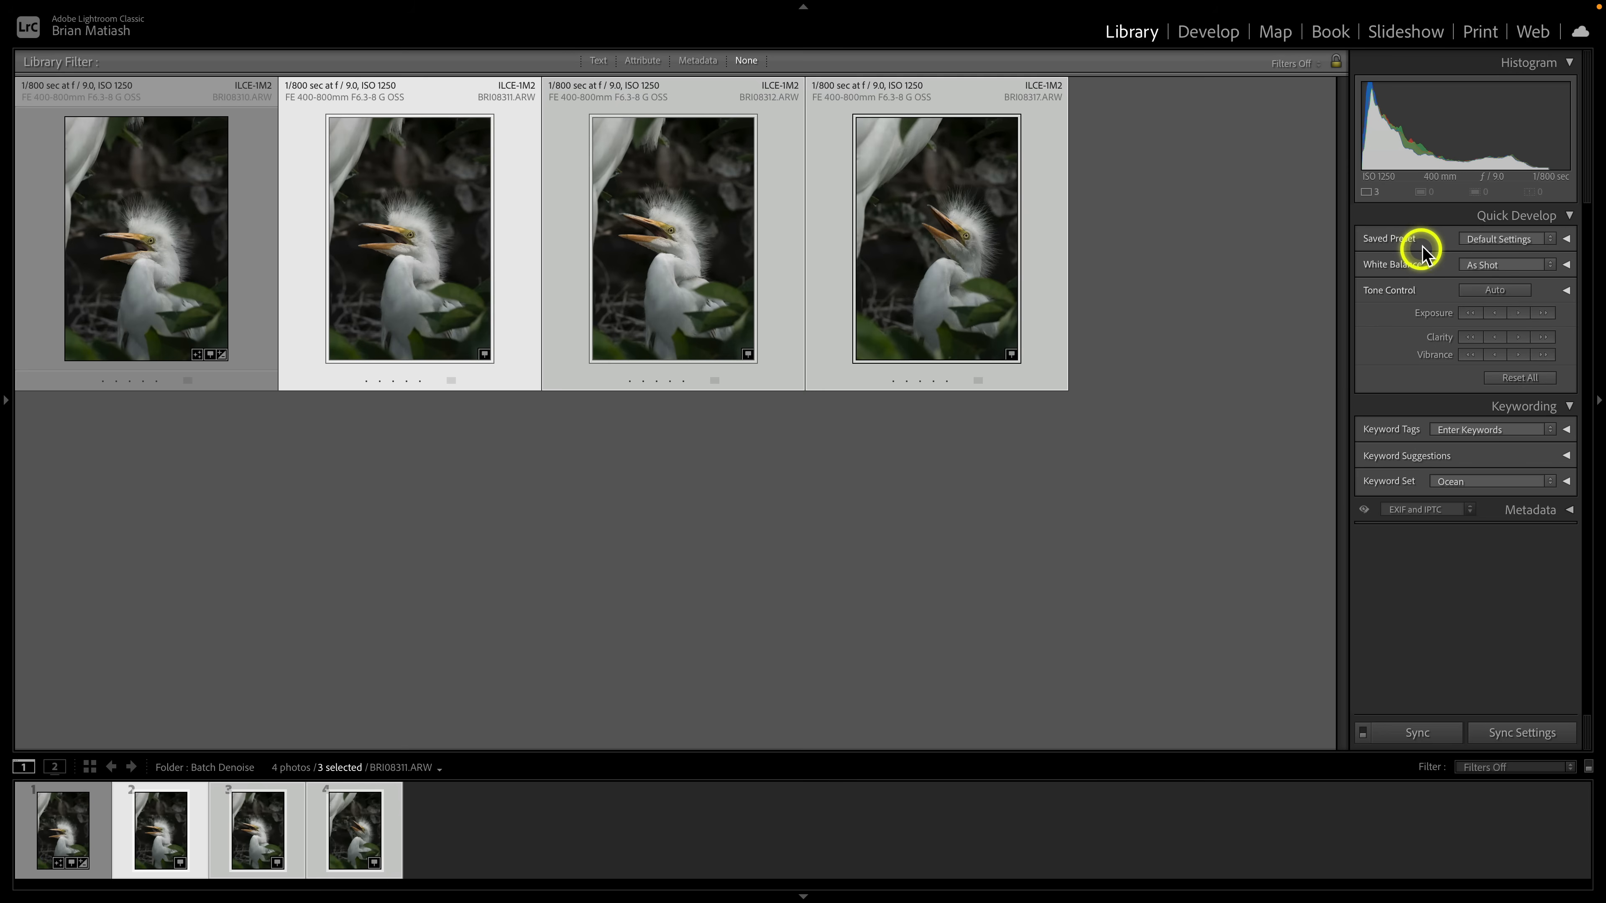
mouse_move(1437, 243)
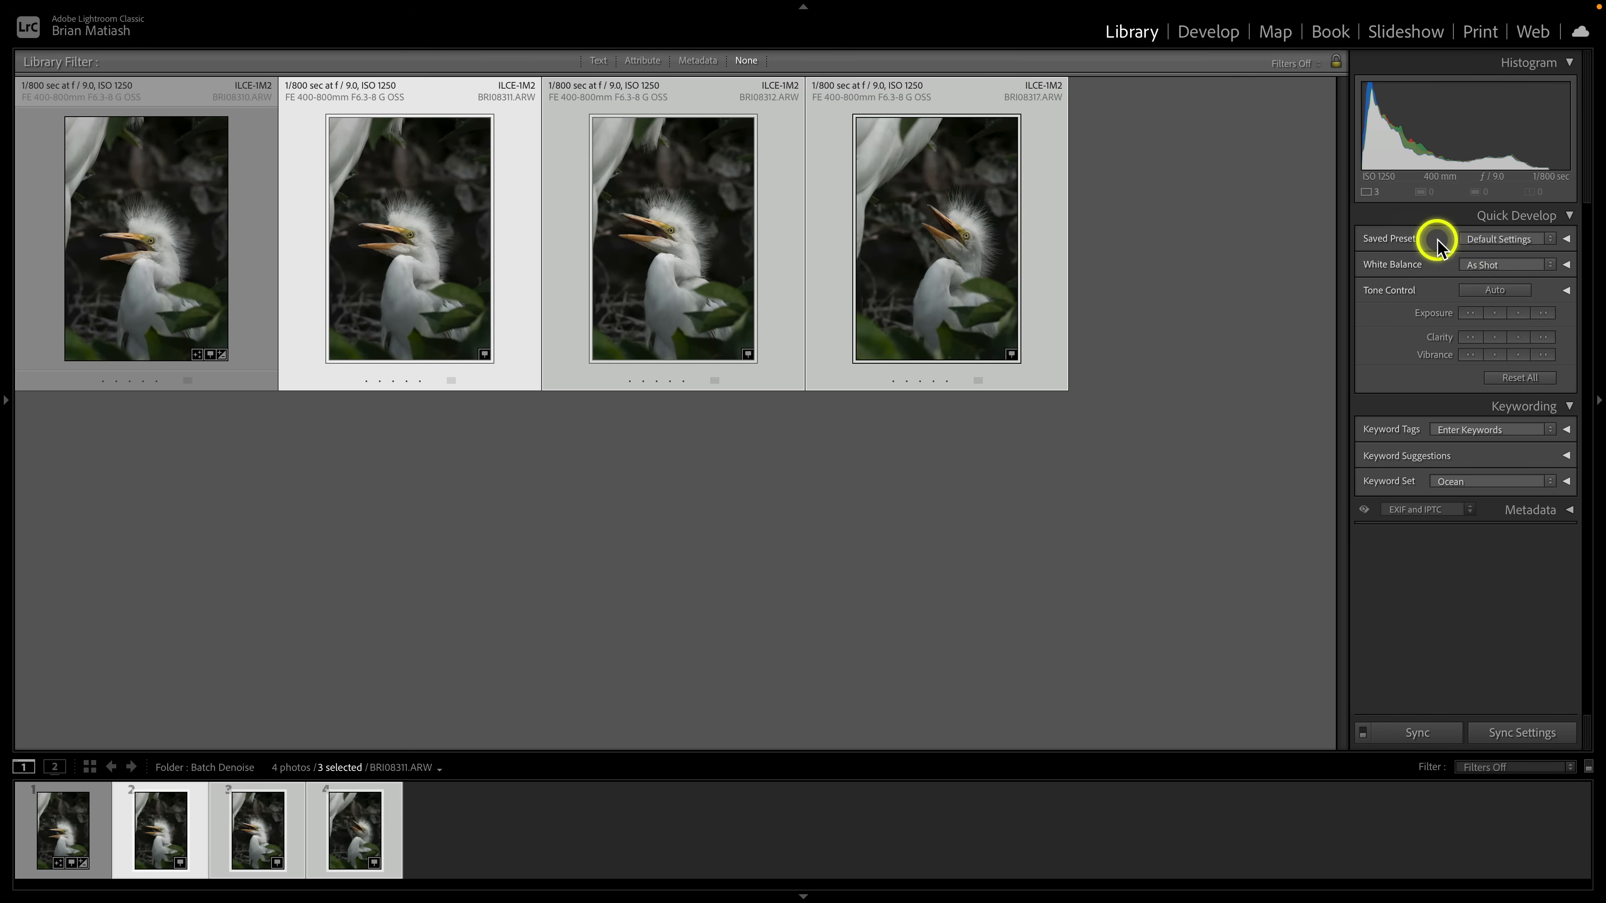
left_click(1500, 238)
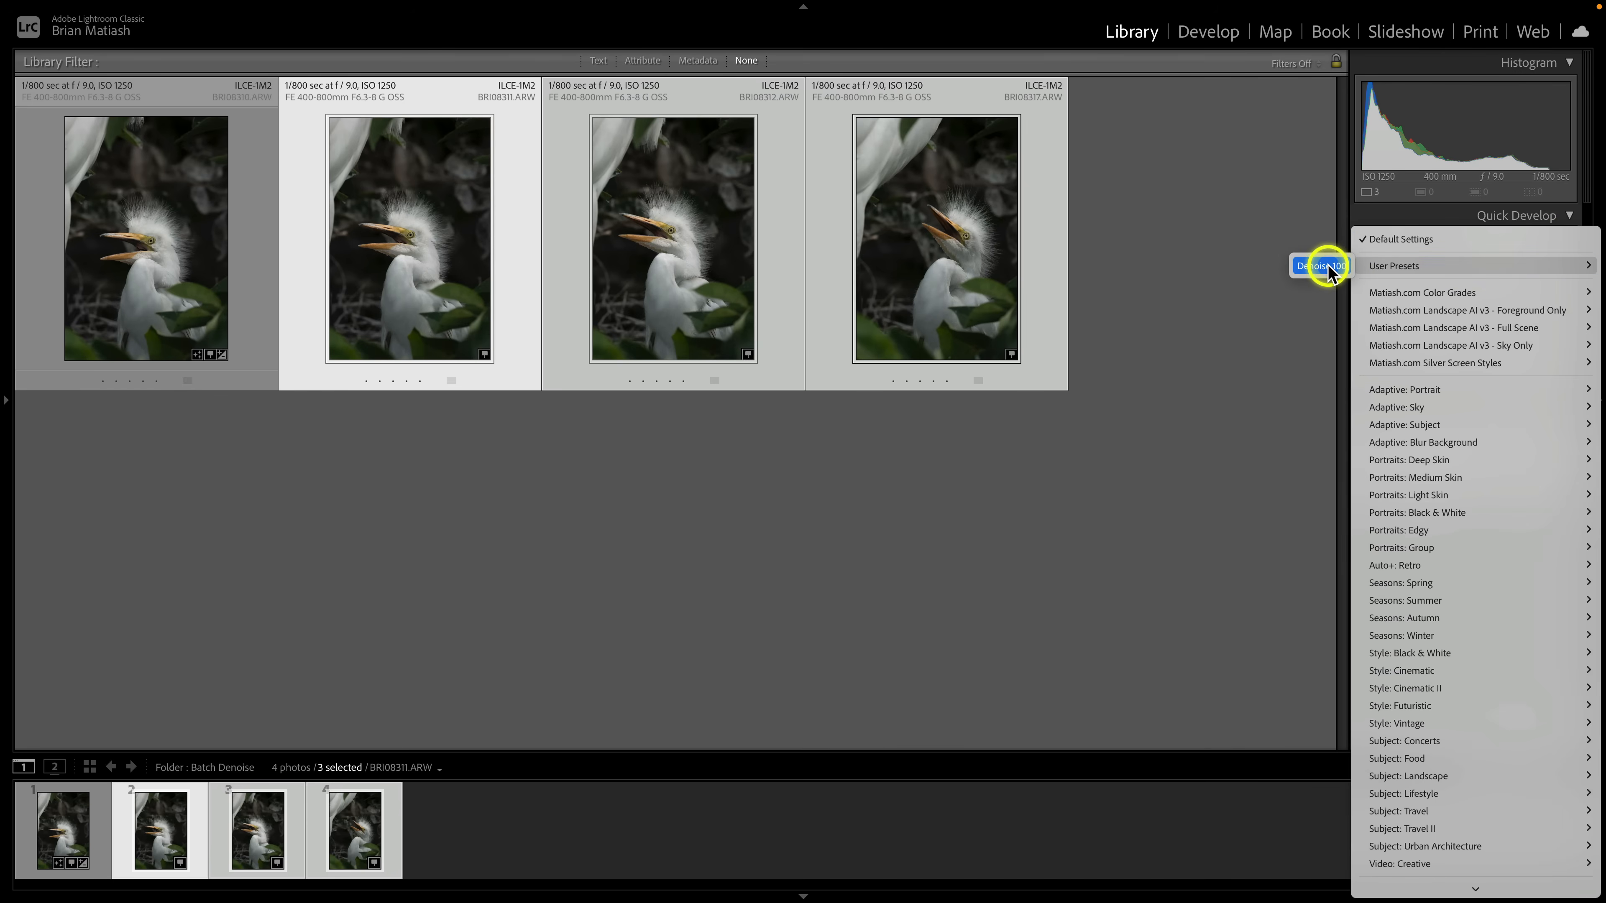
left_click(1319, 265)
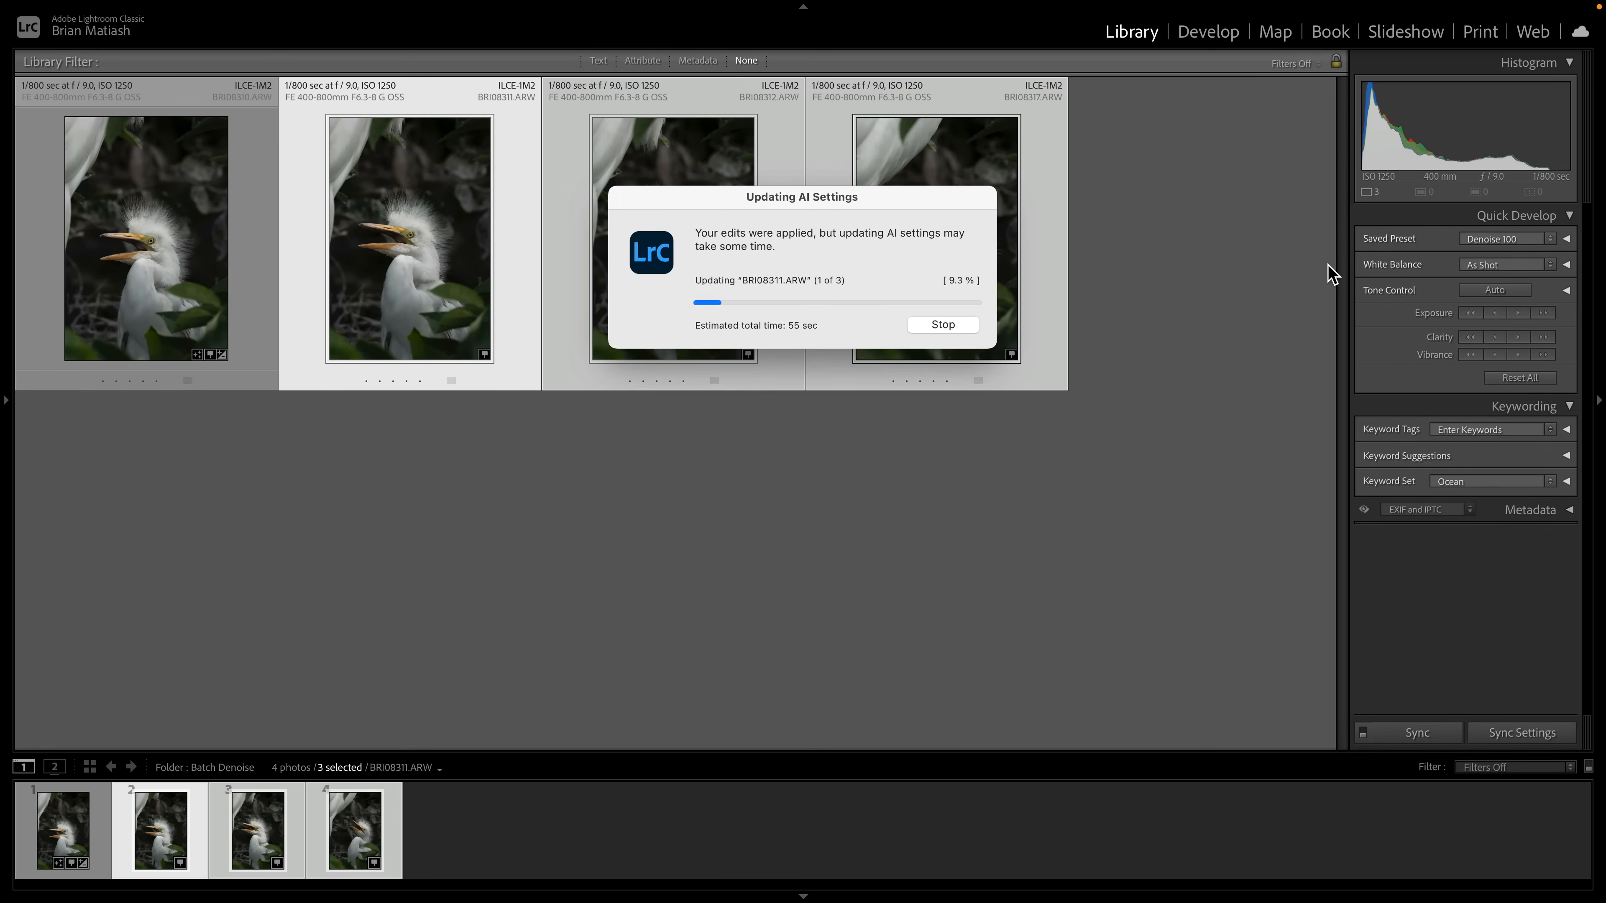
left_click(1209, 32)
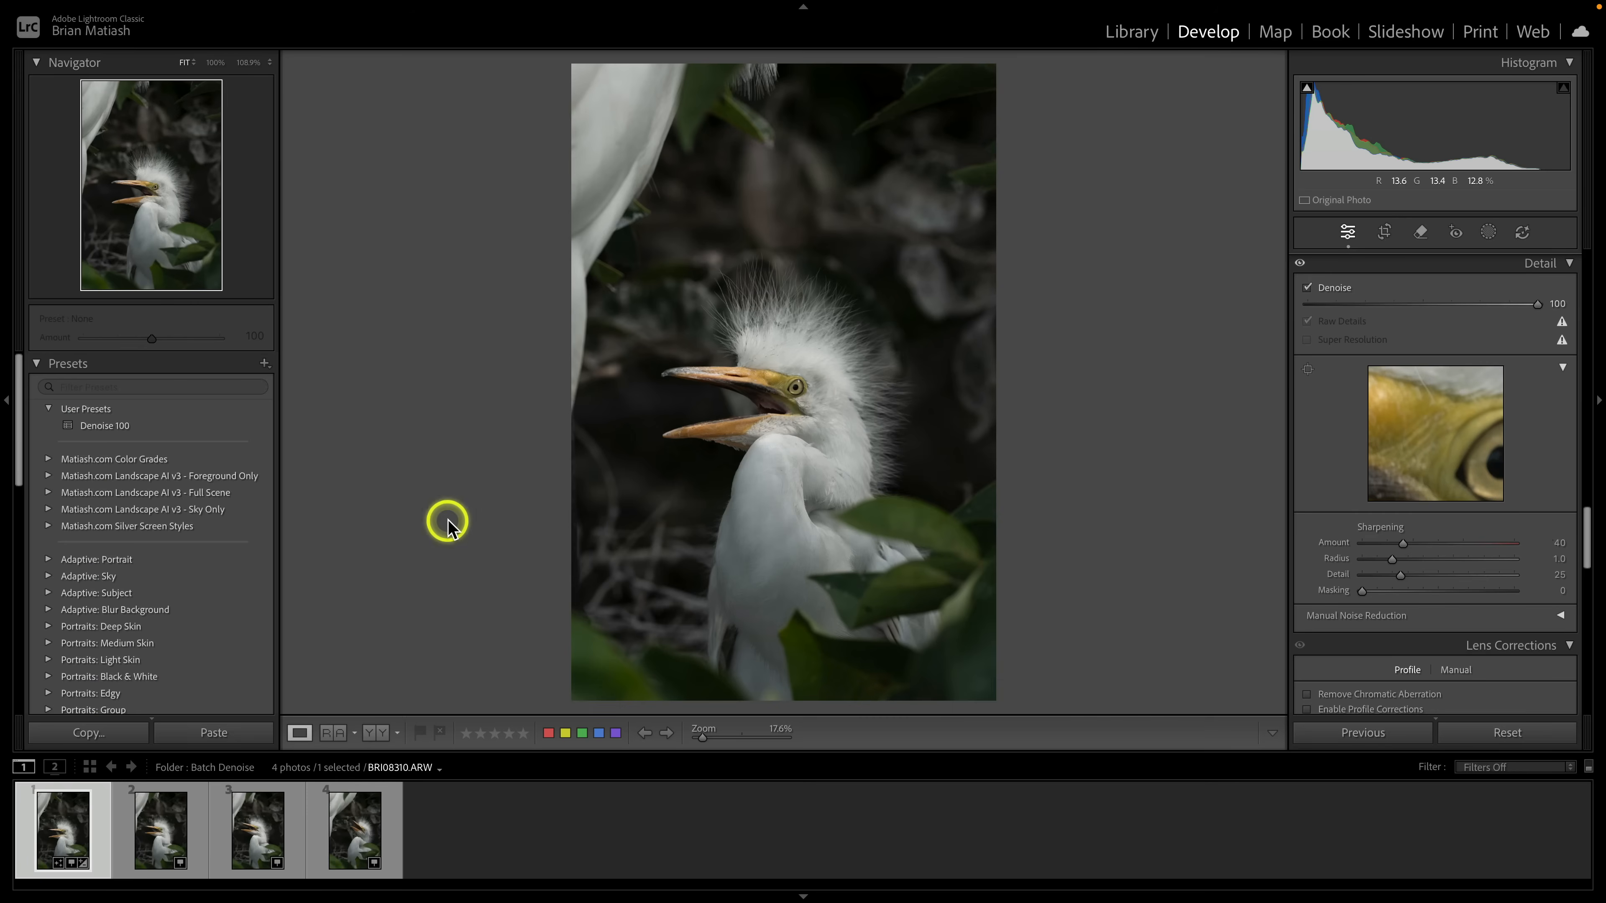
mouse_move(1167, 597)
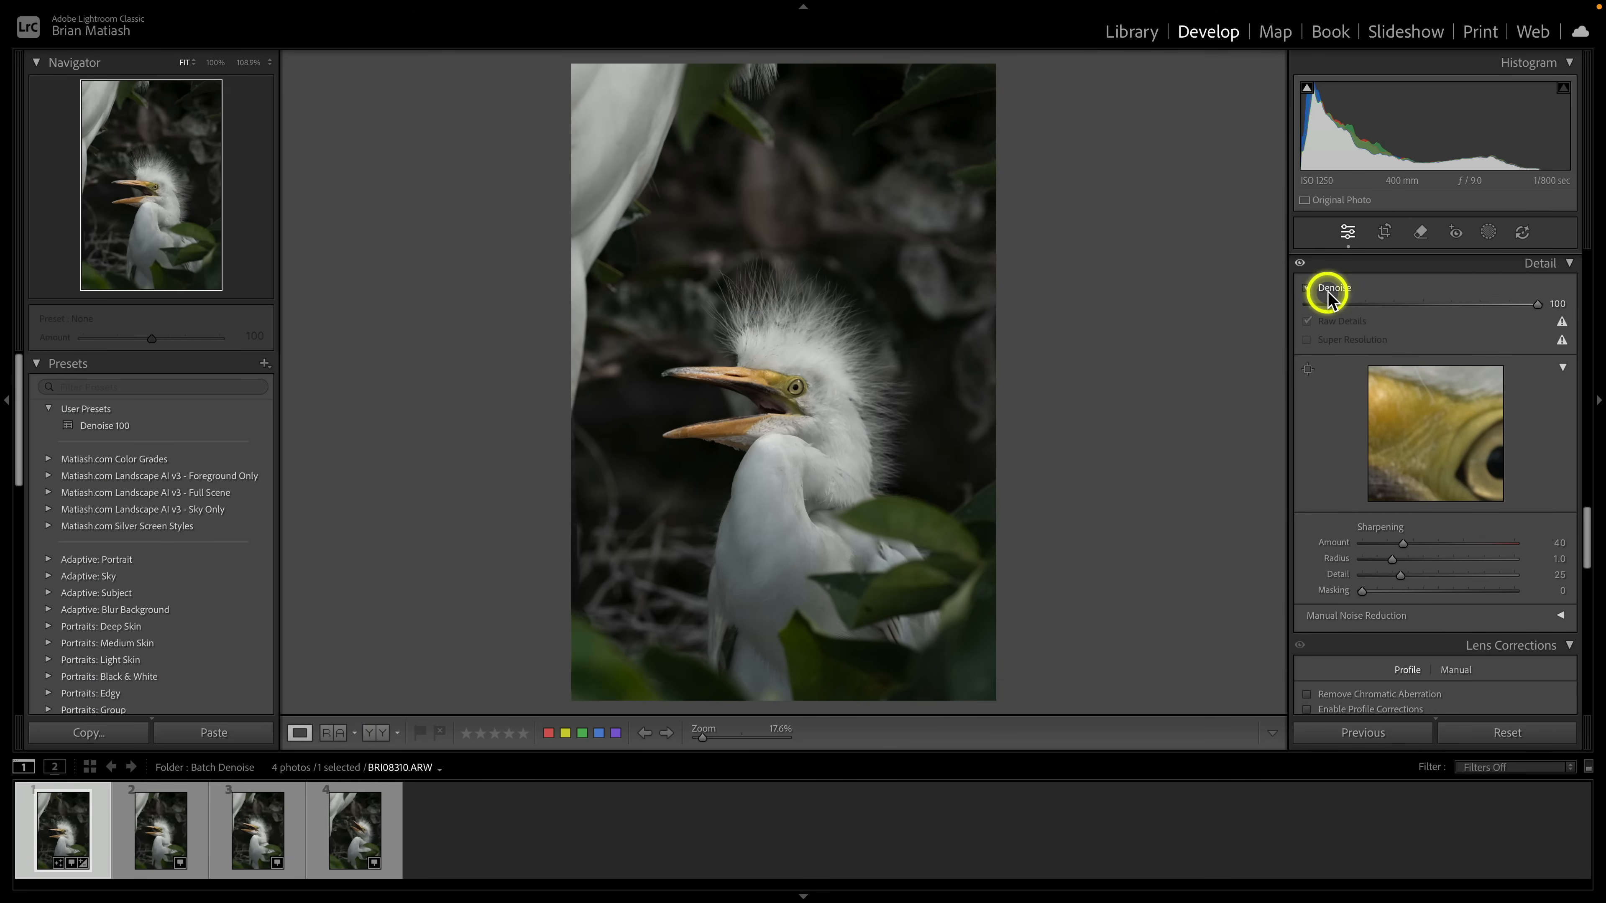
- Select all four egret thumbnails in Develop with the first photo as the active sync source
left_click(256, 829)
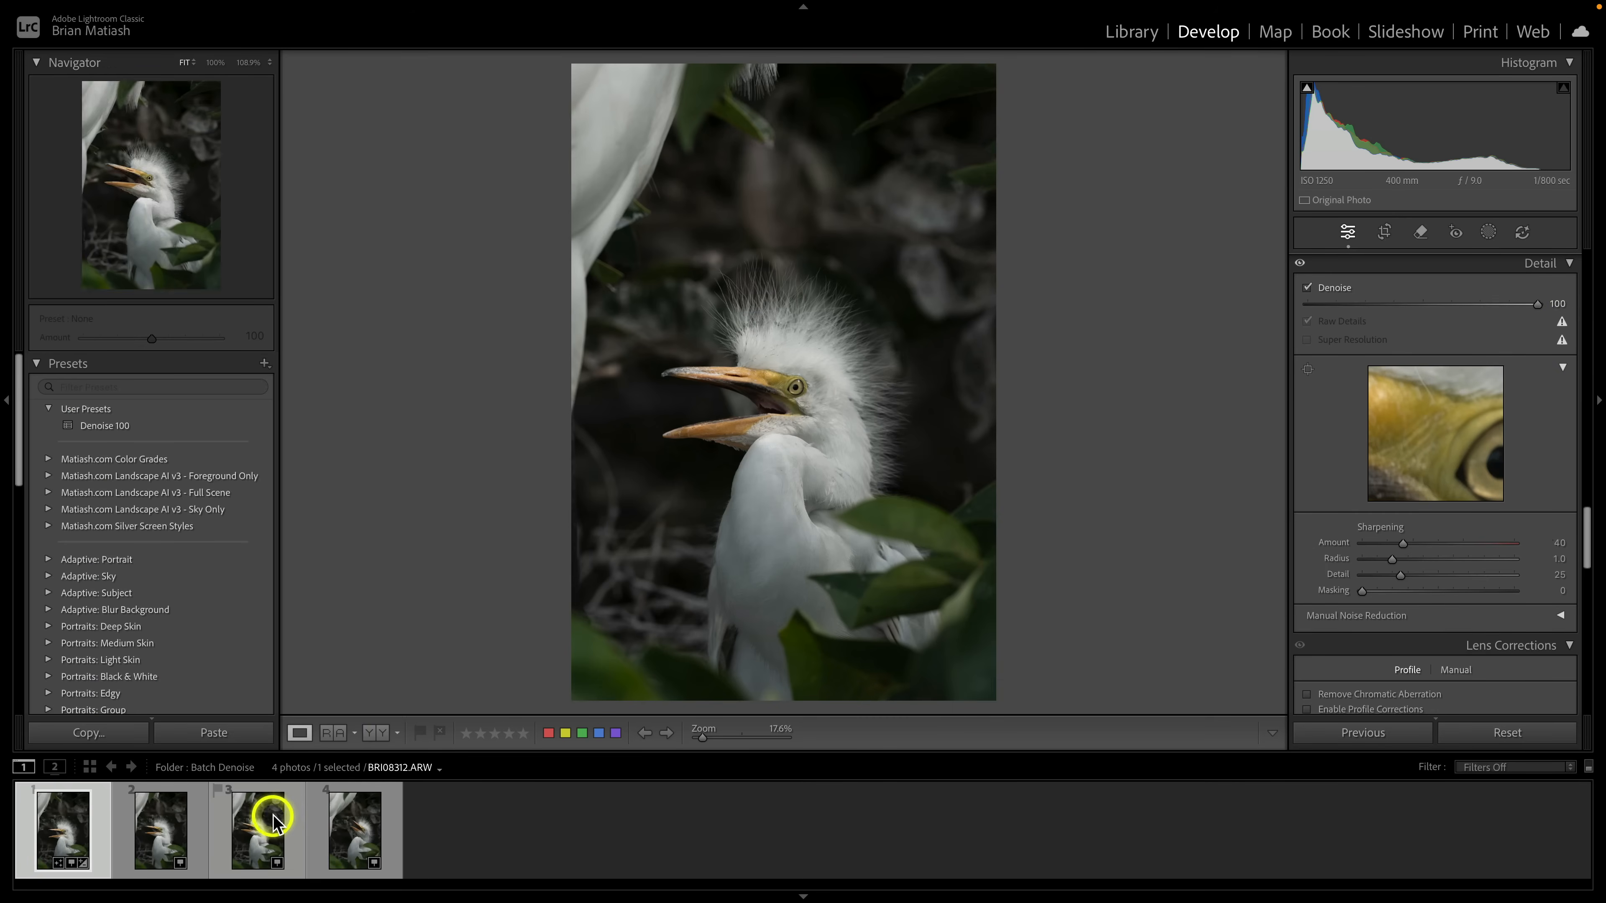
left_click(353, 830)
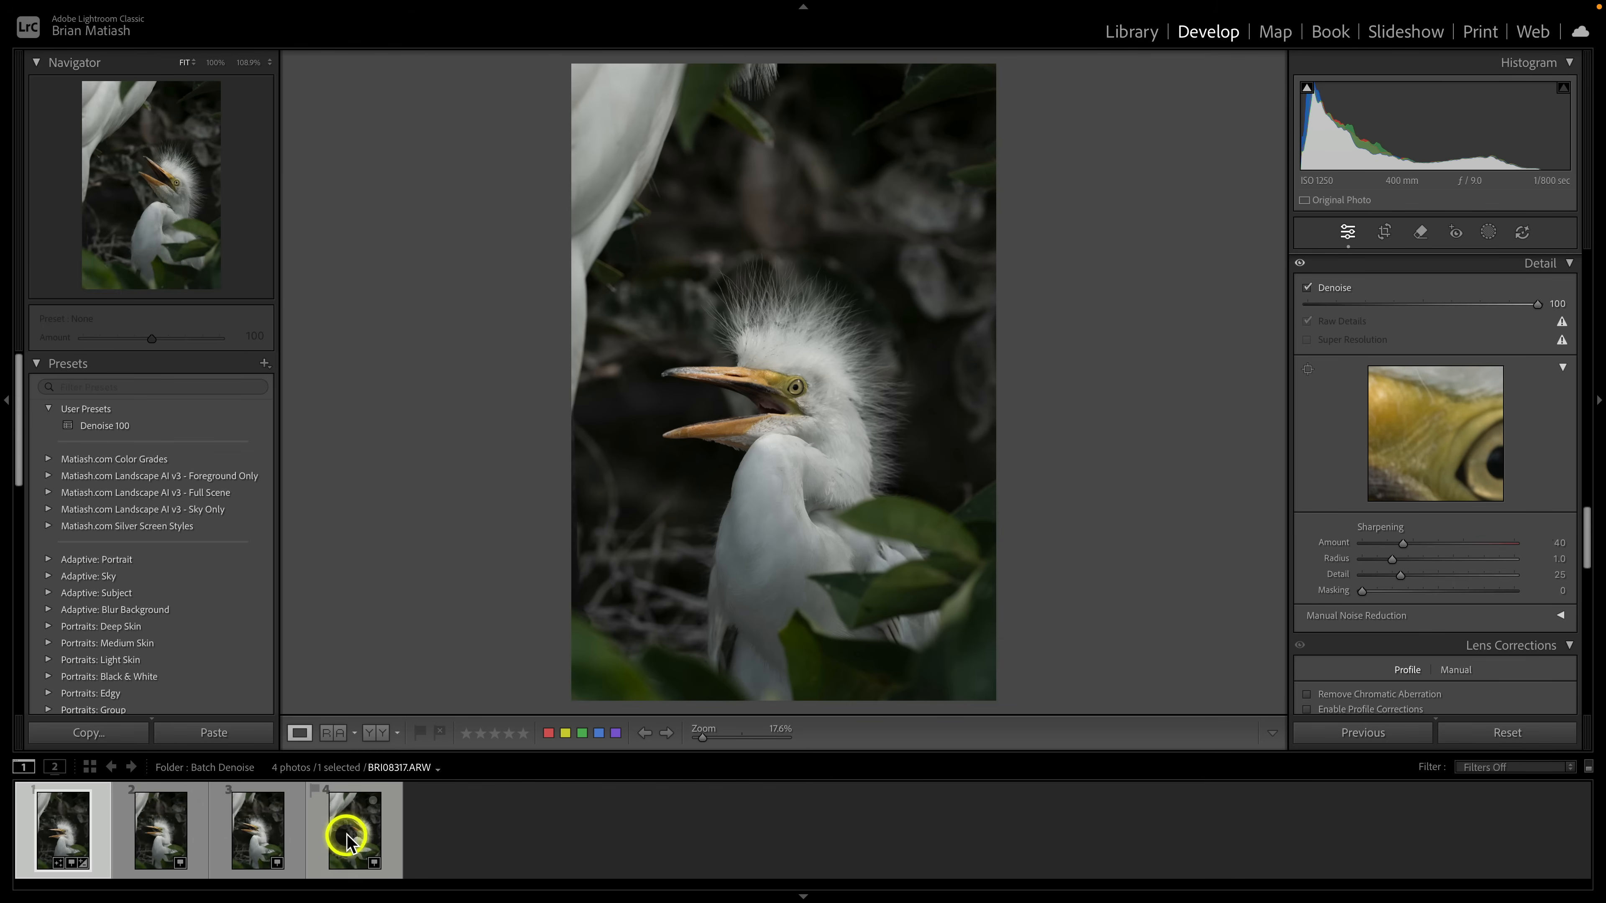
left_click(63, 830)
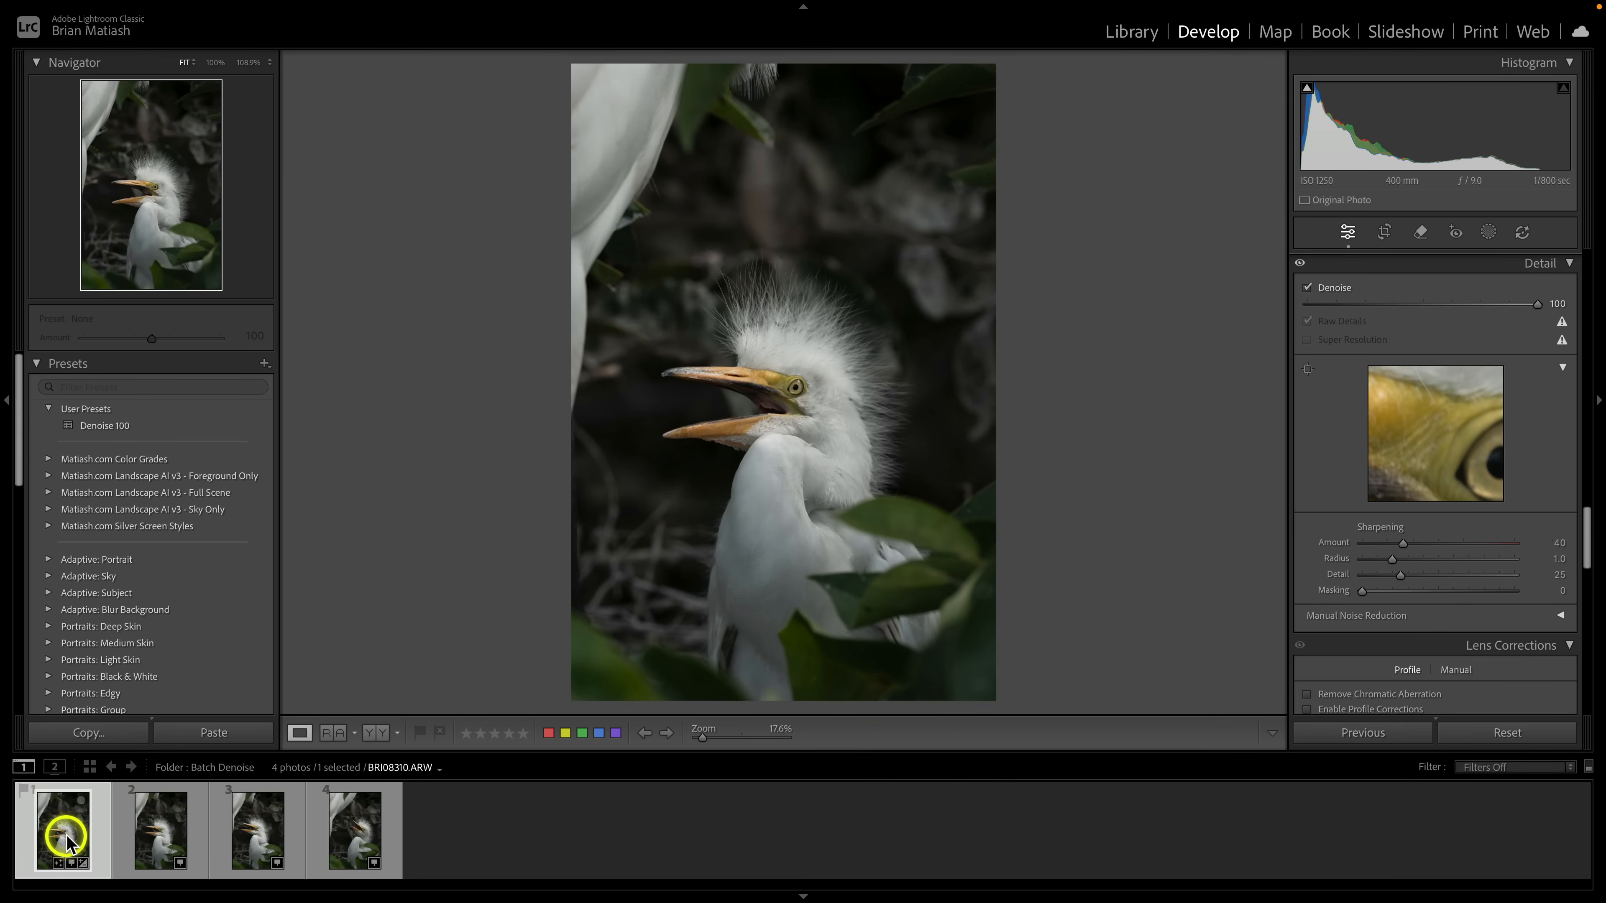
left_click(353, 829)
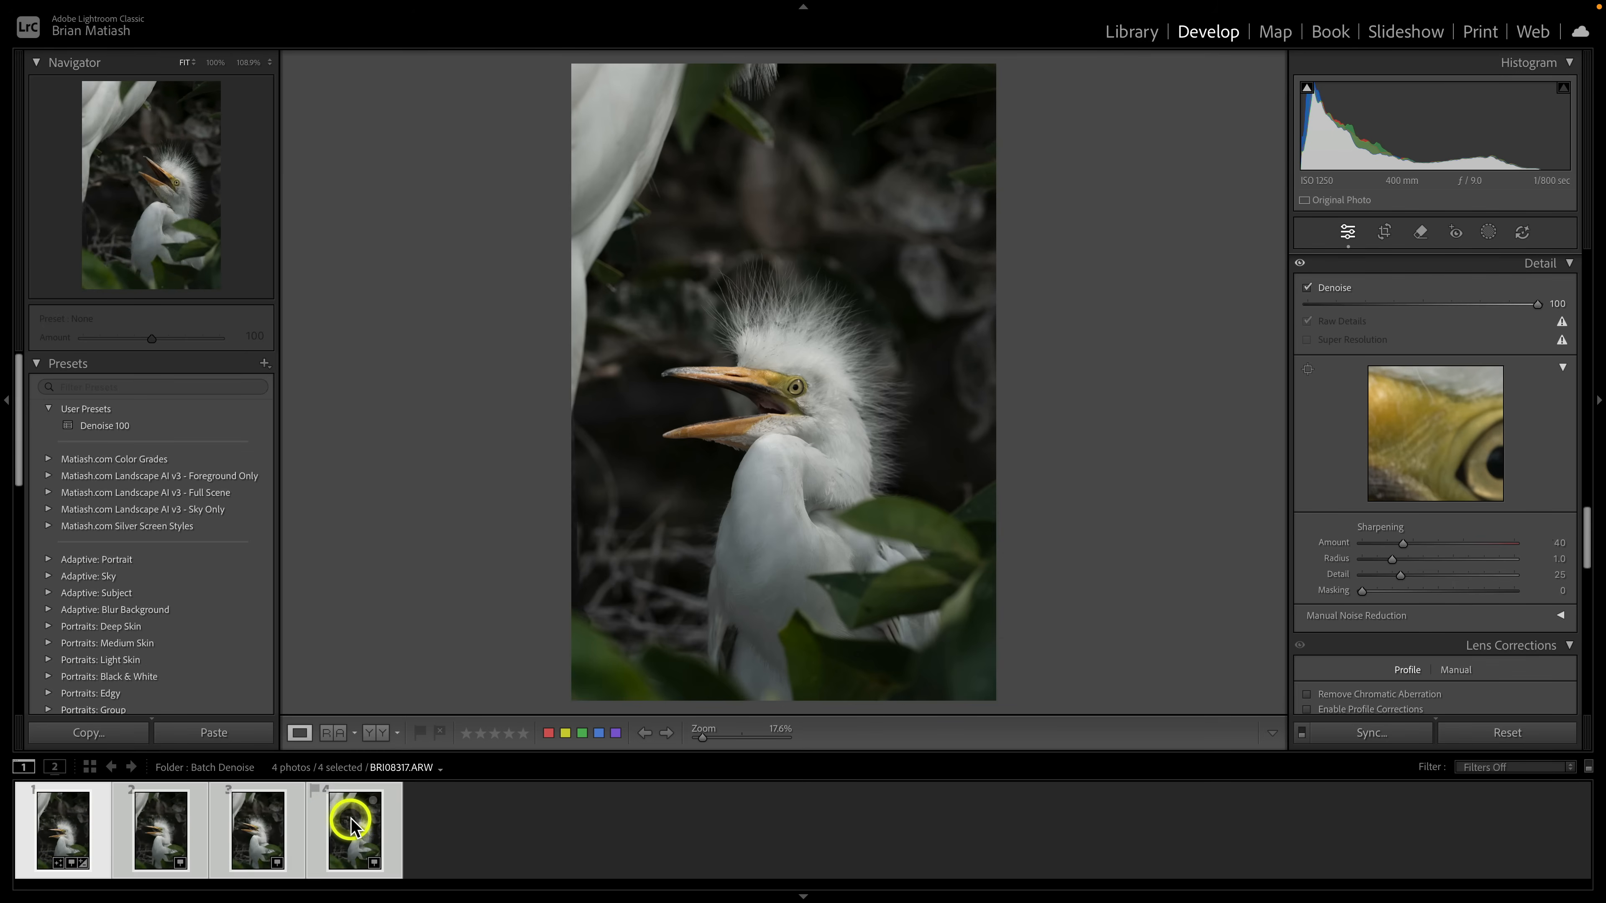
left_click(159, 830)
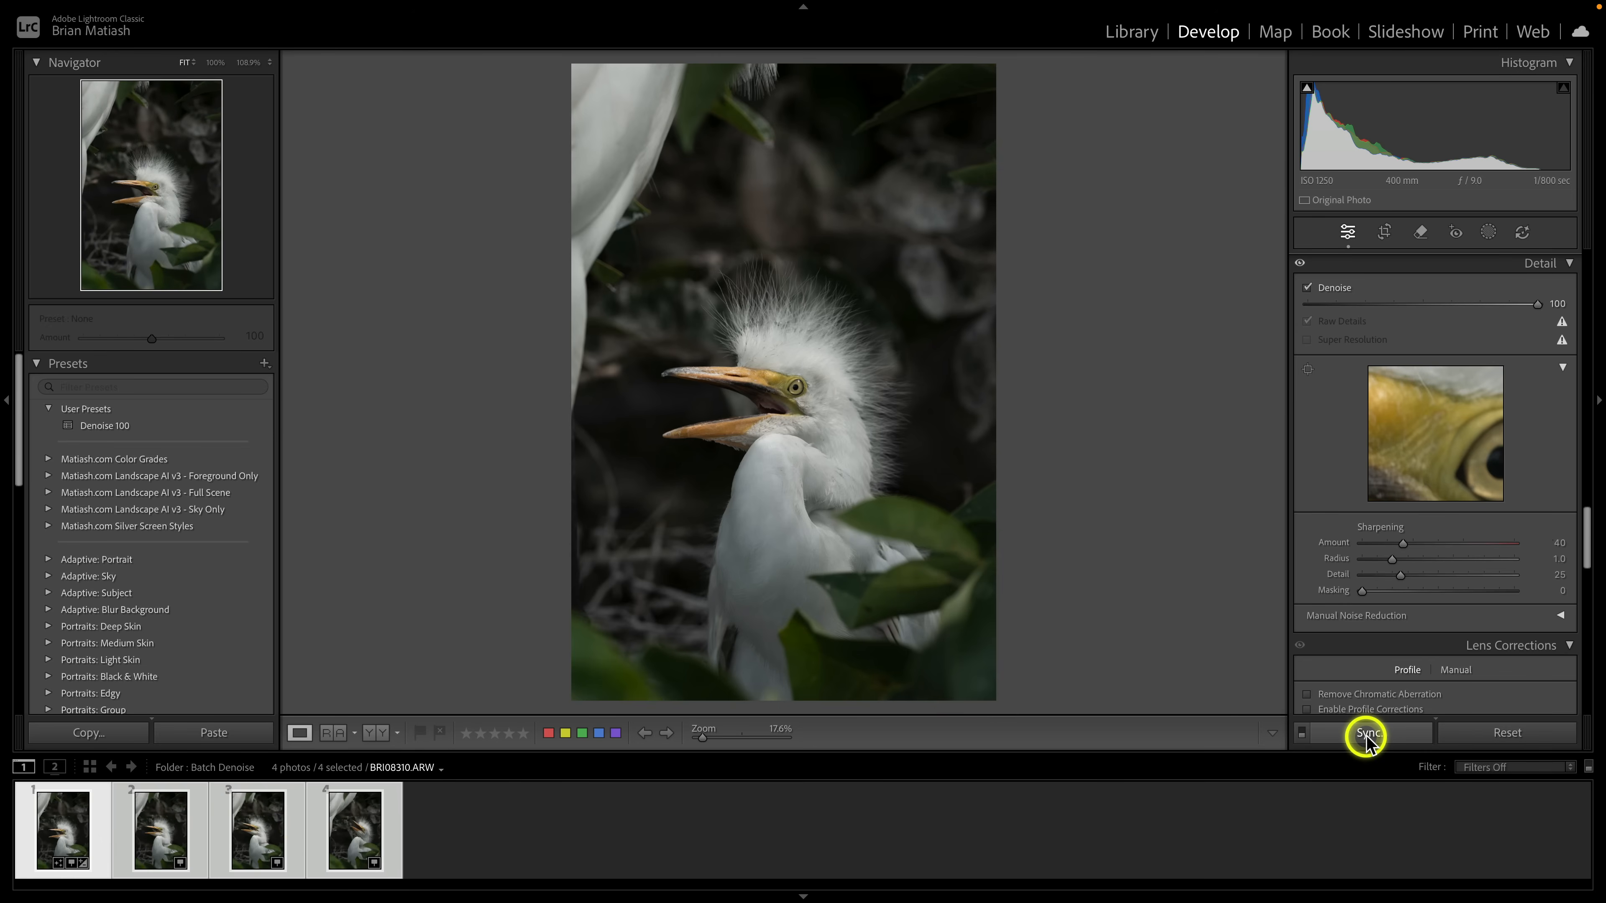
- Synchronize the first egret's Denoise-only settings onto all four selected photos
left_click(1366, 734)
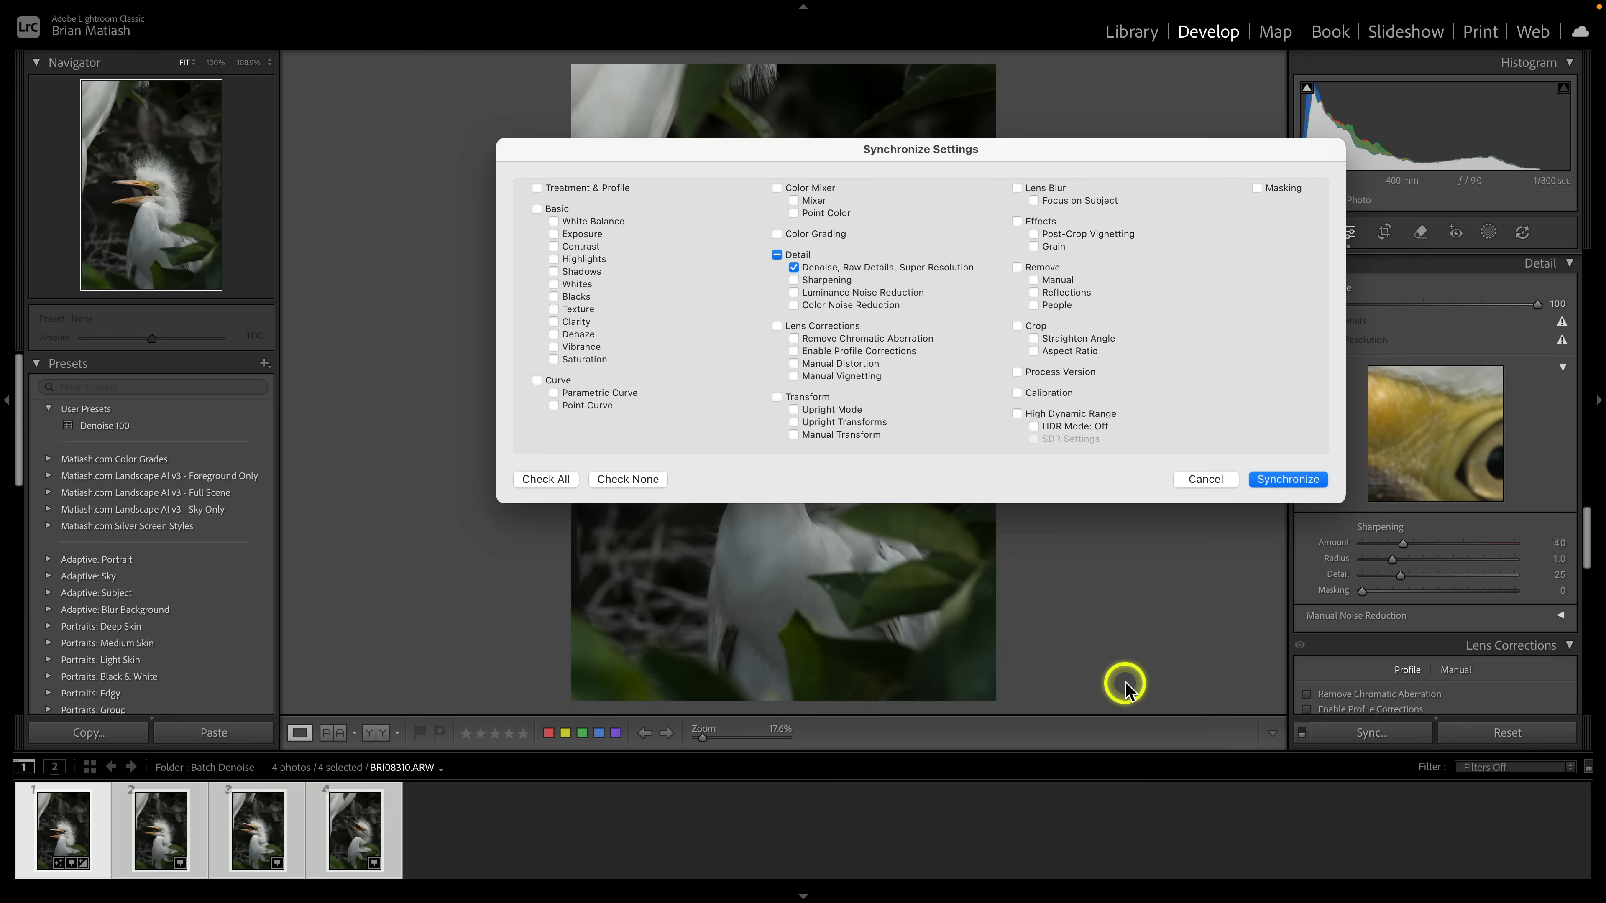
mouse_move(683, 382)
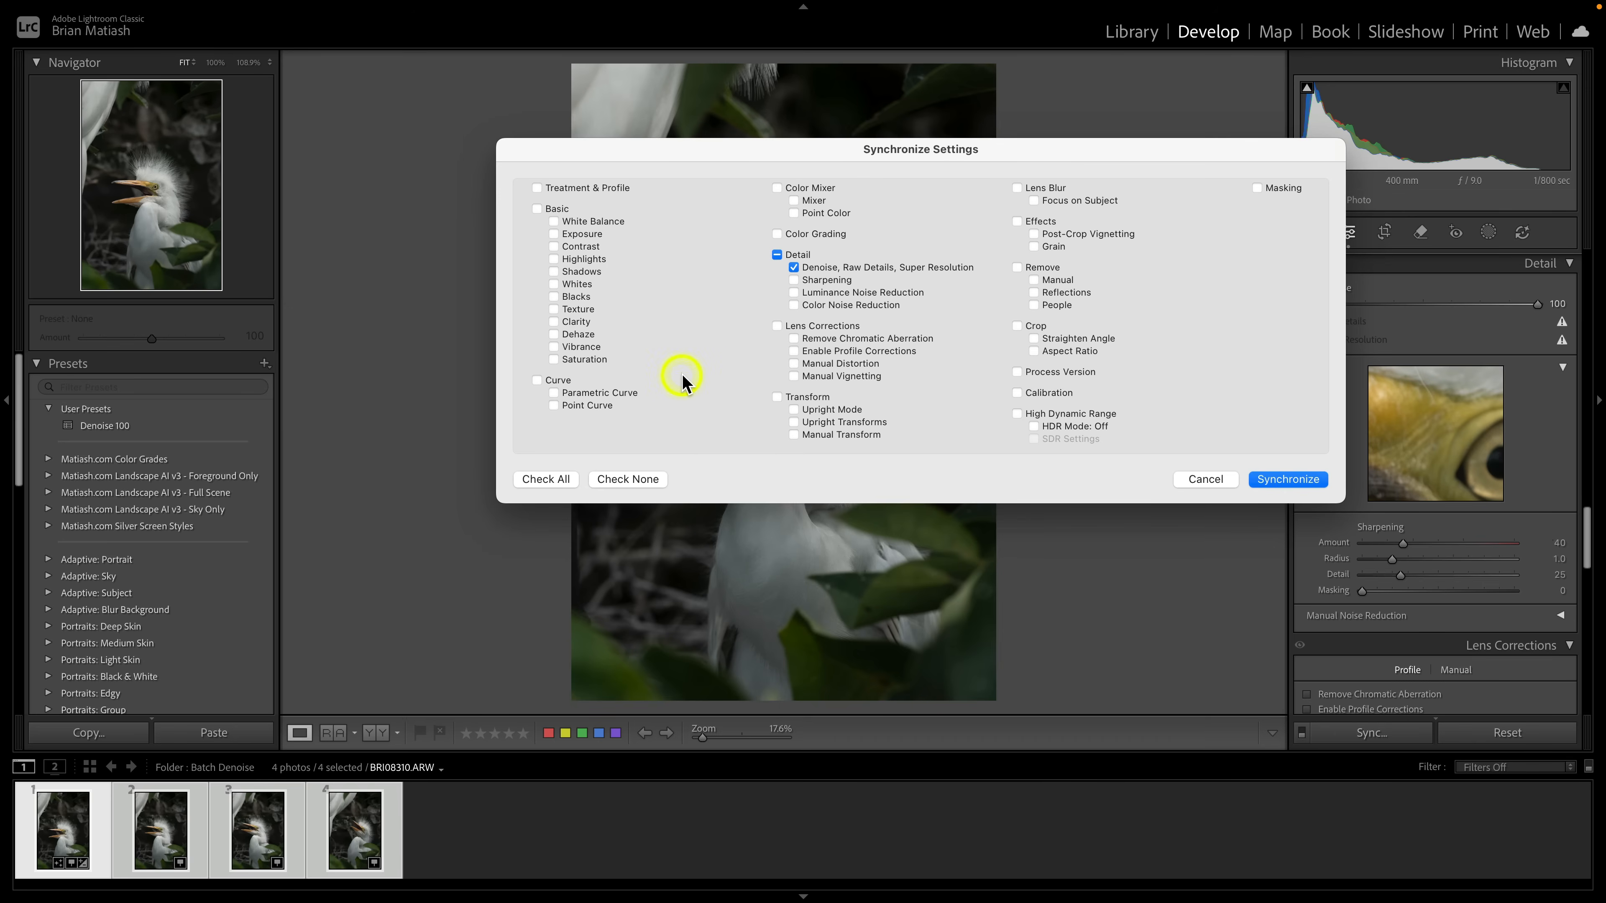
mouse_move(756, 438)
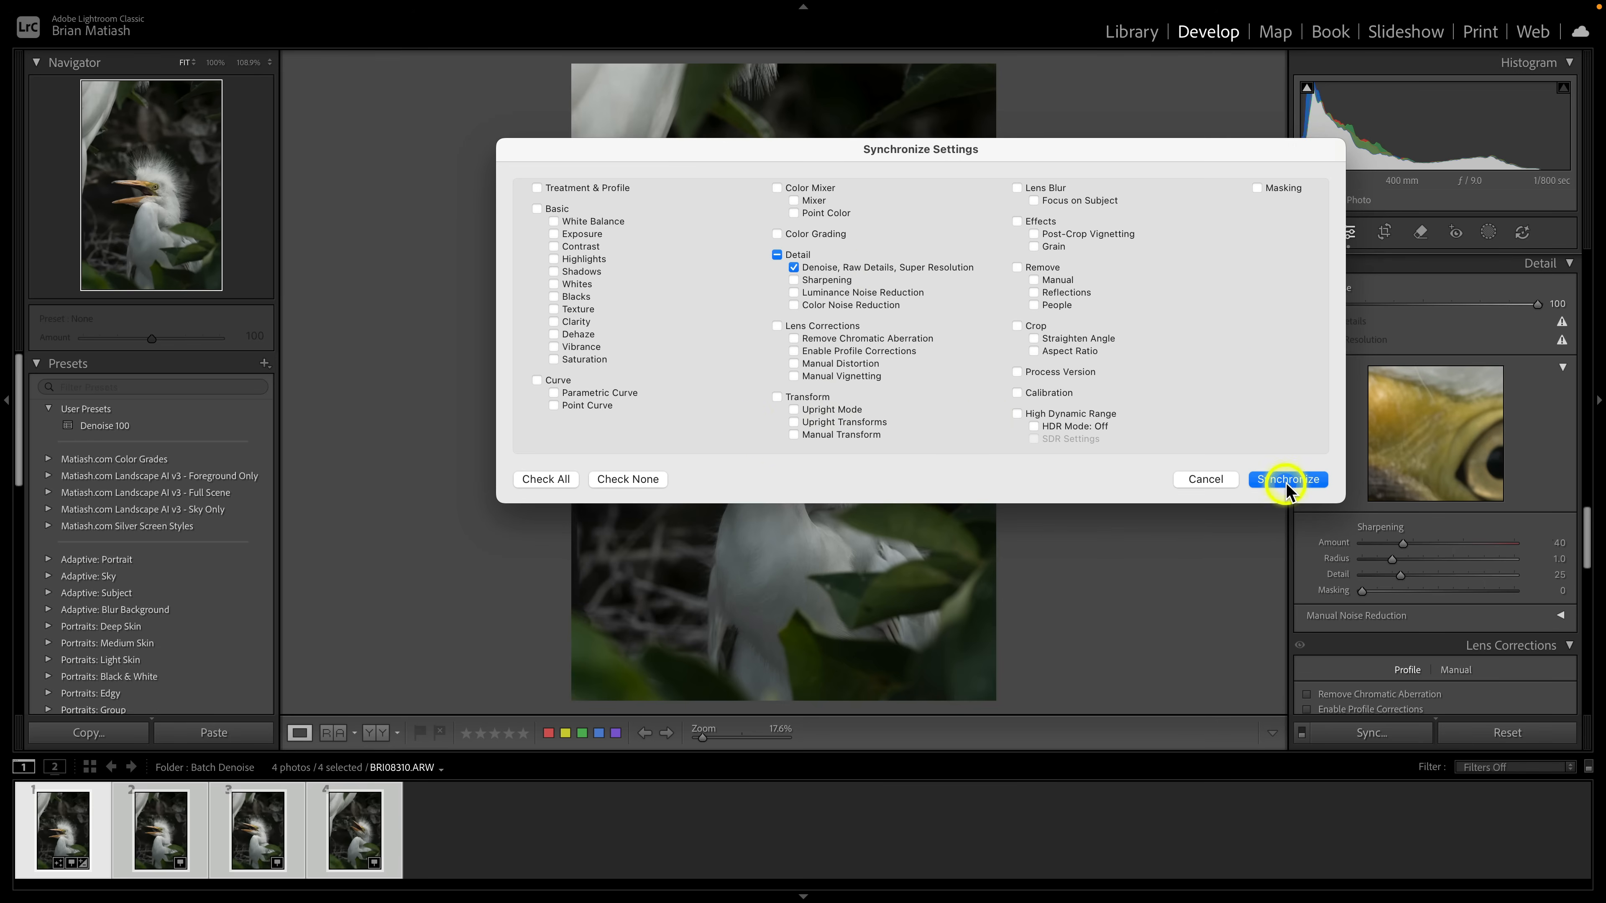
left_click(1288, 479)
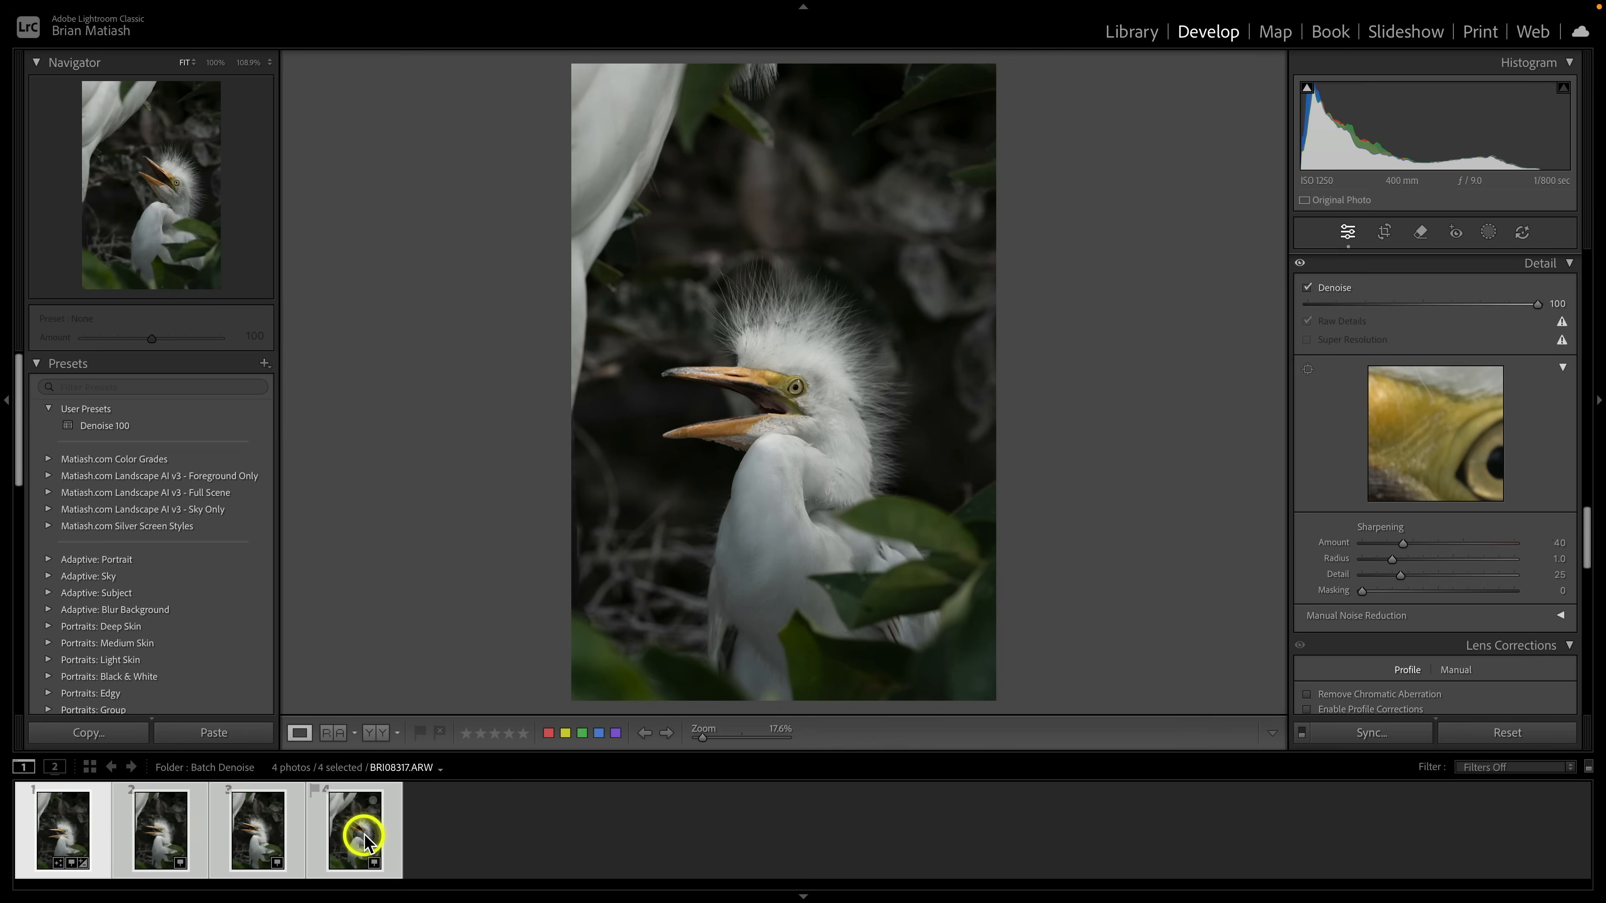
- Turn on Auto Sync for the four egret photos and lower Denoise to 95 so all update together
left_click(353, 829)
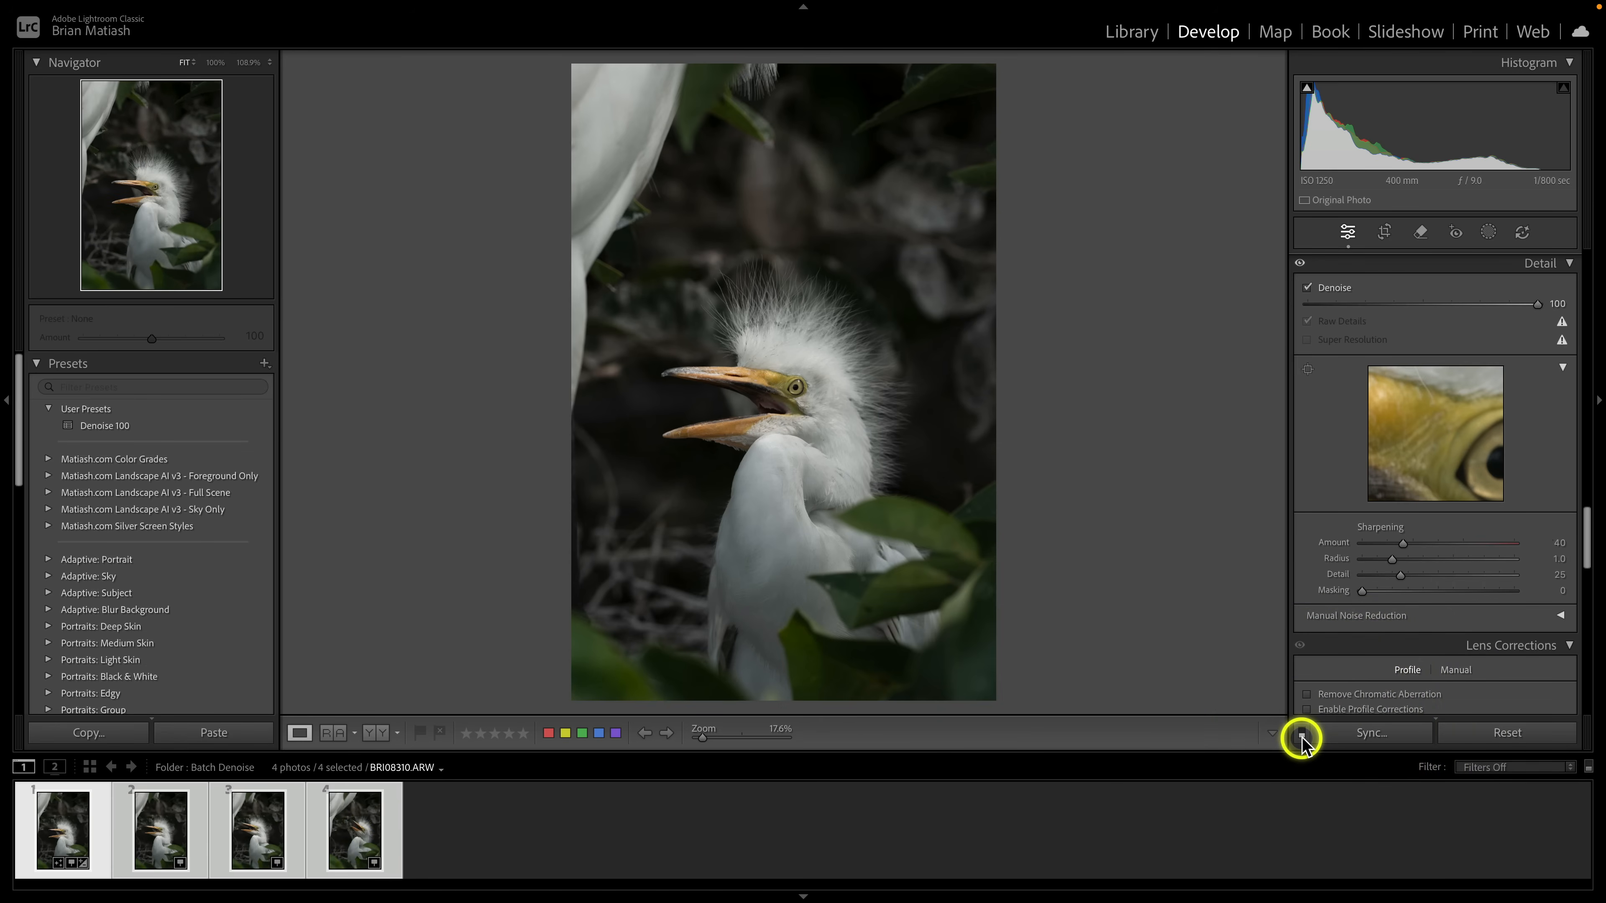
left_click(1302, 733)
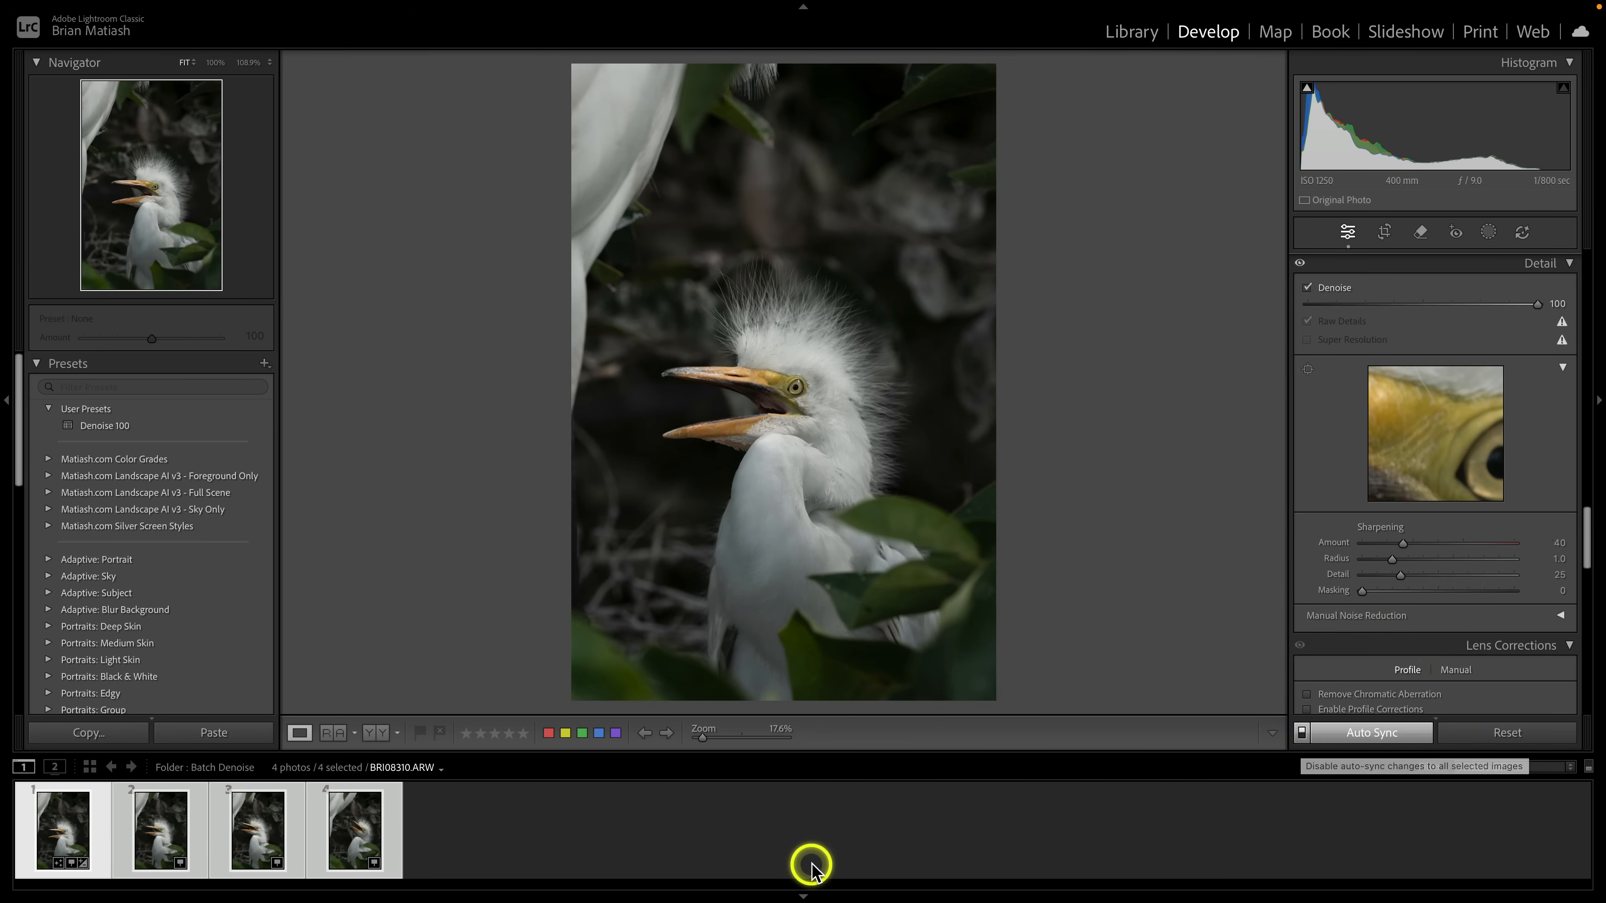
left_click(353, 830)
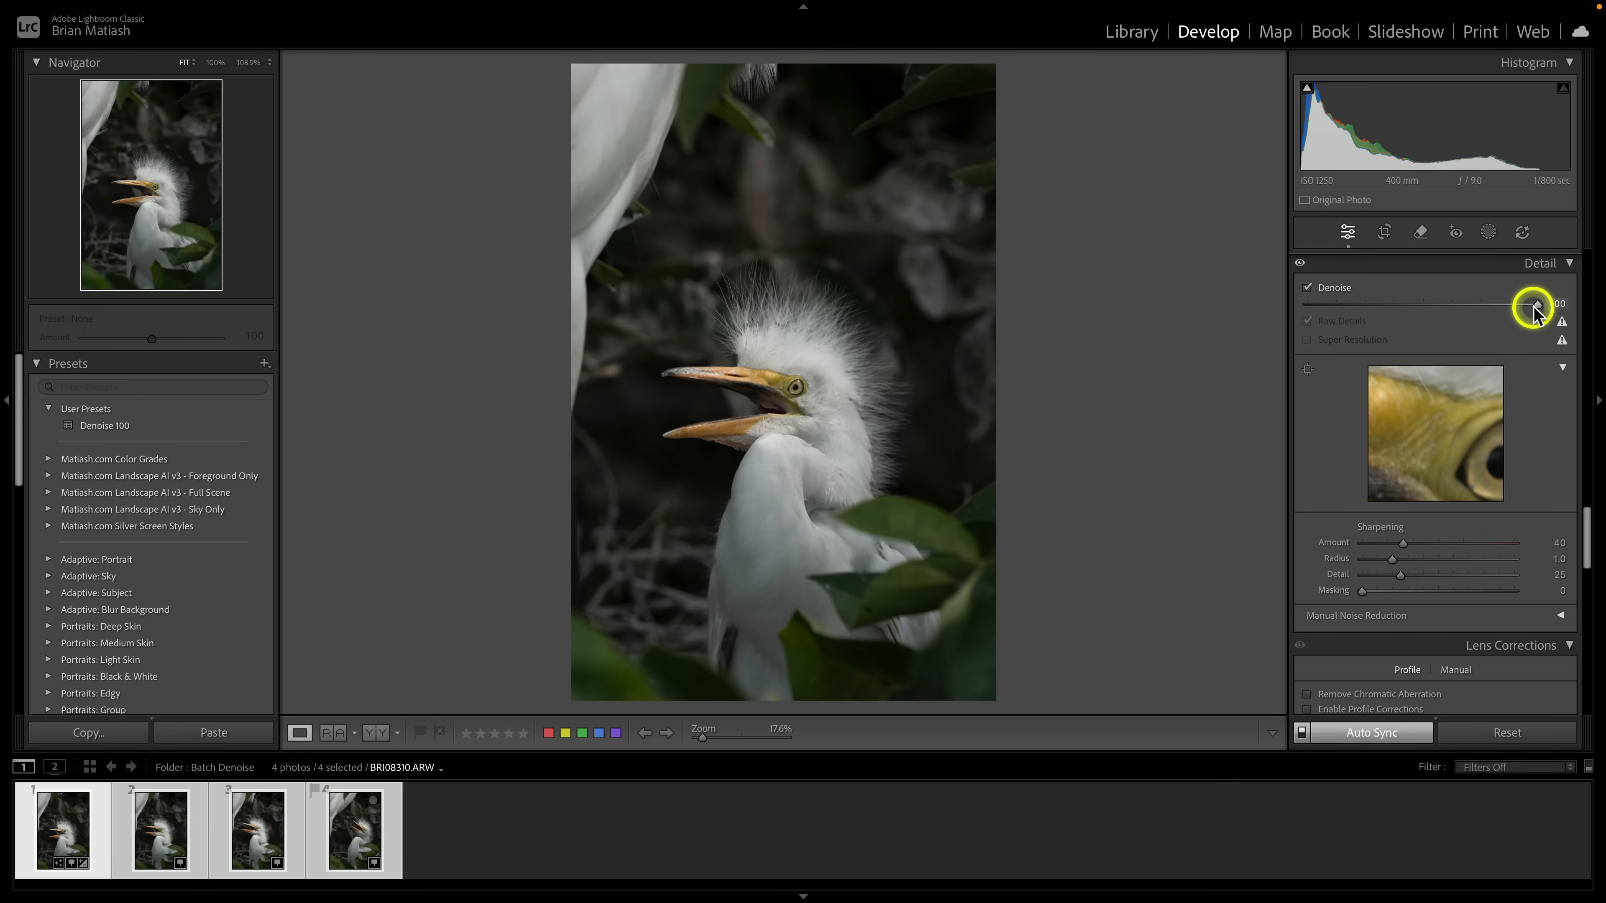
left_click_drag(1551, 304, 1534, 305)
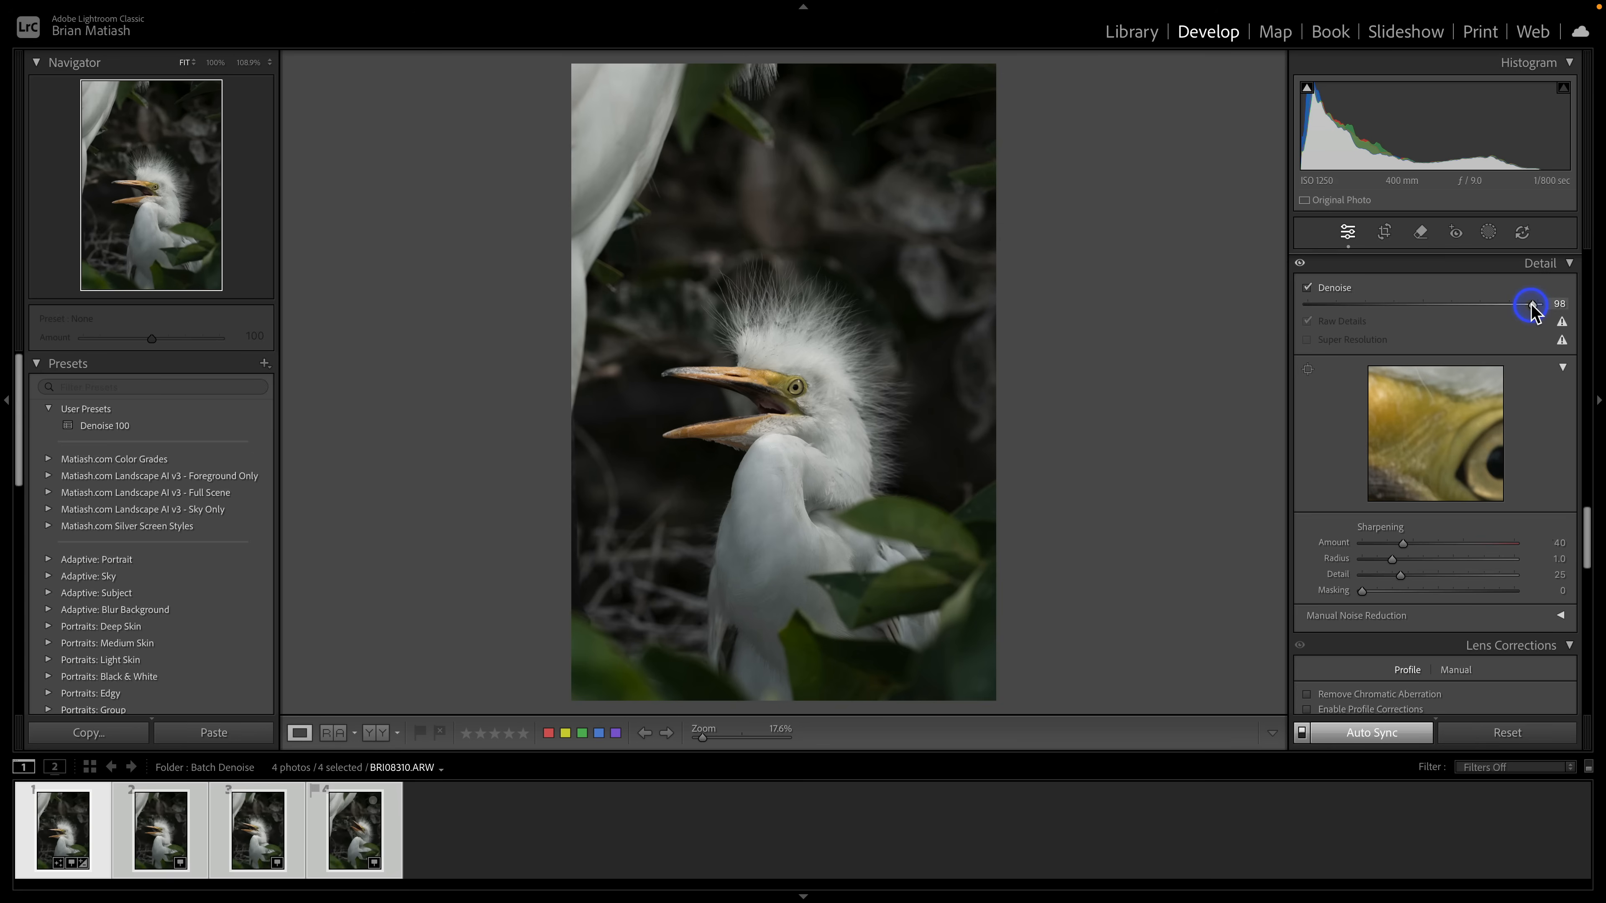
left_click_drag(1533, 304, 1525, 307)
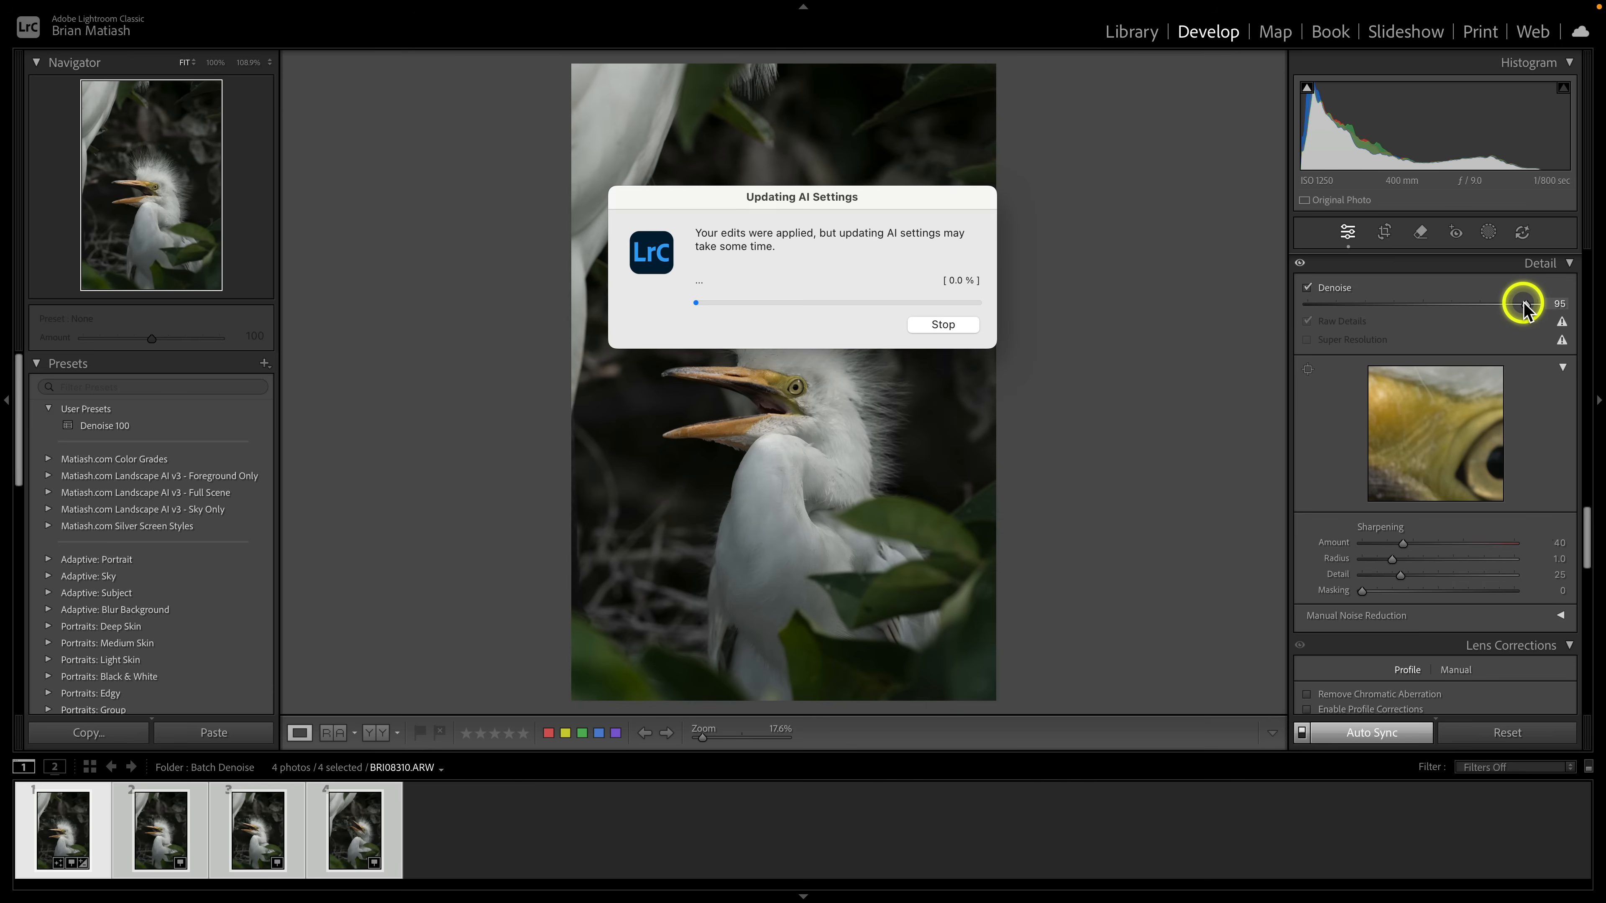
mouse_move(978, 502)
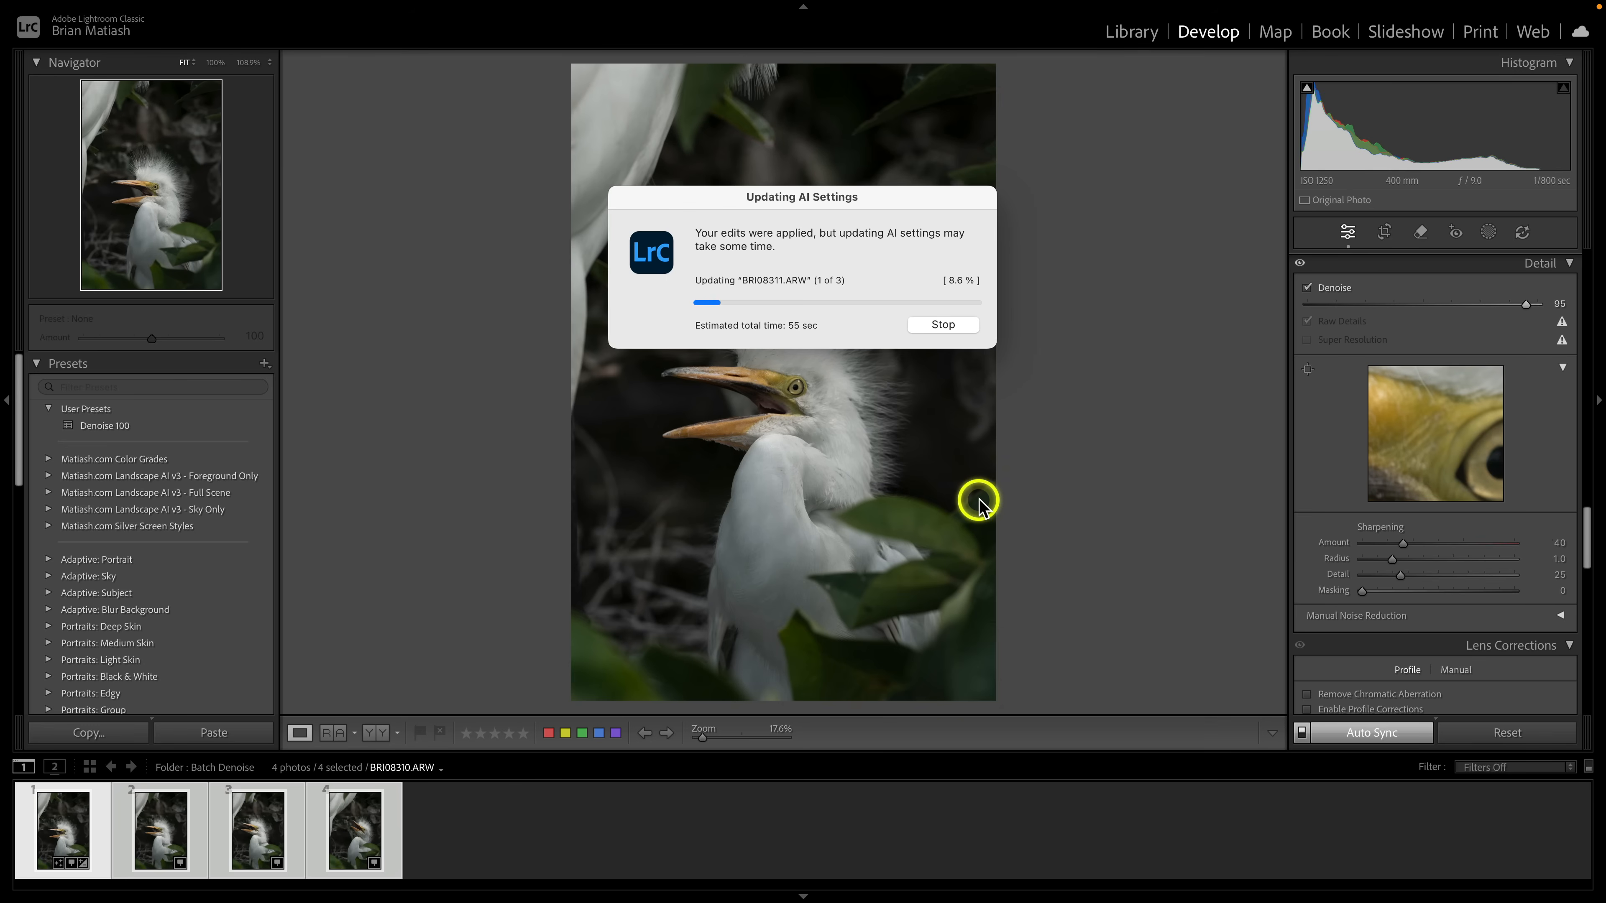
mouse_move(406, 793)
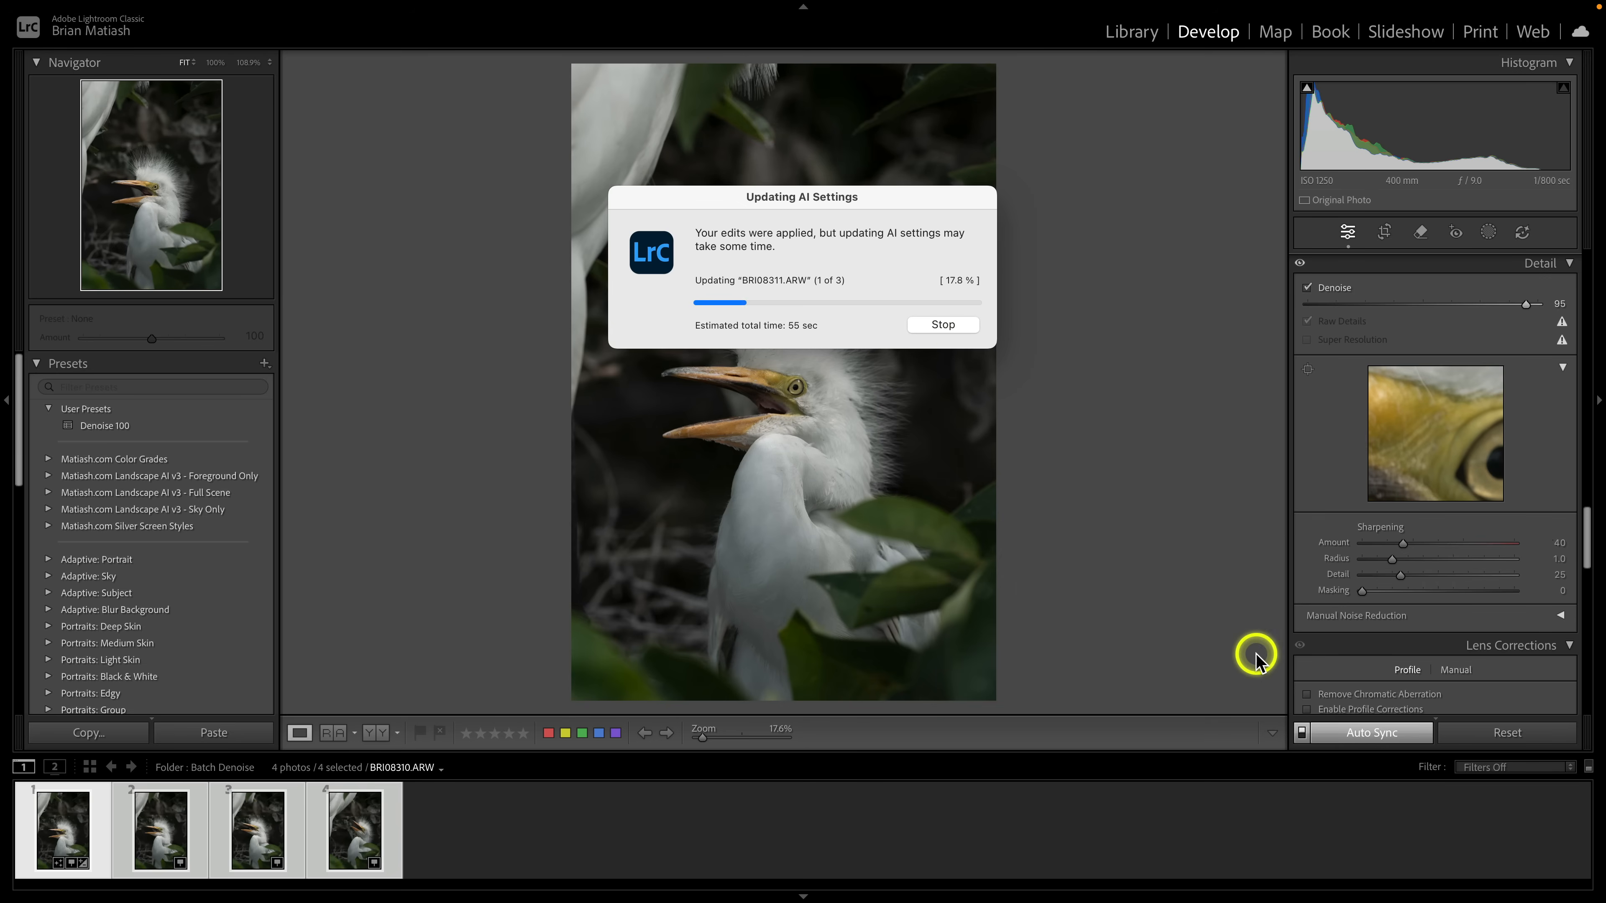
mouse_move(1161, 506)
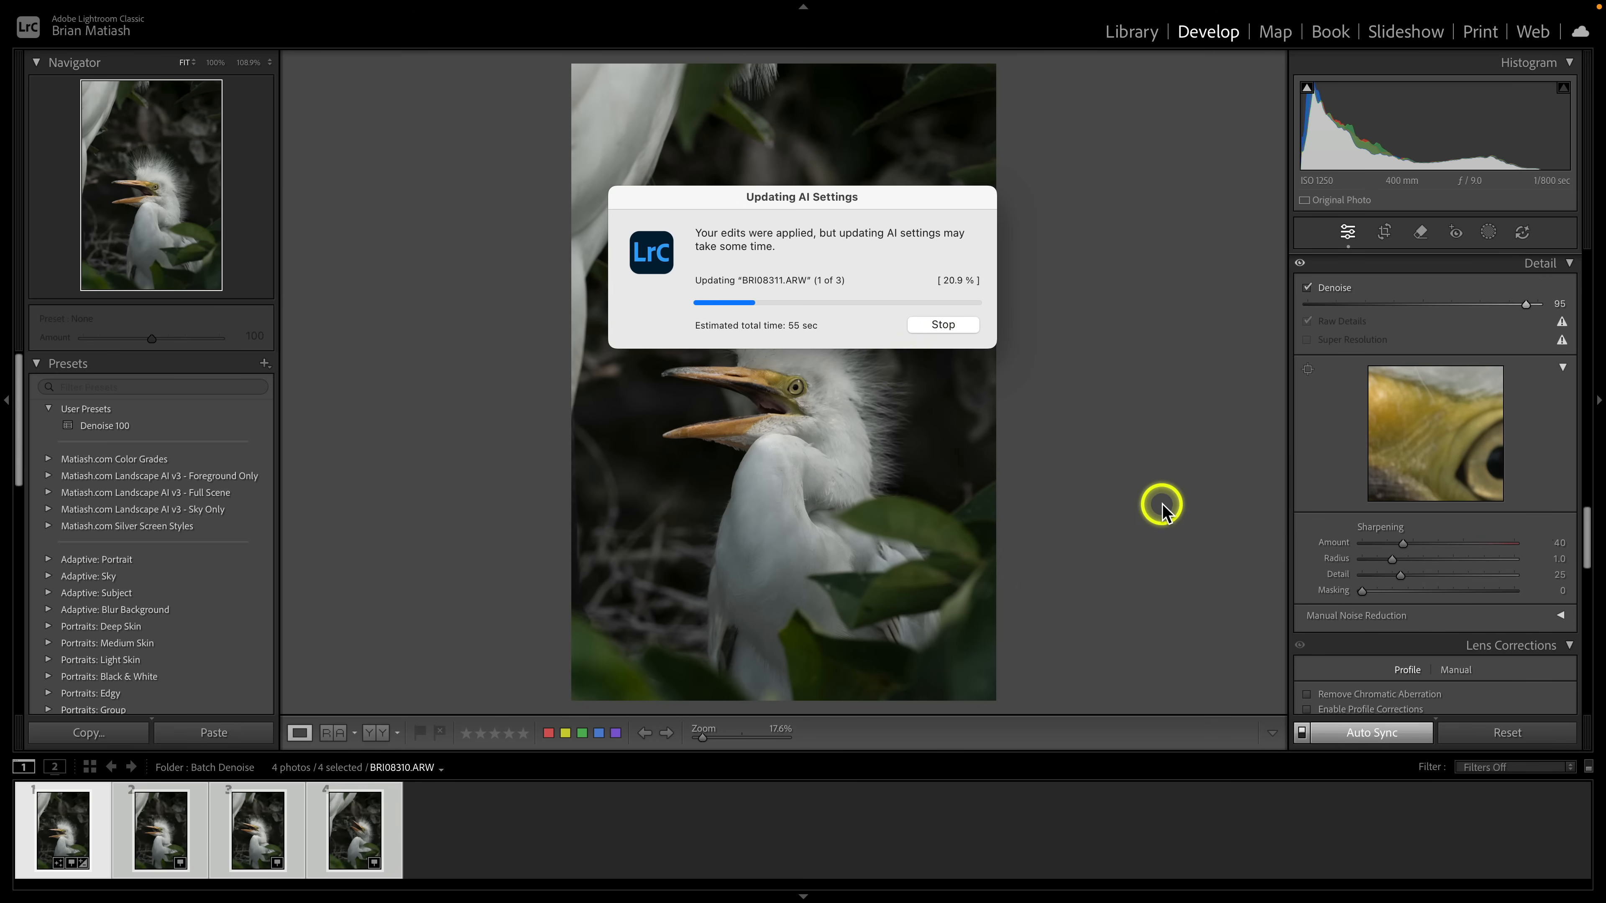
mouse_move(699, 449)
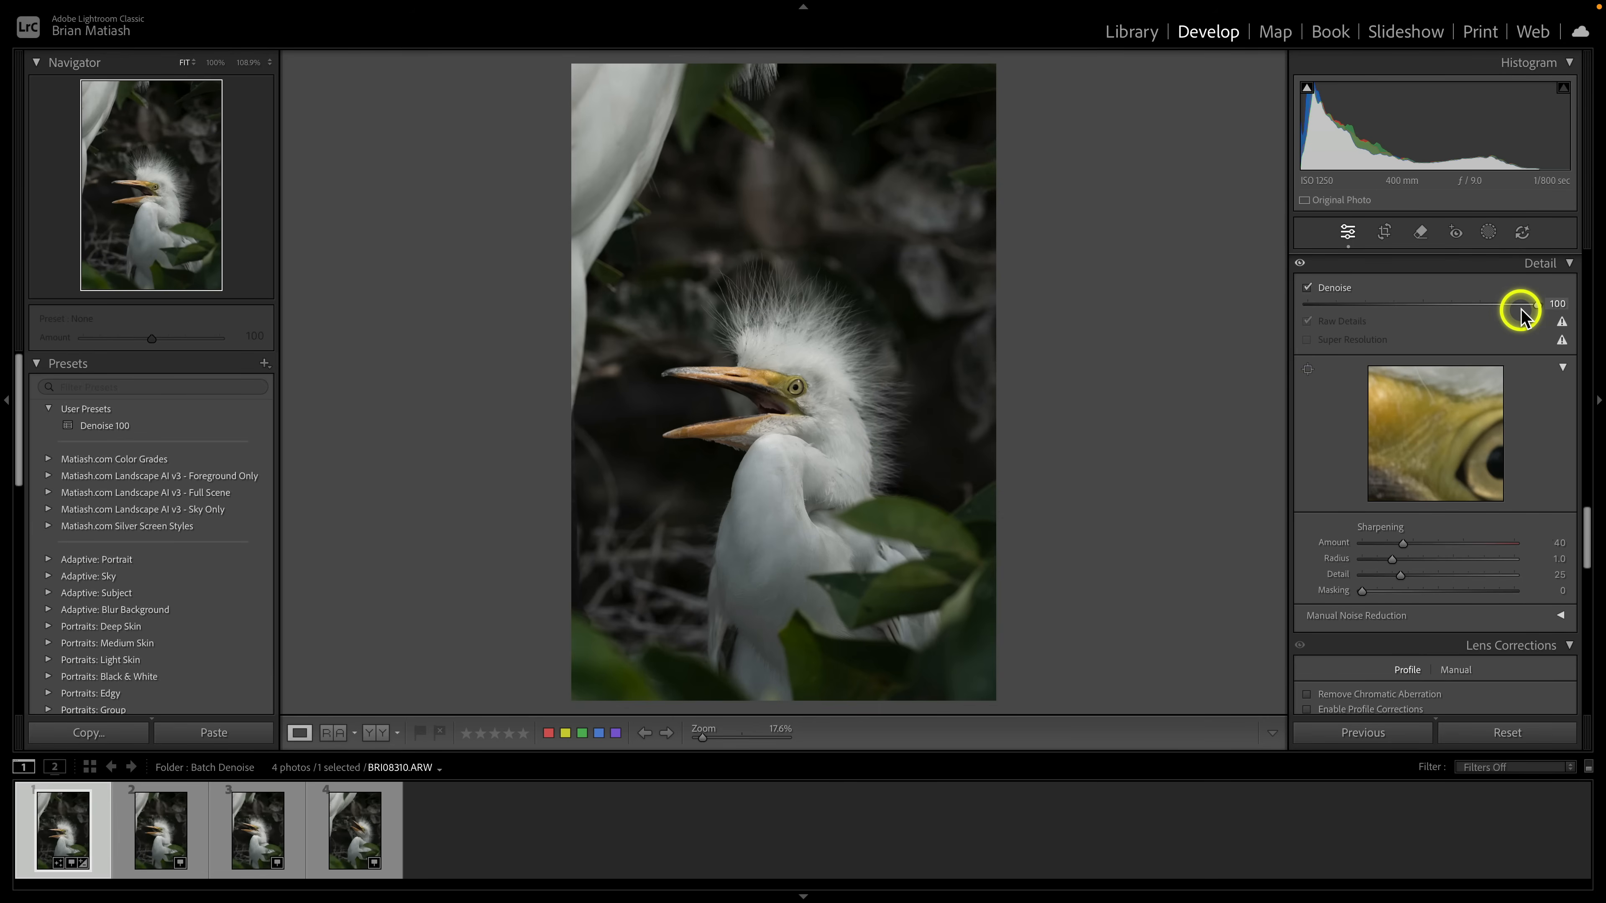
- Return to the Library grid with egret photos 2–4 selected and bring up the Photo menu for Develop Settings
left_click(1131, 32)
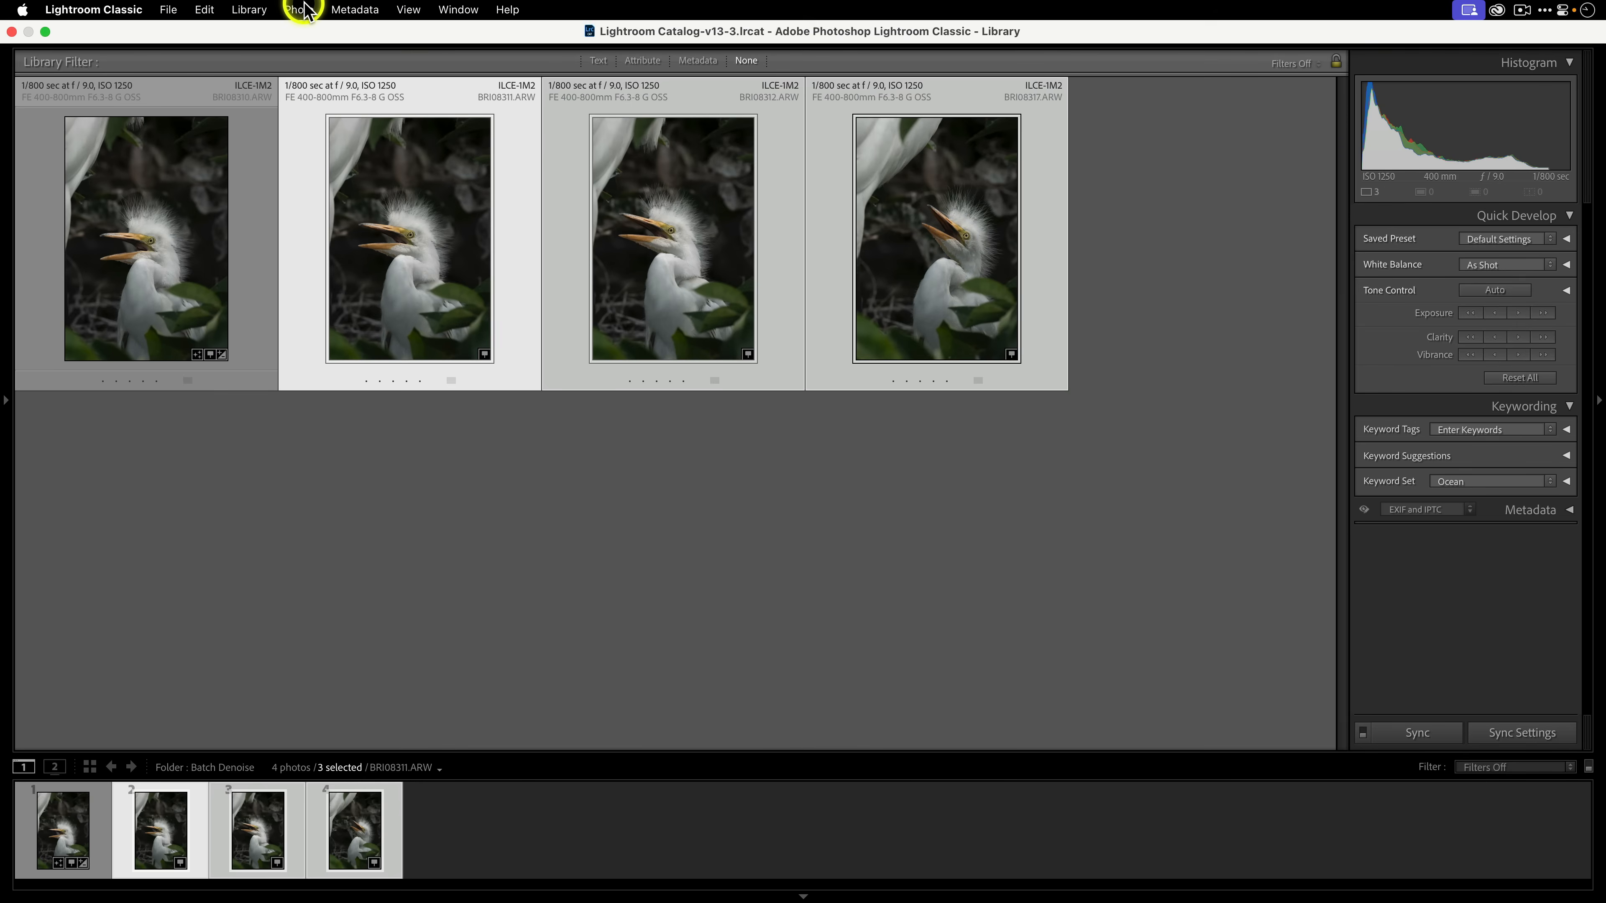
left_click(298, 9)
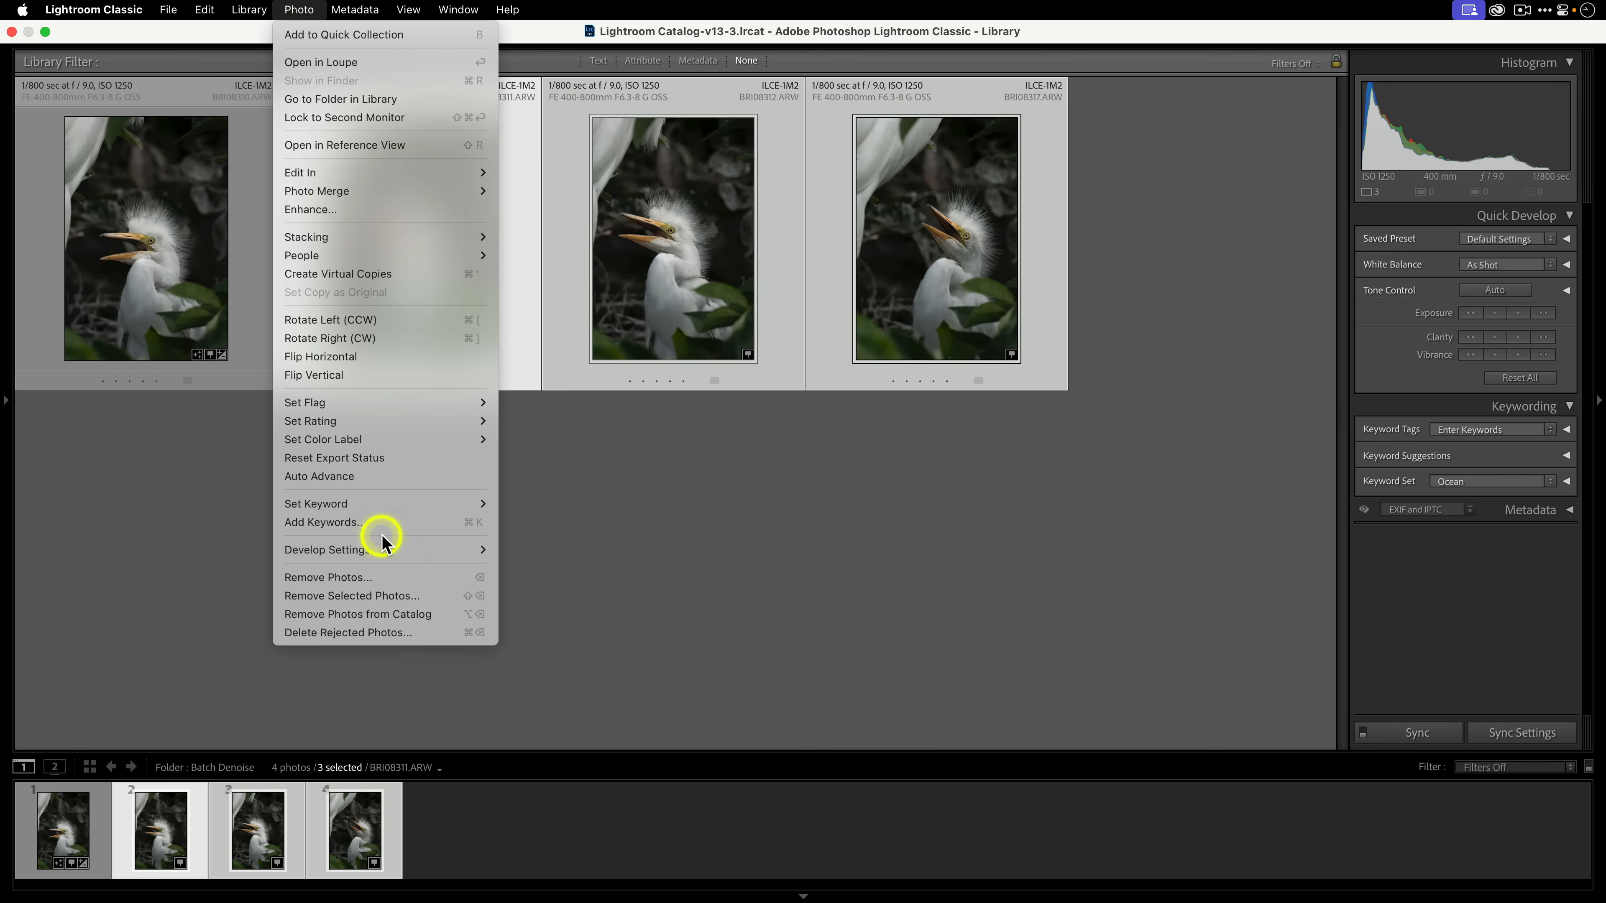